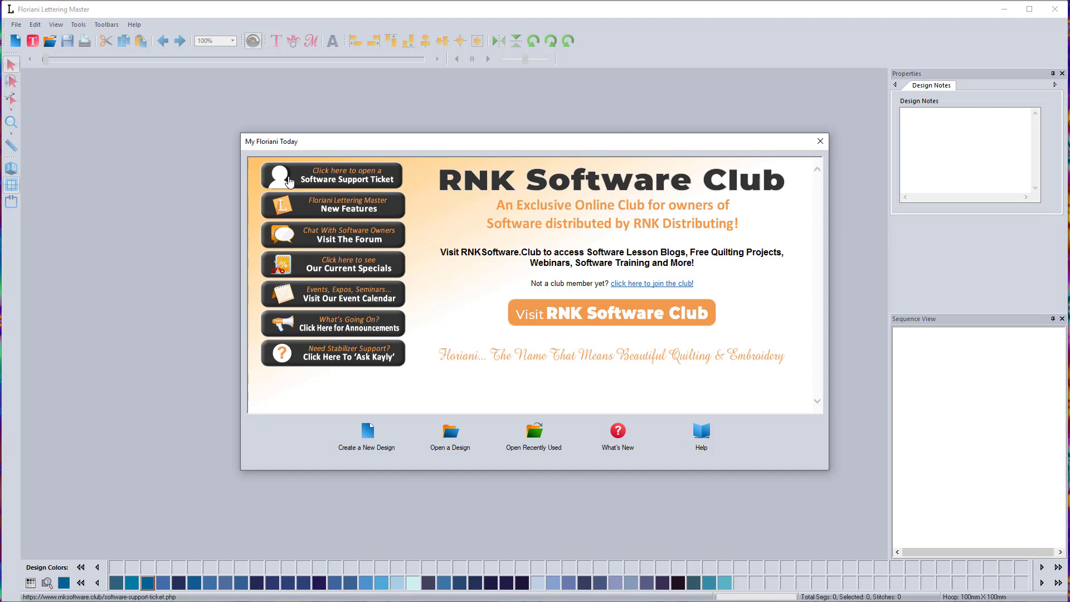
pyautogui.moveTo(335, 407)
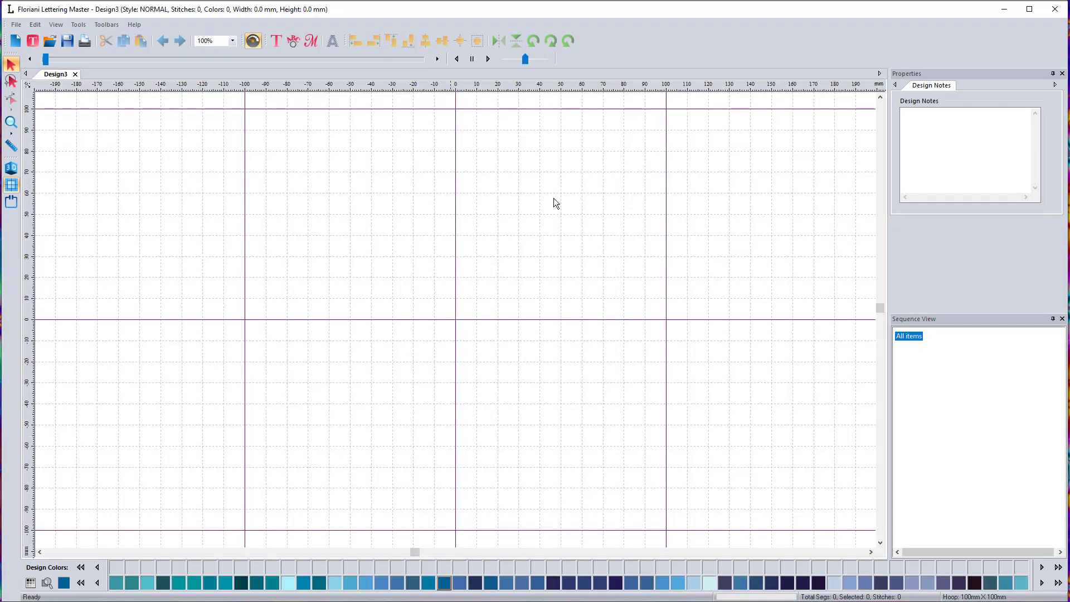
pyautogui.moveTo(215, 169)
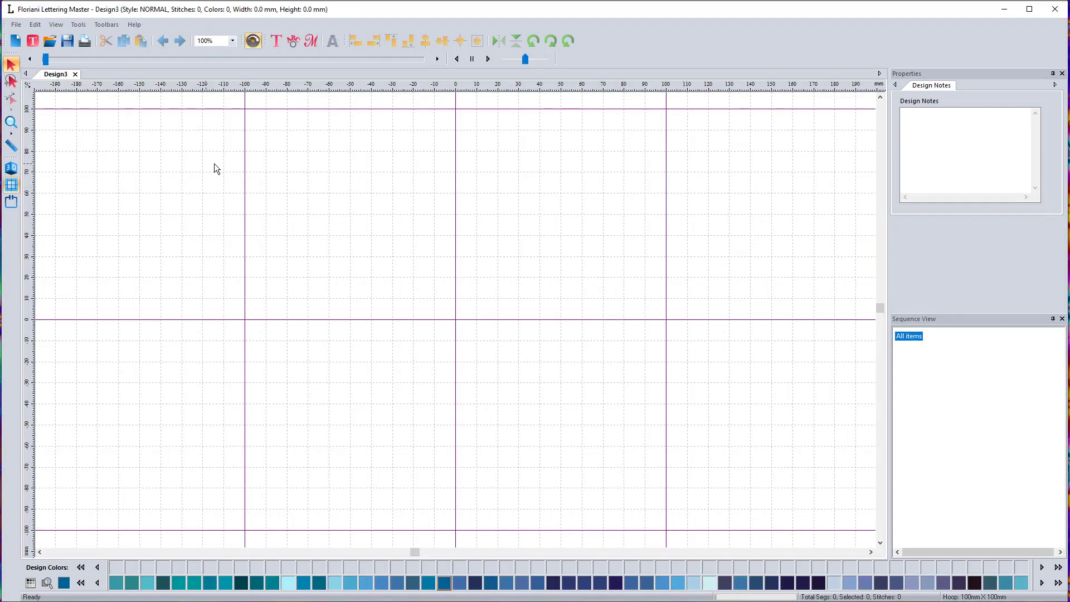
pyautogui.moveTo(793, 425)
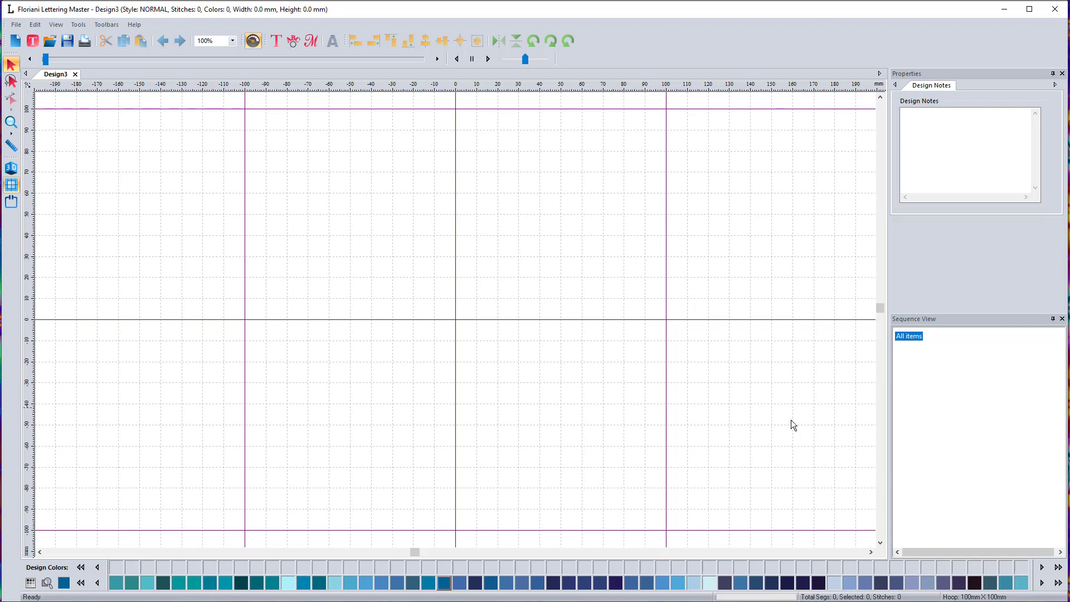
pyautogui.moveTo(920, 465)
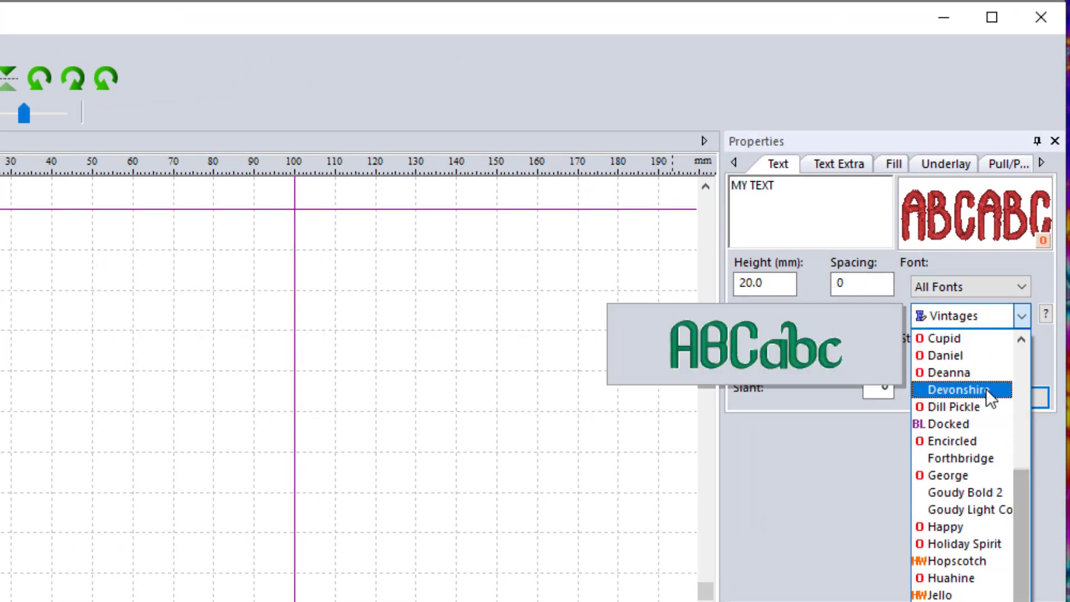
# Step: Switch the lettering to the Amber font and replace MY TEXT with Meadow
pyautogui.click(963, 492)
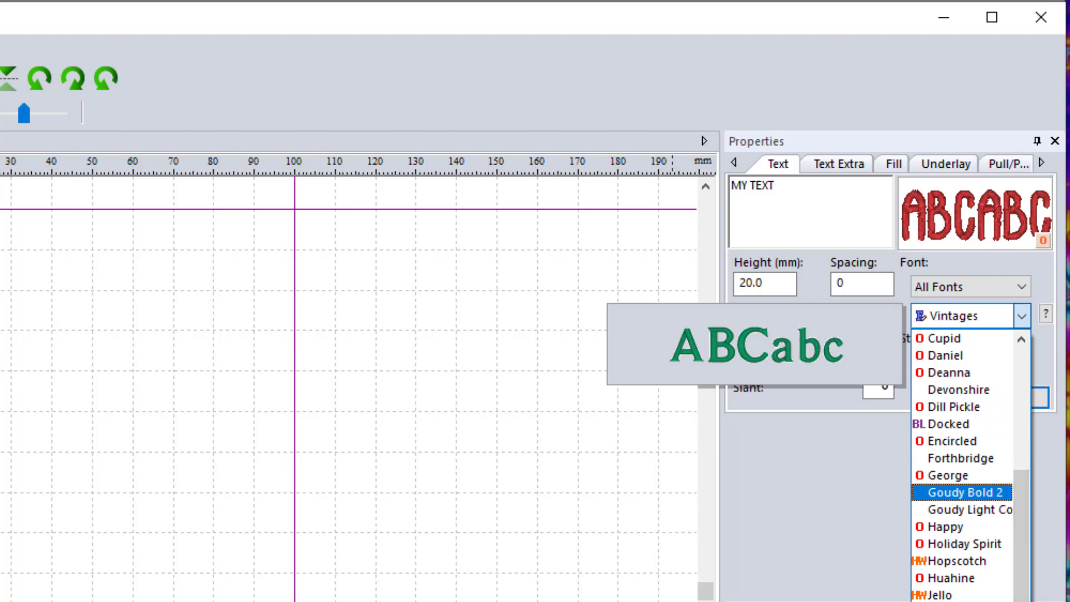
pyautogui.click(1025, 316)
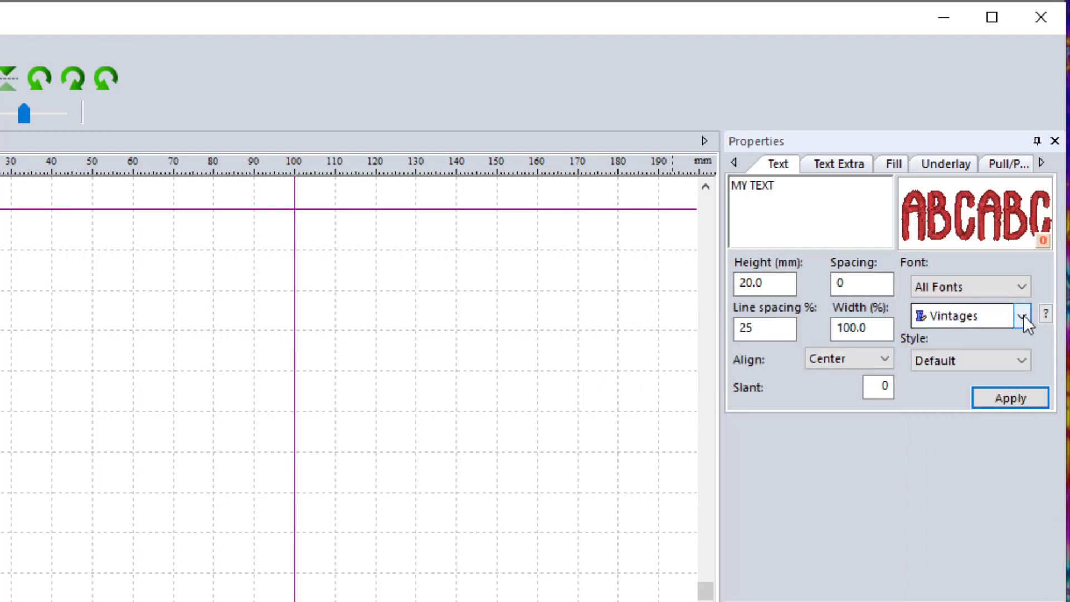
pyautogui.click(1022, 315)
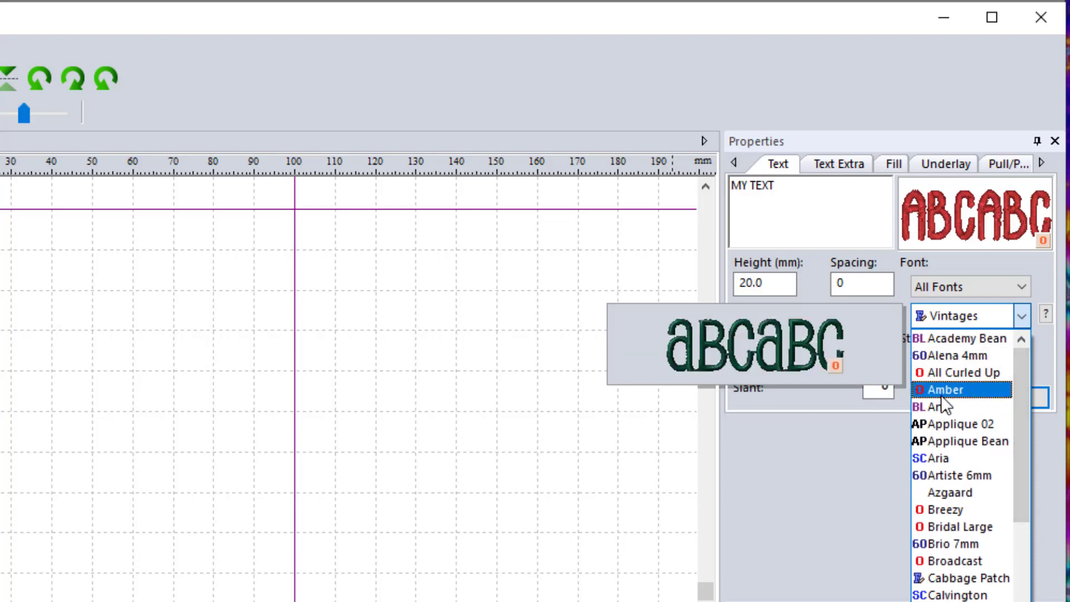
pyautogui.click(954, 388)
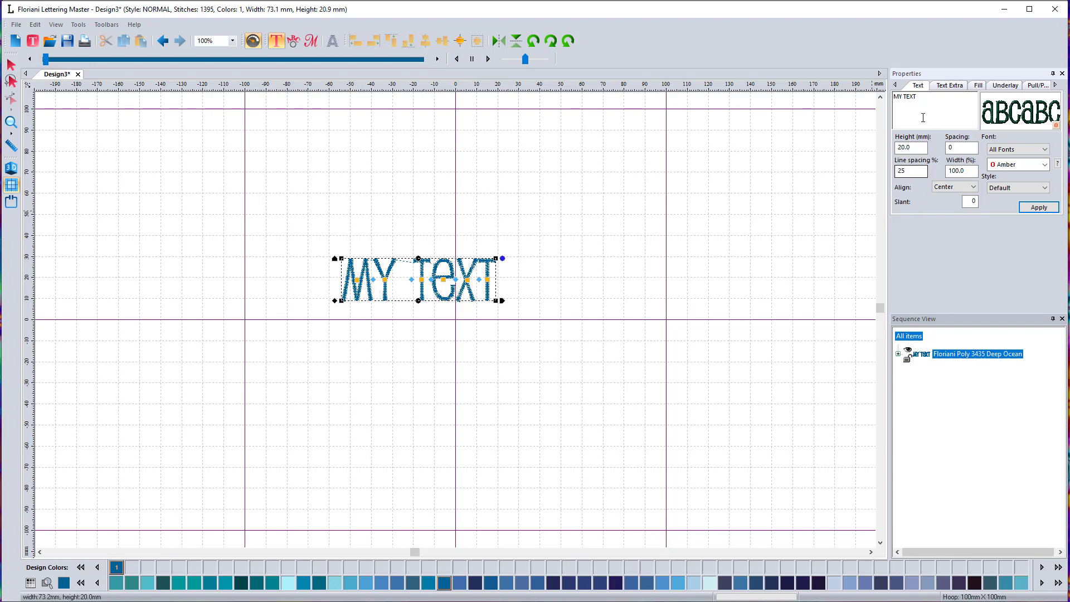
pyautogui.tripleClick(904, 96)
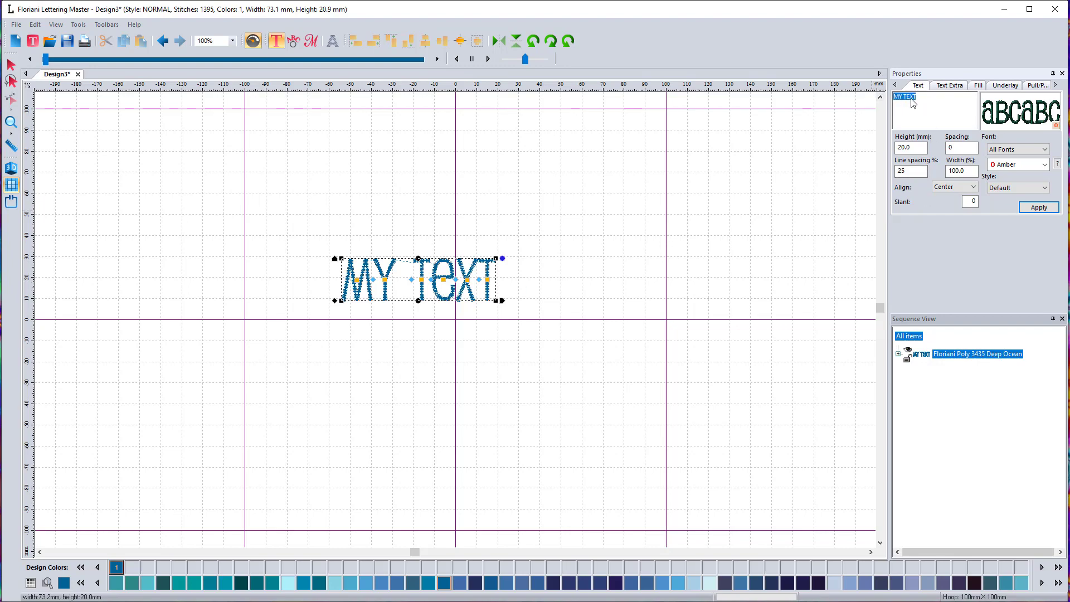
pyautogui.moveTo(917, 108)
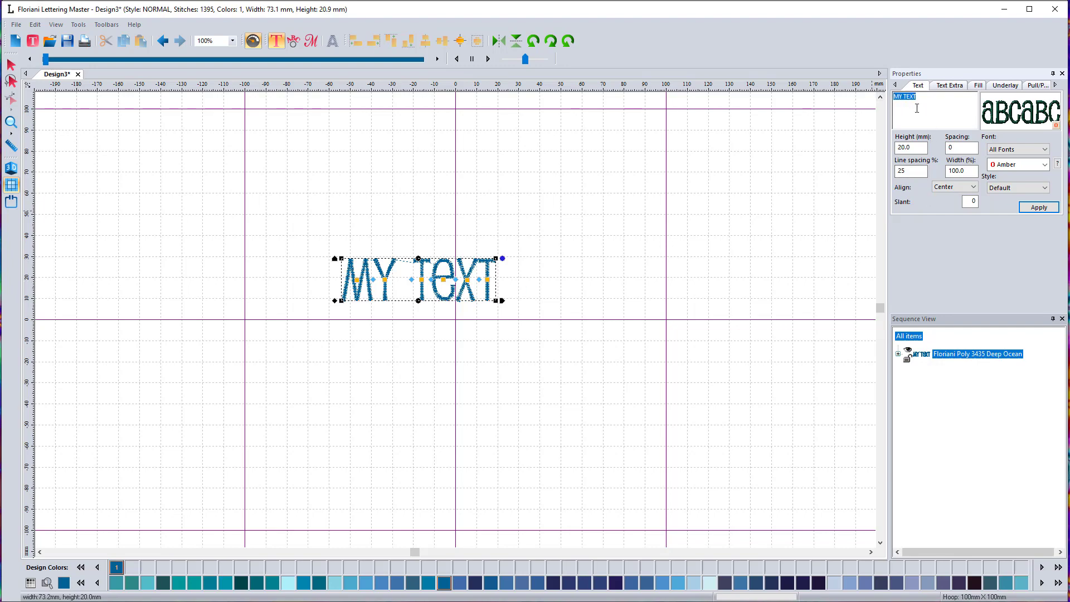
pyautogui.write('Meadow')
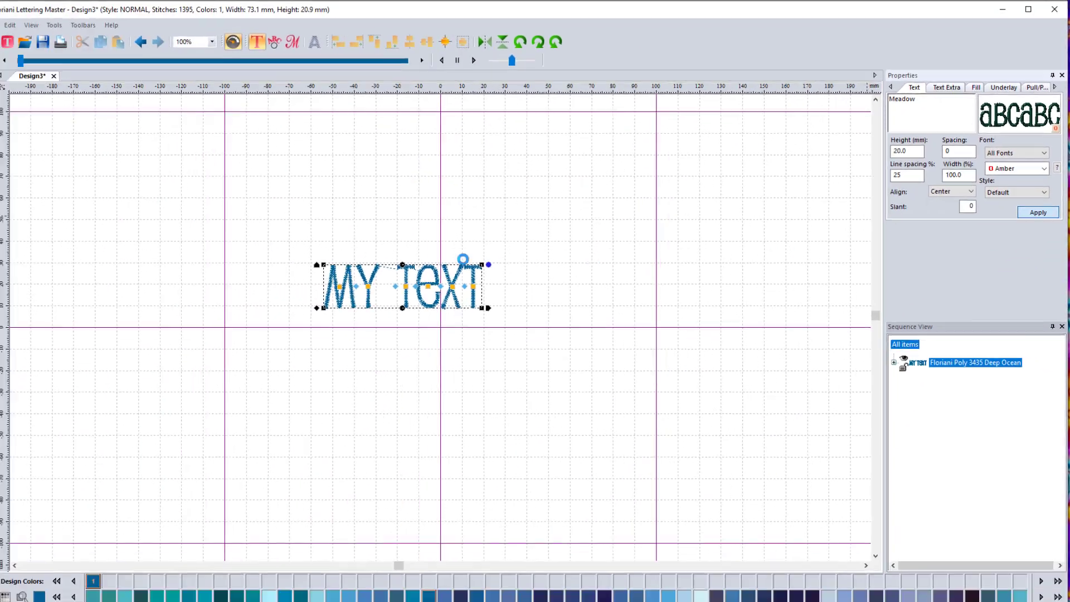
pyautogui.click(1038, 211)
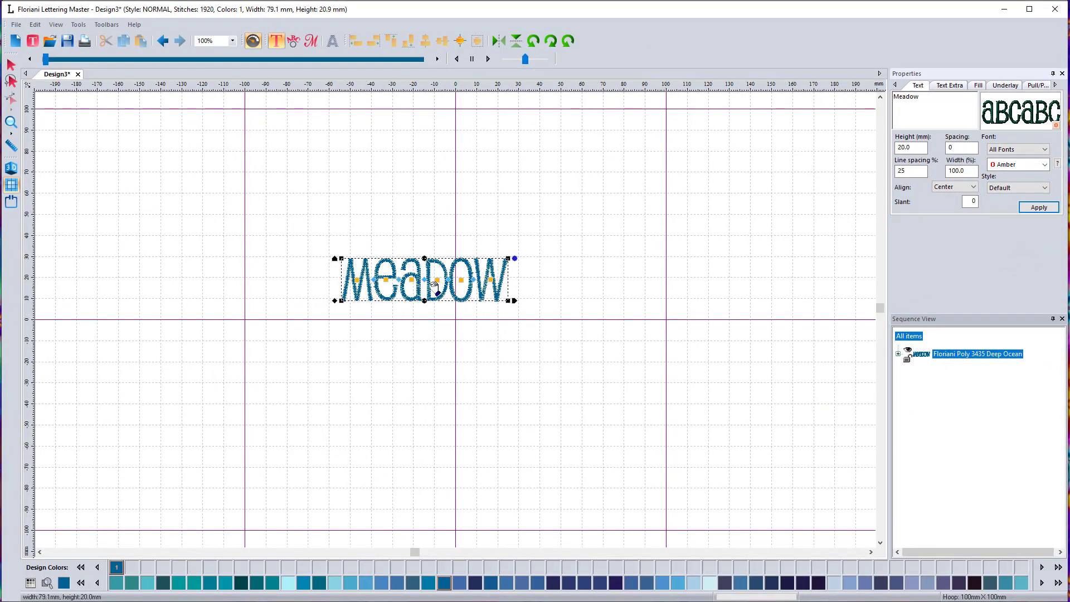
pyautogui.moveTo(540, 304)
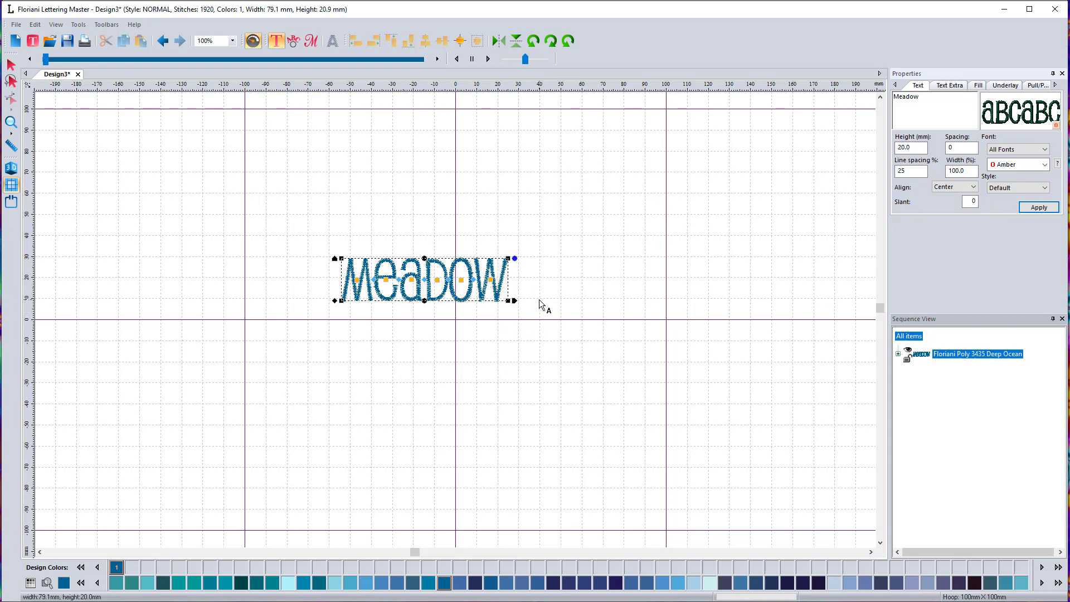
pyautogui.moveTo(614, 291)
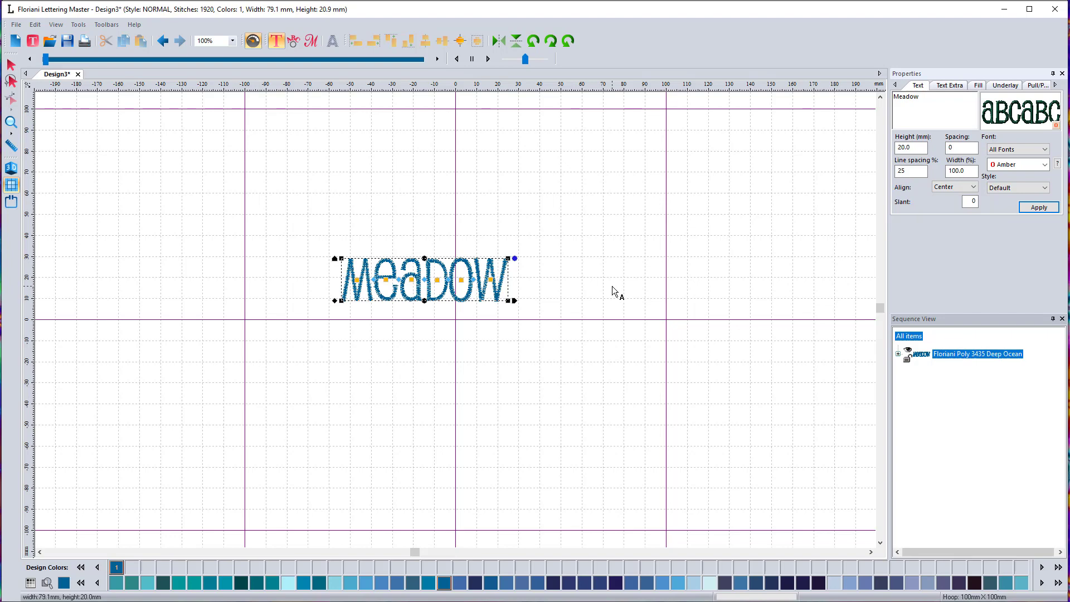
# Step: Try the Azgaard font on Meadow, then apply the Daniel font instead
pyautogui.click(232, 40)
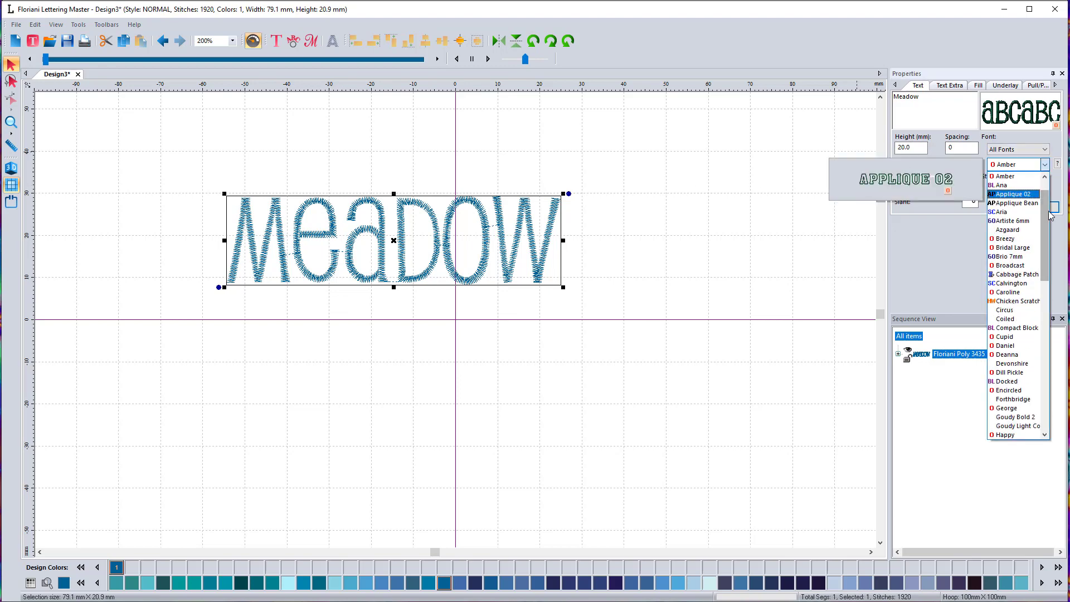
pyautogui.scroll(-3)
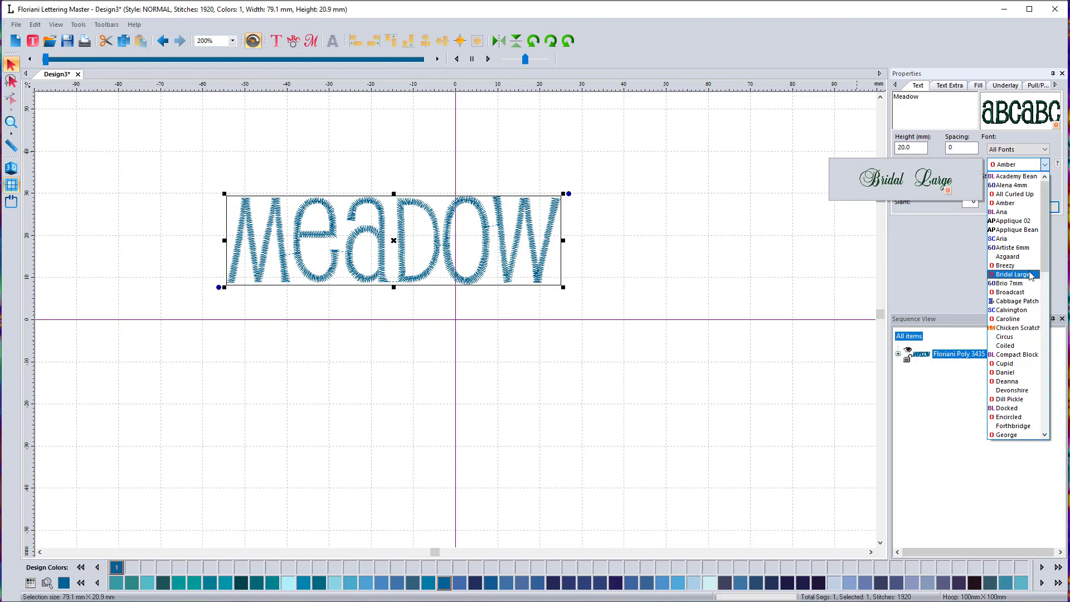
pyautogui.click(1008, 256)
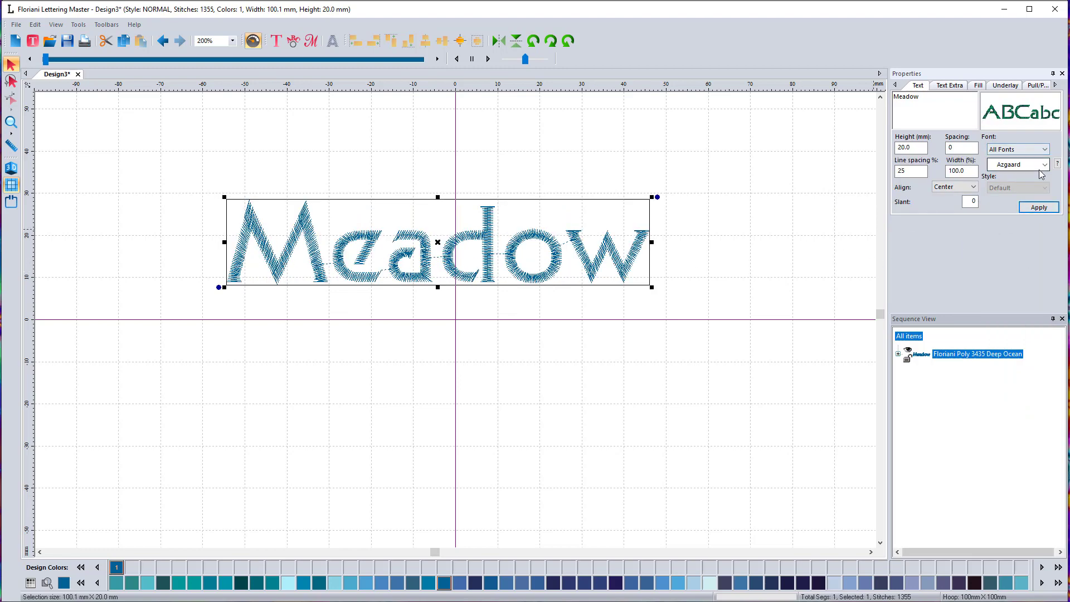
pyautogui.click(1017, 163)
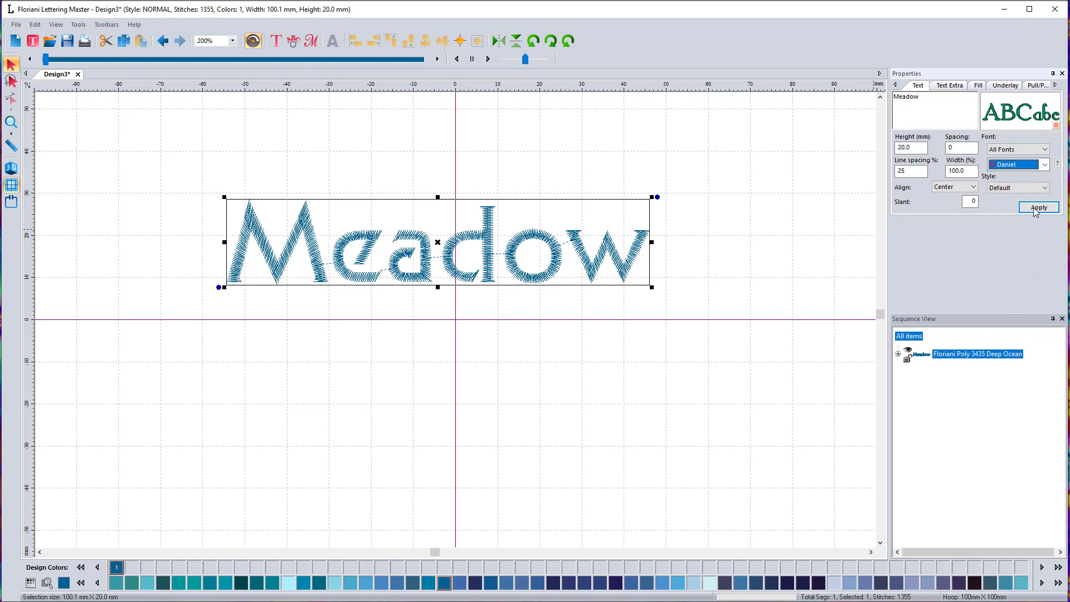
pyautogui.click(1037, 206)
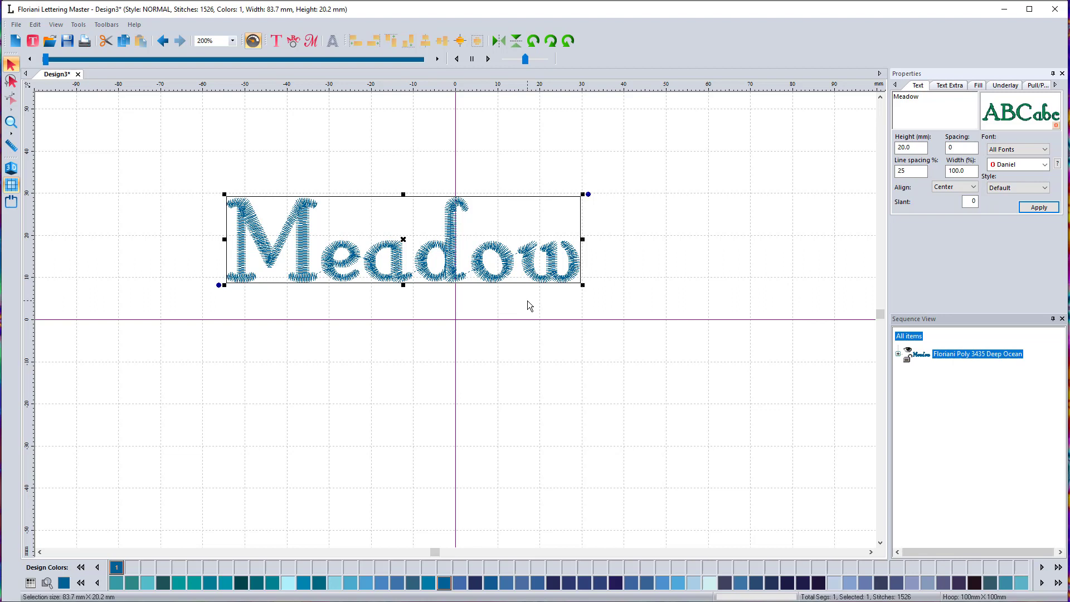
# Step: Apply the Vintages font to Meadow, rendering it in capitals
pyautogui.click(1045, 164)
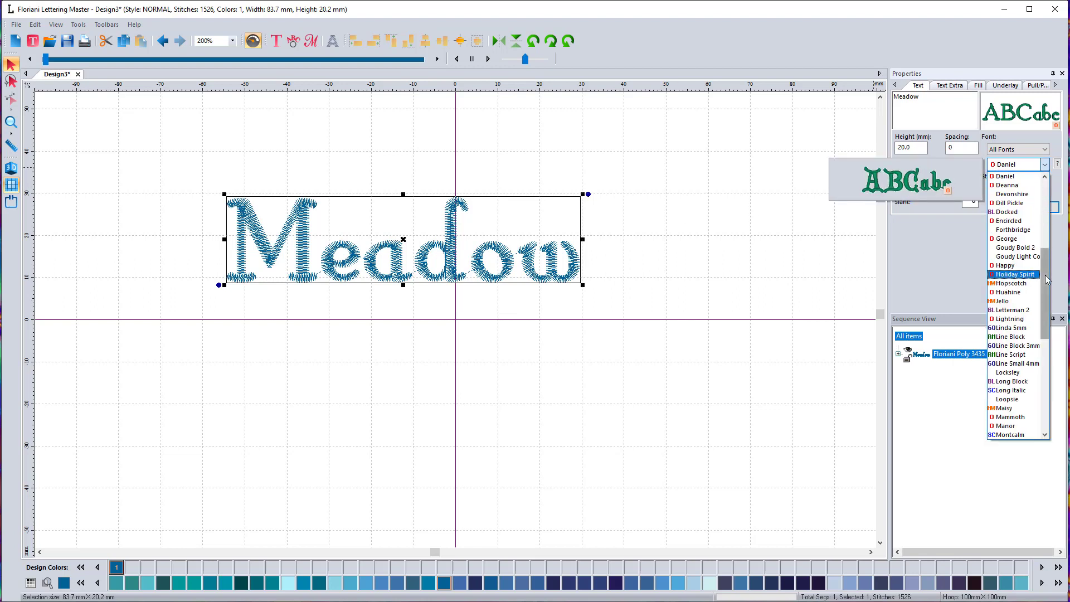
pyautogui.scroll(-3)
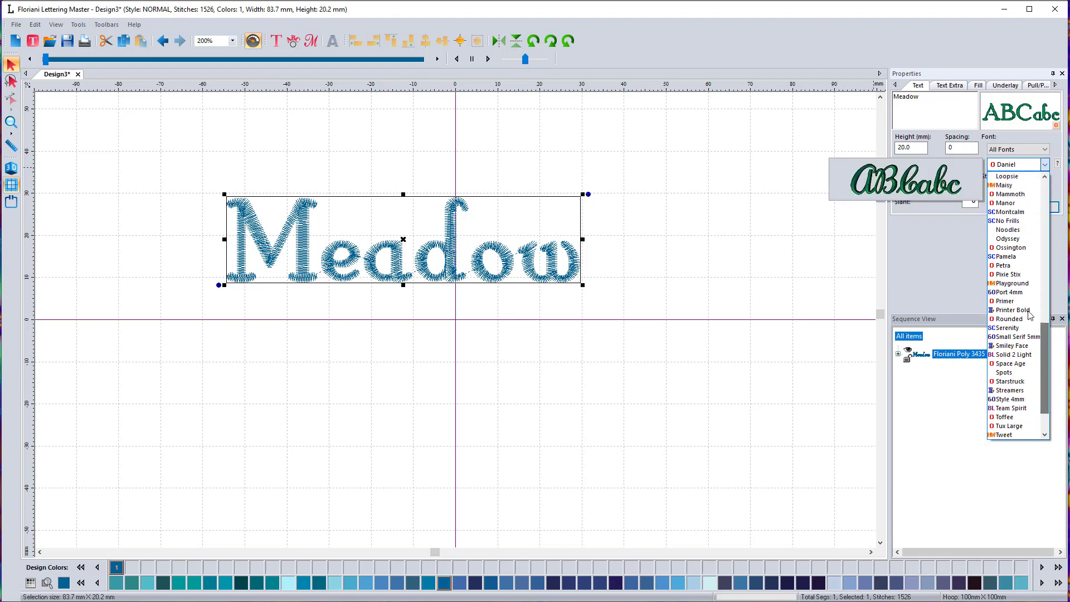
pyautogui.moveTo(1004, 371)
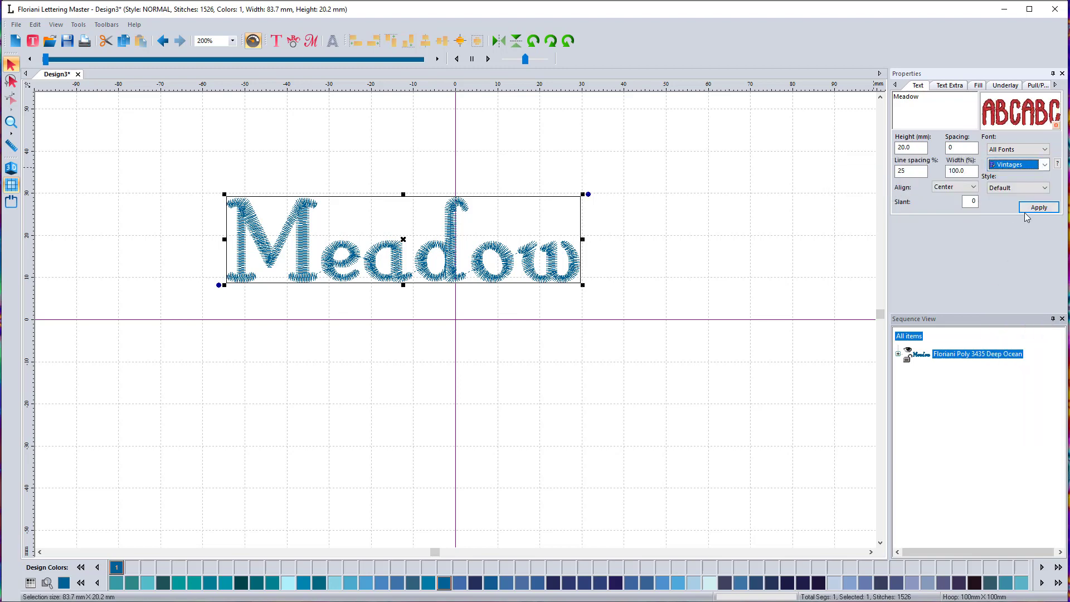
pyautogui.click(1038, 207)
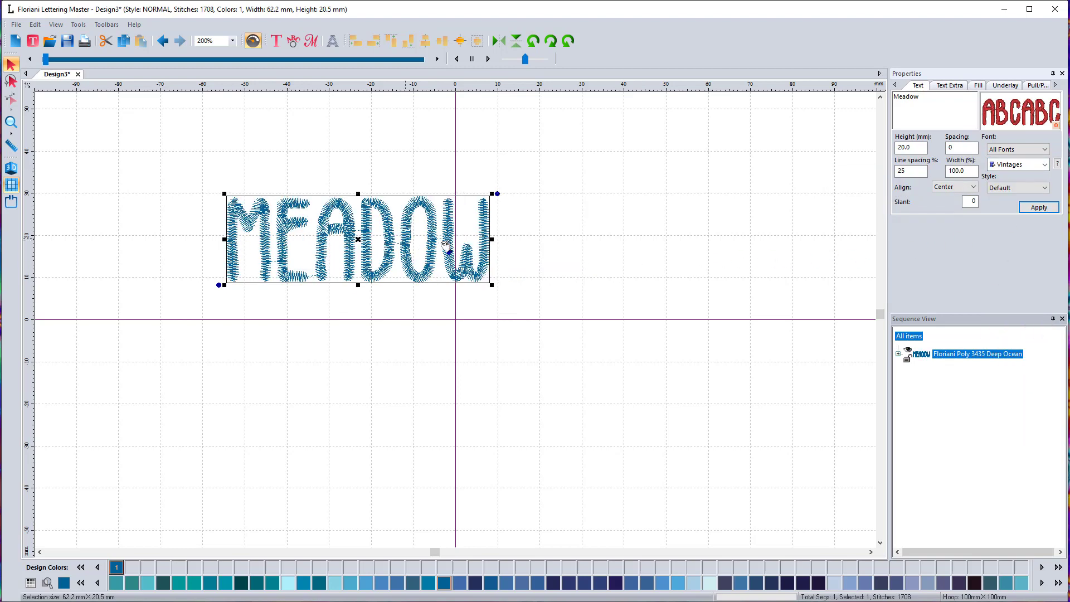
# Step: Turn on the 3D stitch display for MEADOW and click empty canvas
pyautogui.click(12, 168)
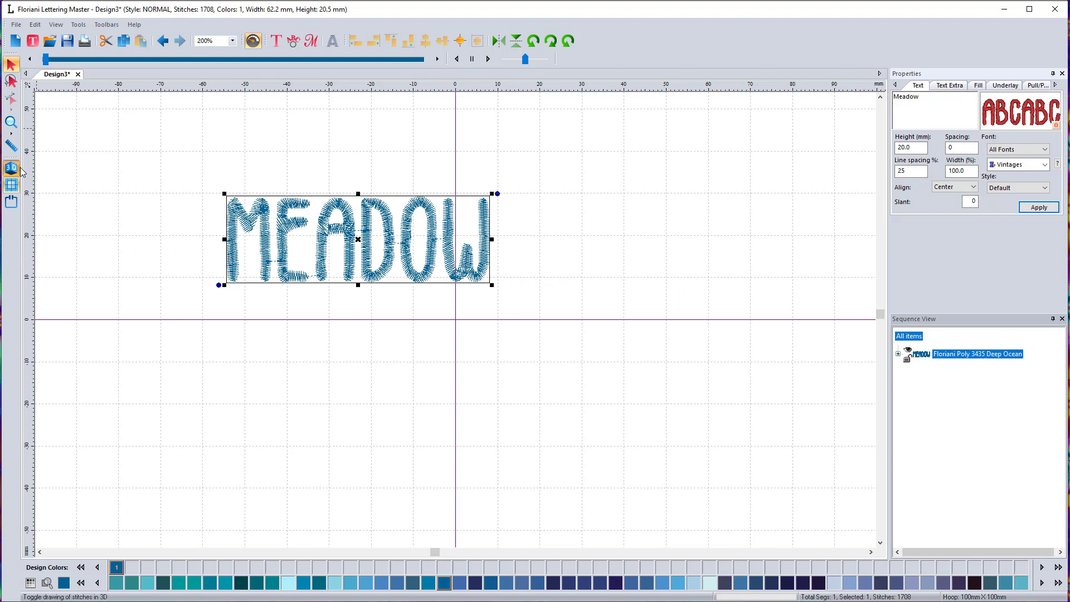
pyautogui.click(11, 168)
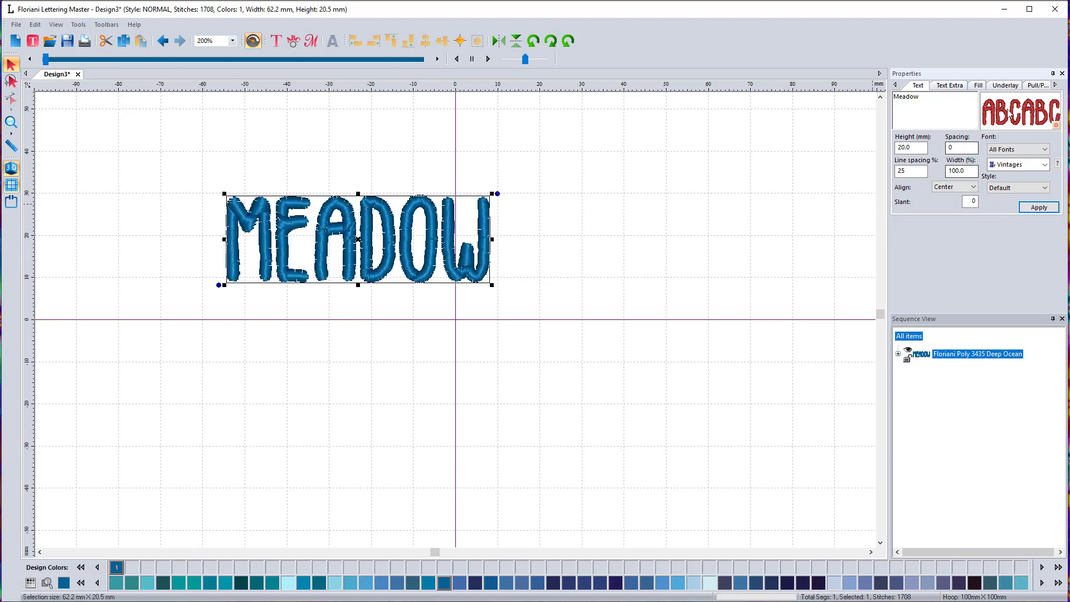
pyautogui.moveTo(875, 190)
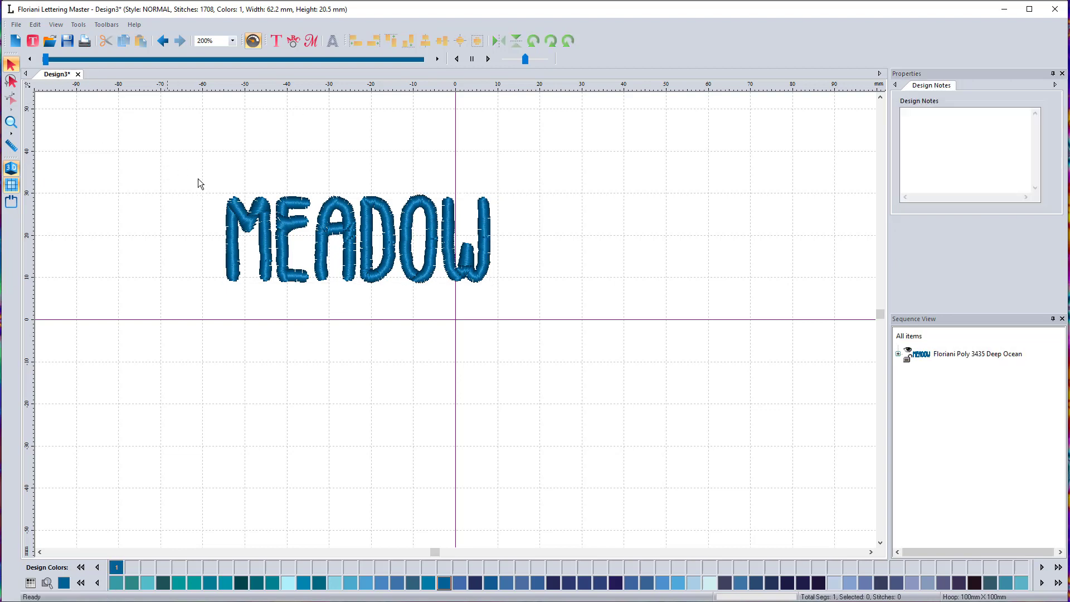
pyautogui.click(355, 239)
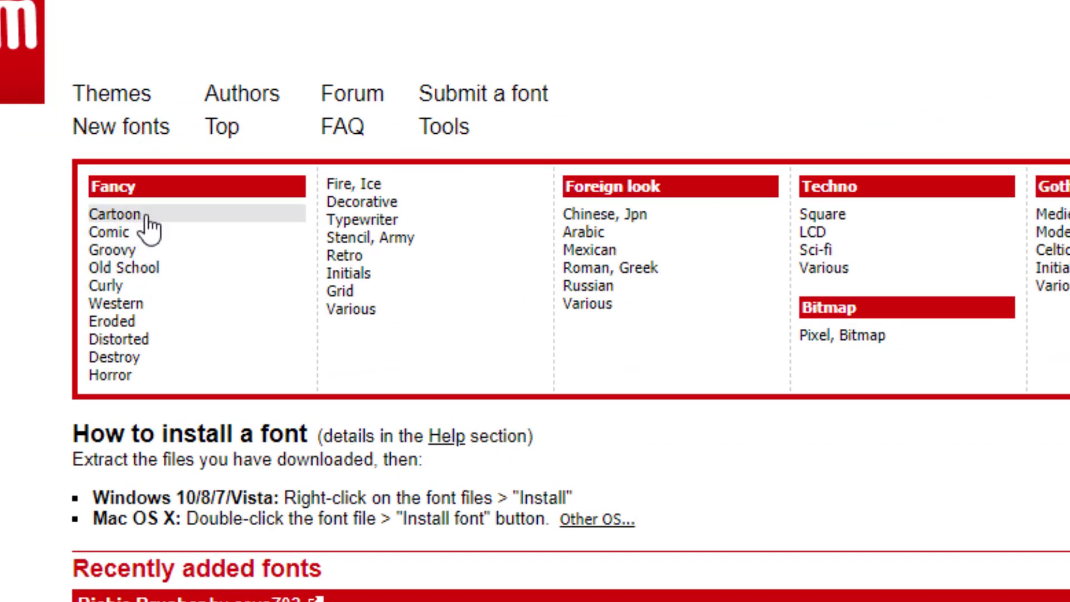
pyautogui.click(112, 214)
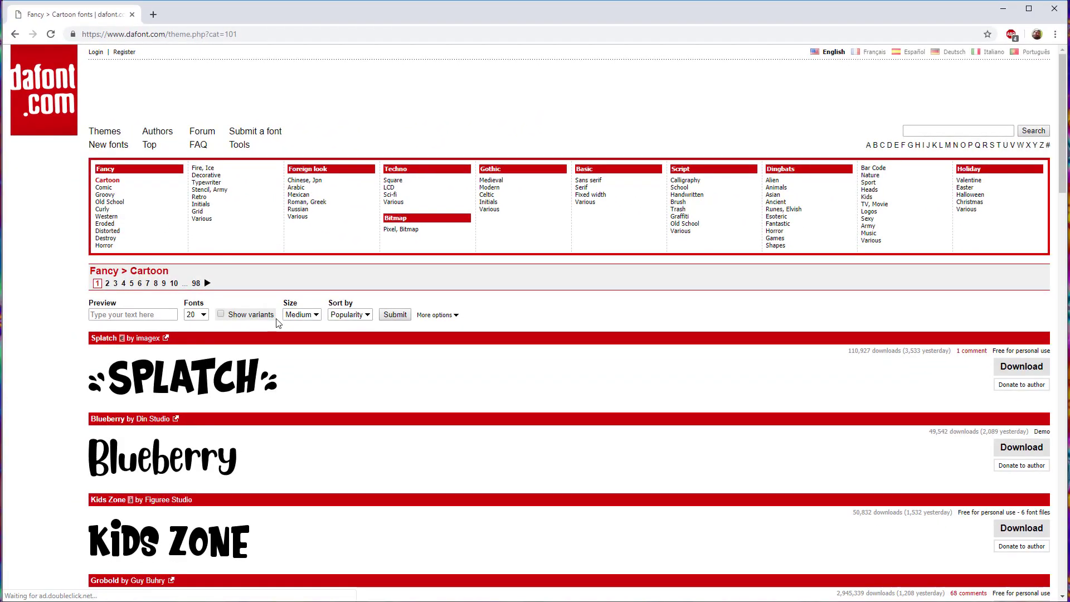
pyautogui.scroll(-3)
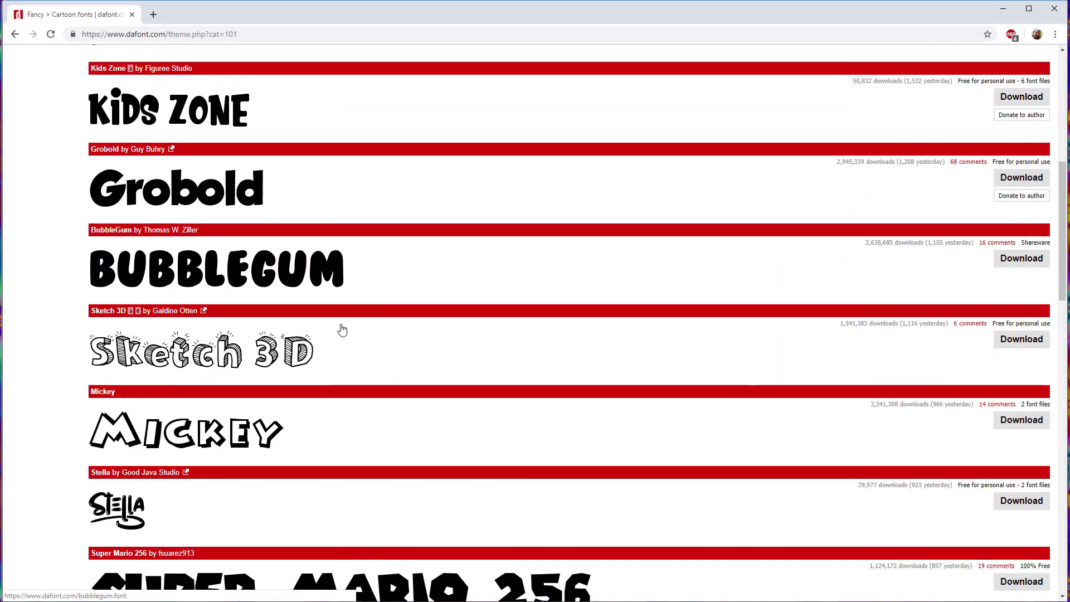
pyautogui.scroll(-3)
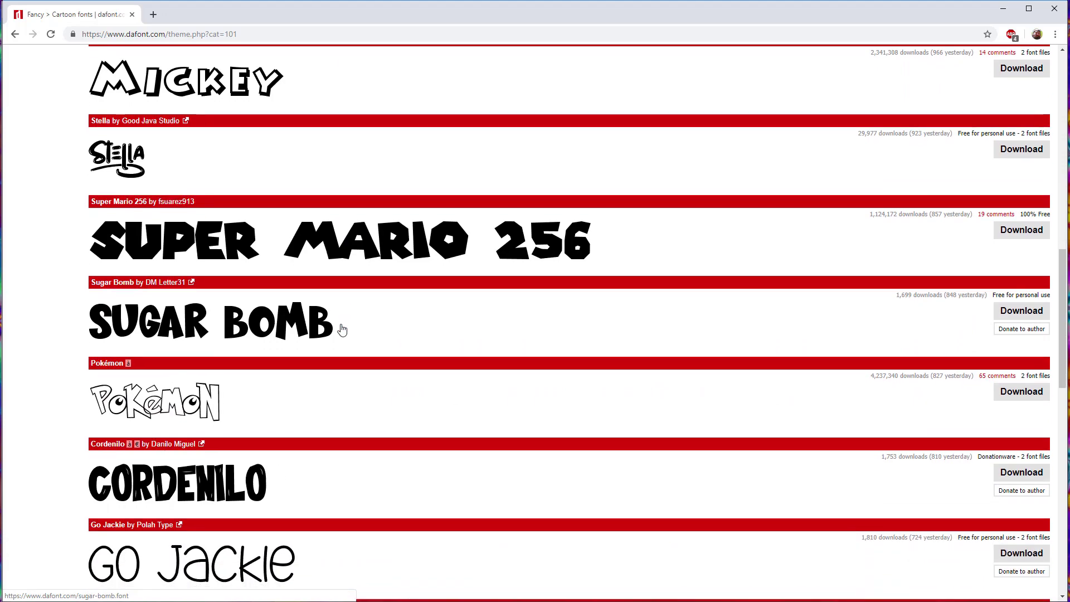
pyautogui.scroll(-3)
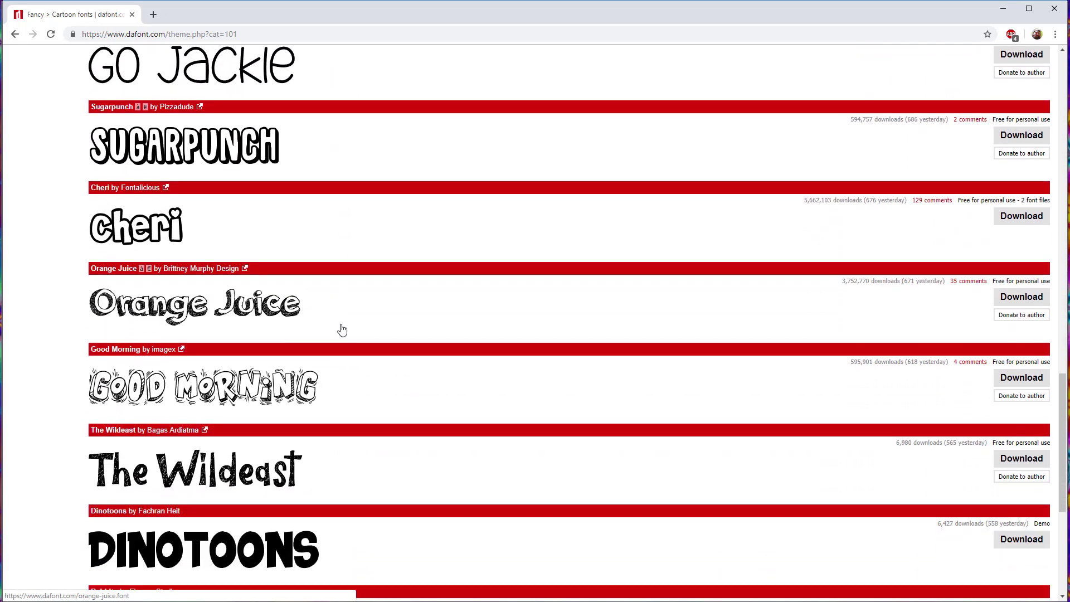
pyautogui.scroll(-3)
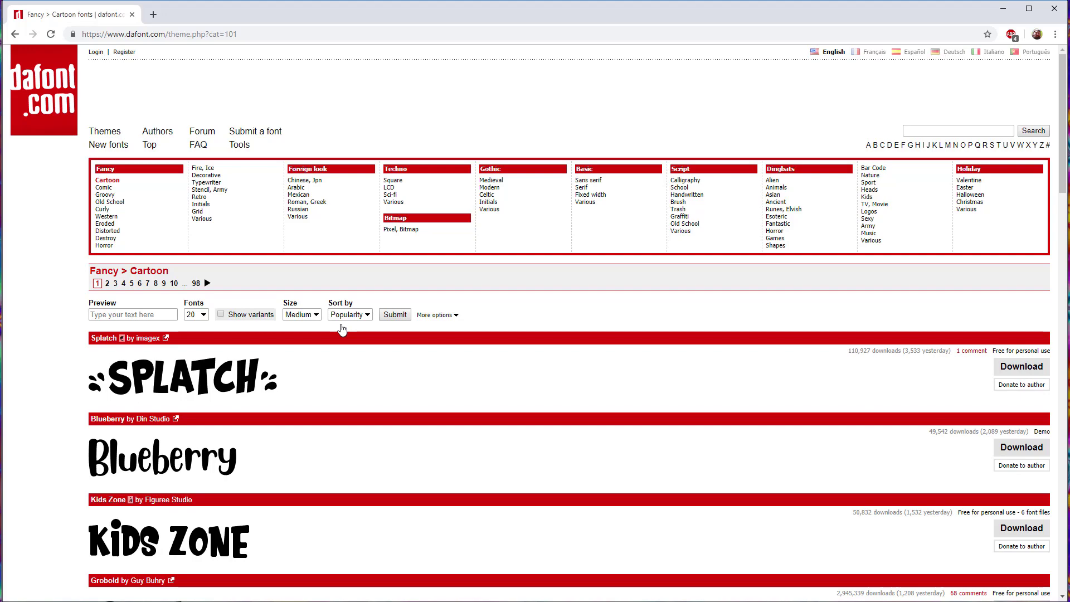
pyautogui.scroll(-3)
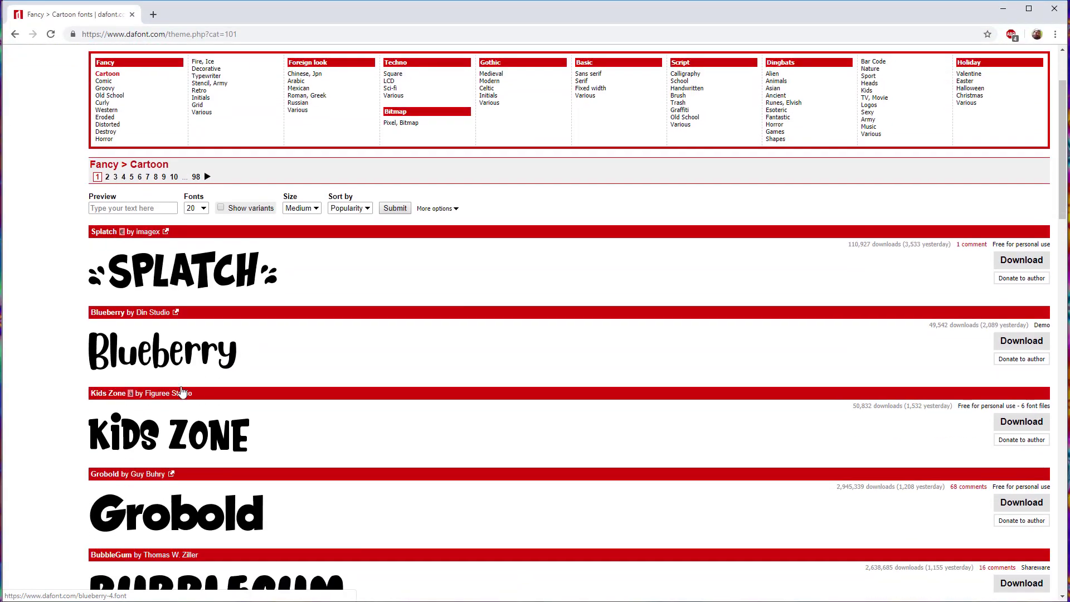
pyautogui.scroll(-3)
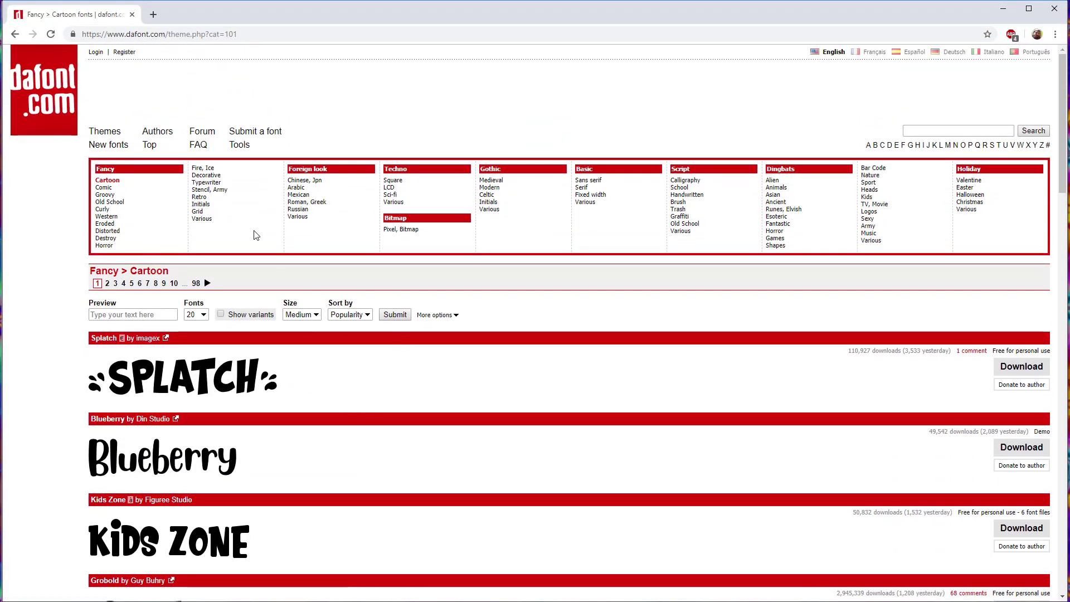
pyautogui.moveTo(264, 240)
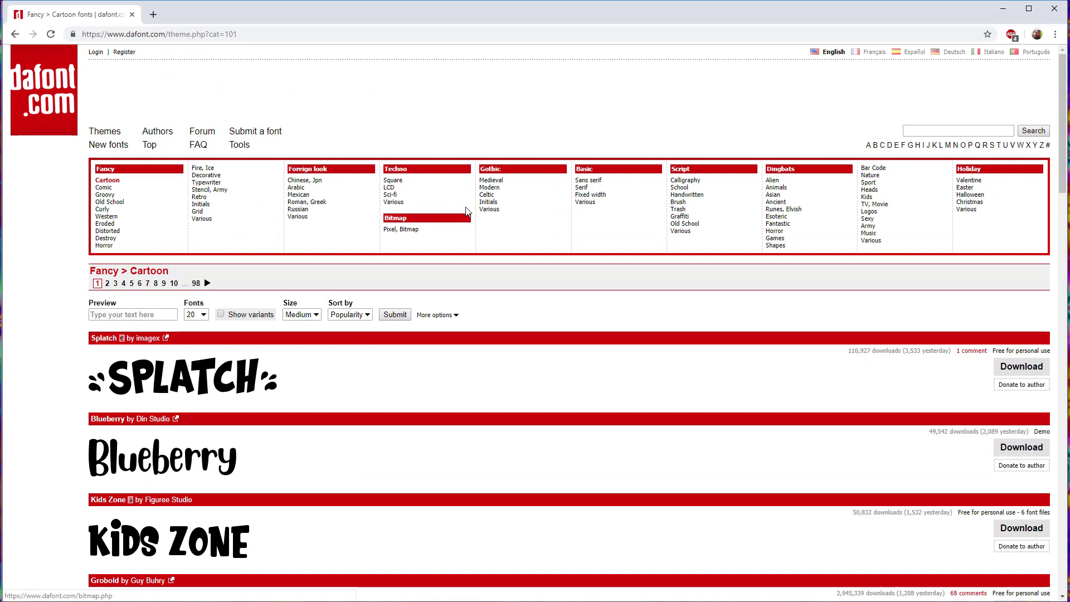
pyautogui.moveTo(176, 253)
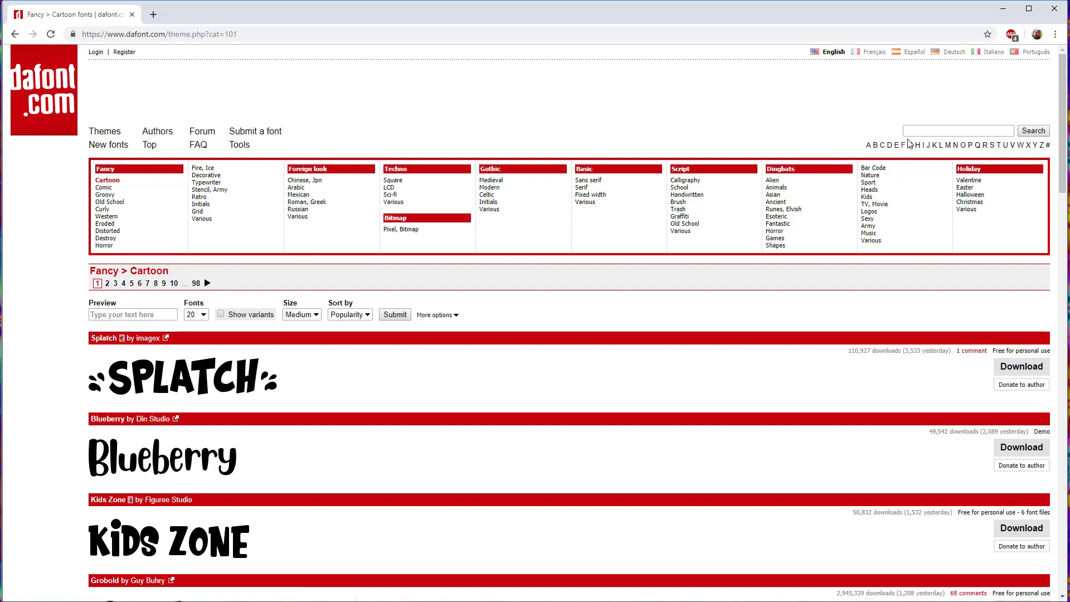
pyautogui.moveTo(683, 202)
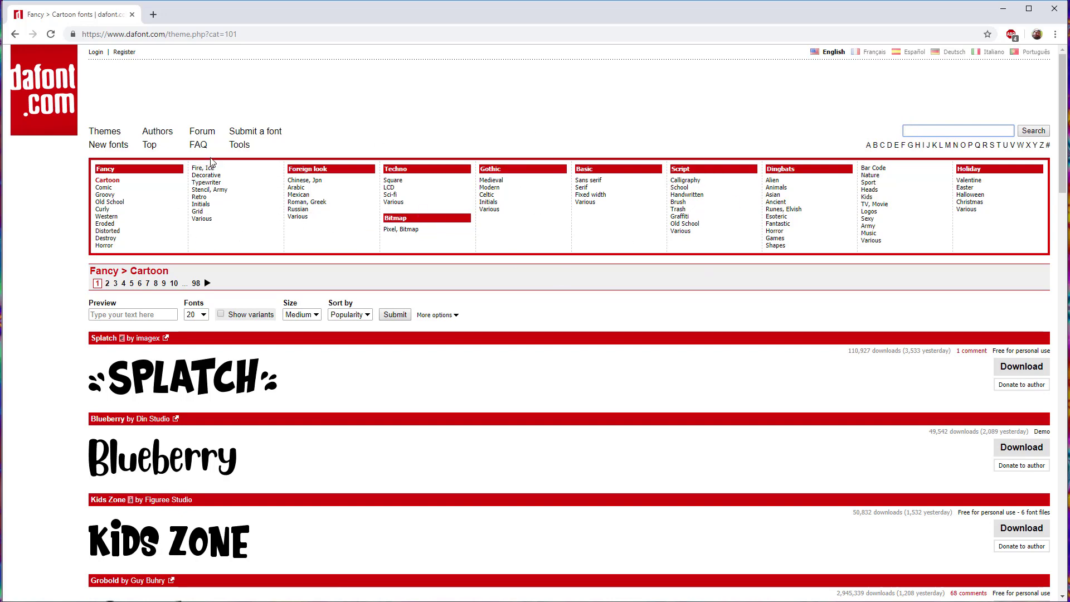
# Step: Glance at the Curly category, then search dafont for 'champagne' and browse the results
pyautogui.click(107, 217)
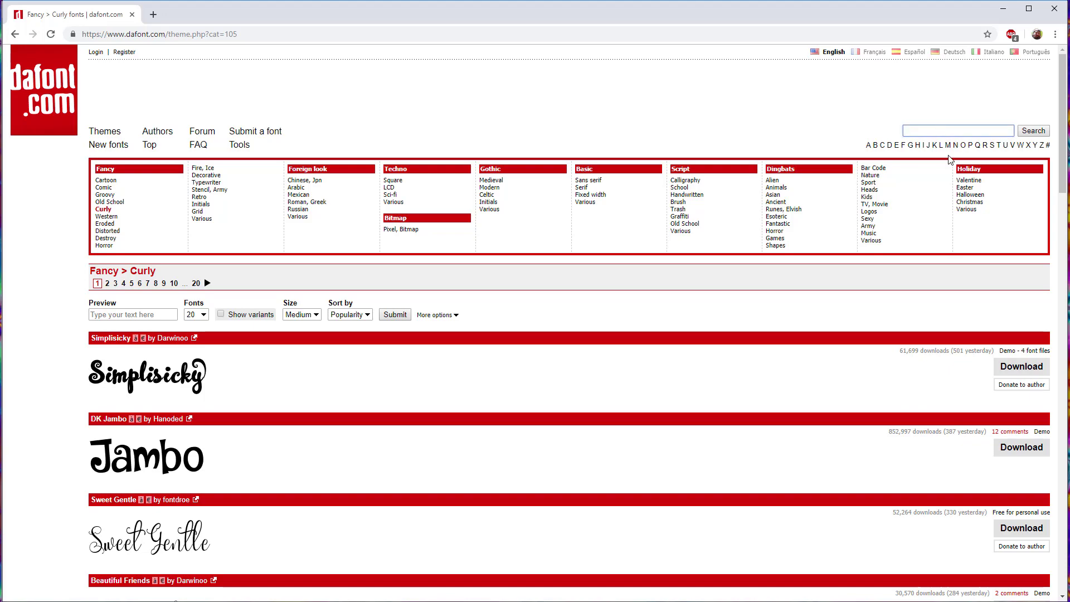
pyautogui.write('champagne')
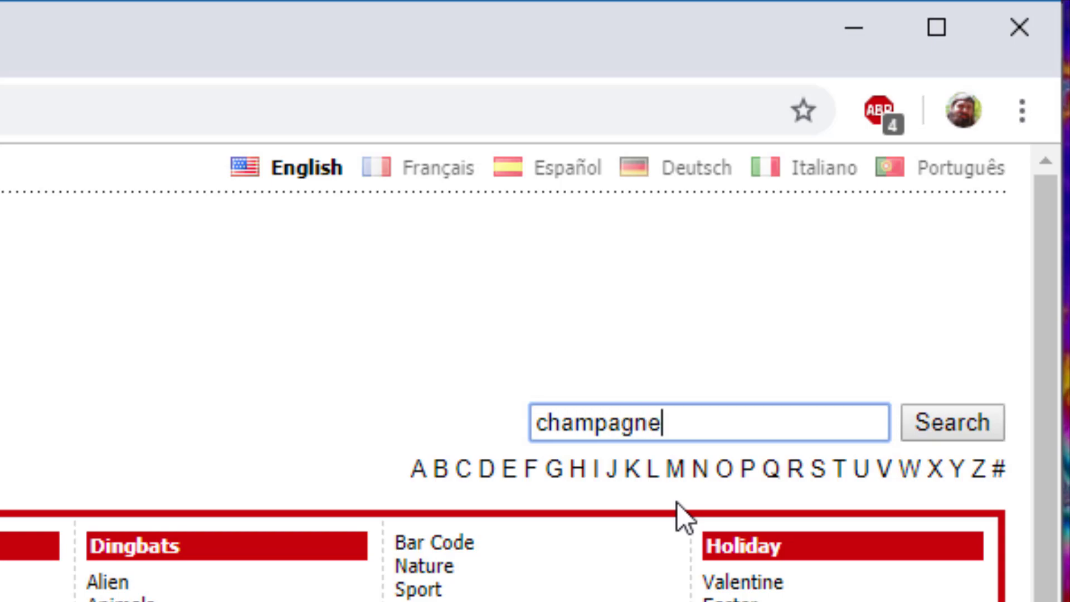
pyautogui.click(951, 422)
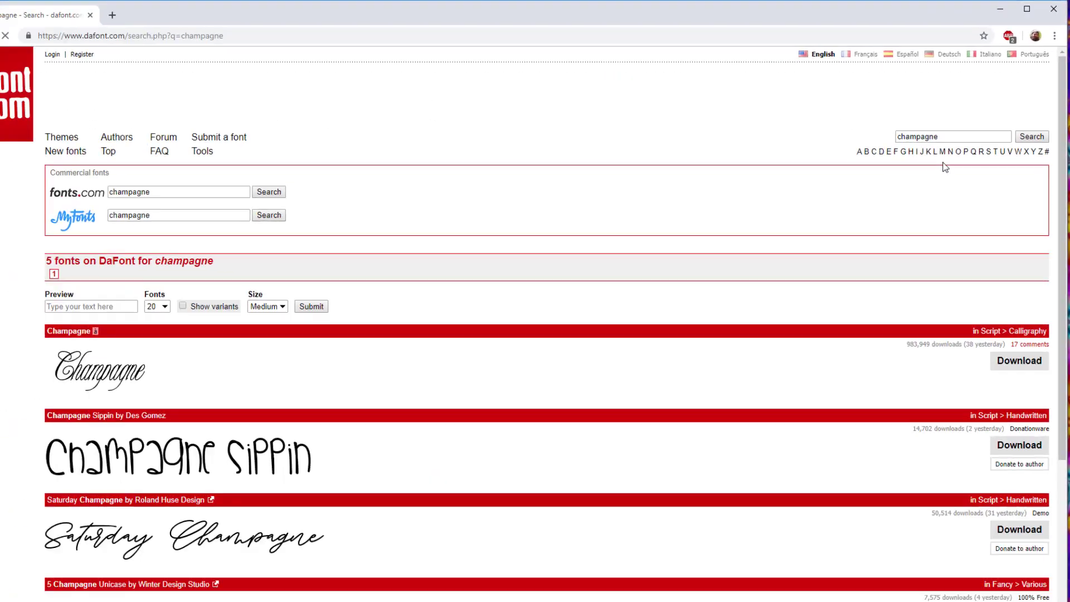
pyautogui.scroll(-3)
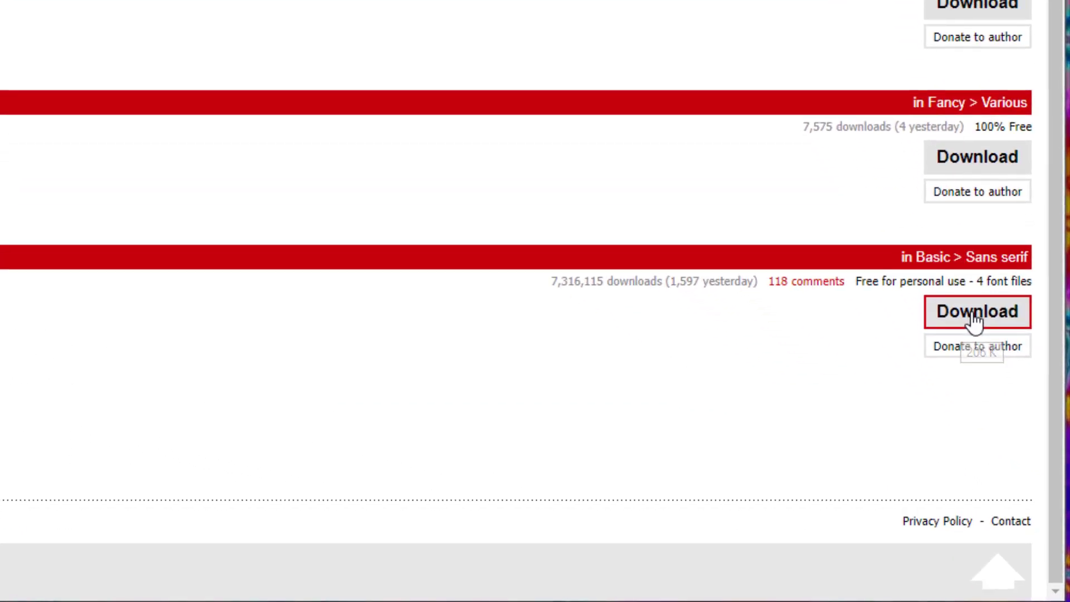
# Step: Download Champagne & Limousines from the search results as a zip
pyautogui.click(976, 311)
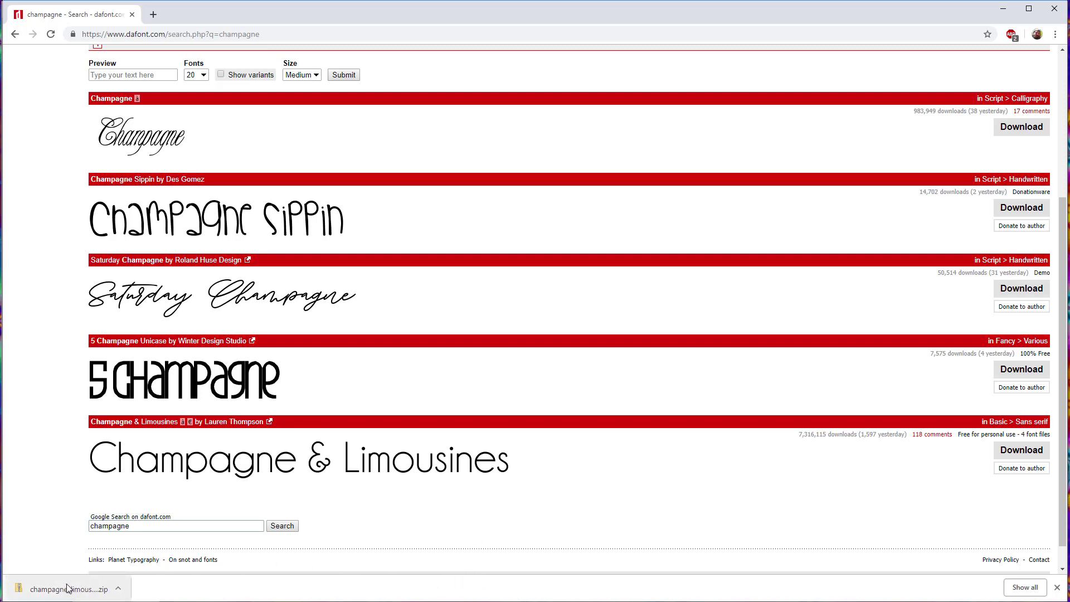
# Step: Open the champagne_limousines zip and launch the regular Champagne & Limousines TrueType file
pyautogui.click(68, 589)
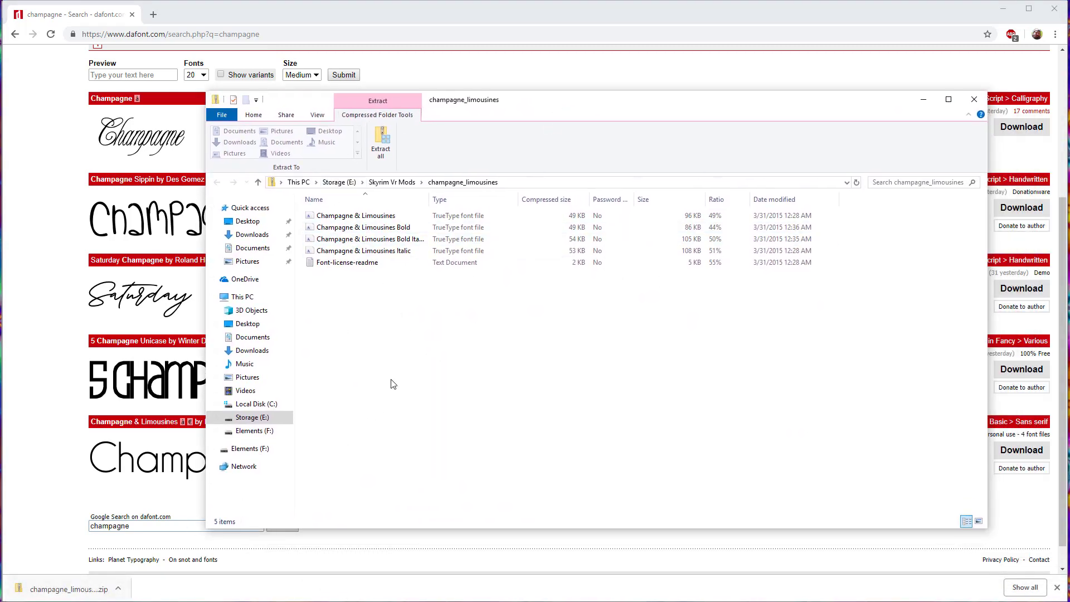
pyautogui.click(364, 227)
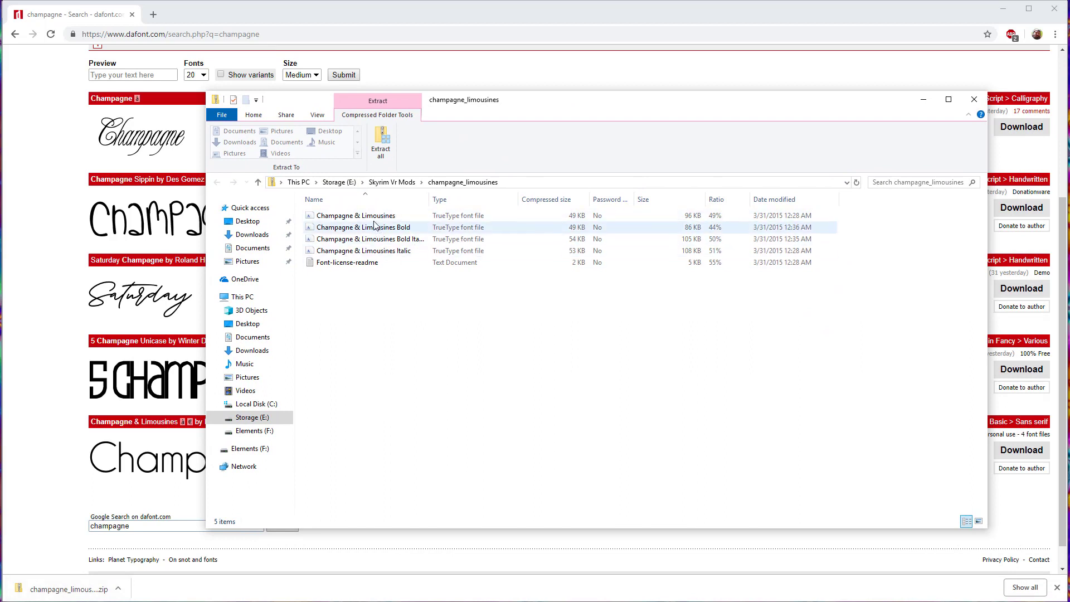
pyautogui.click(355, 215)
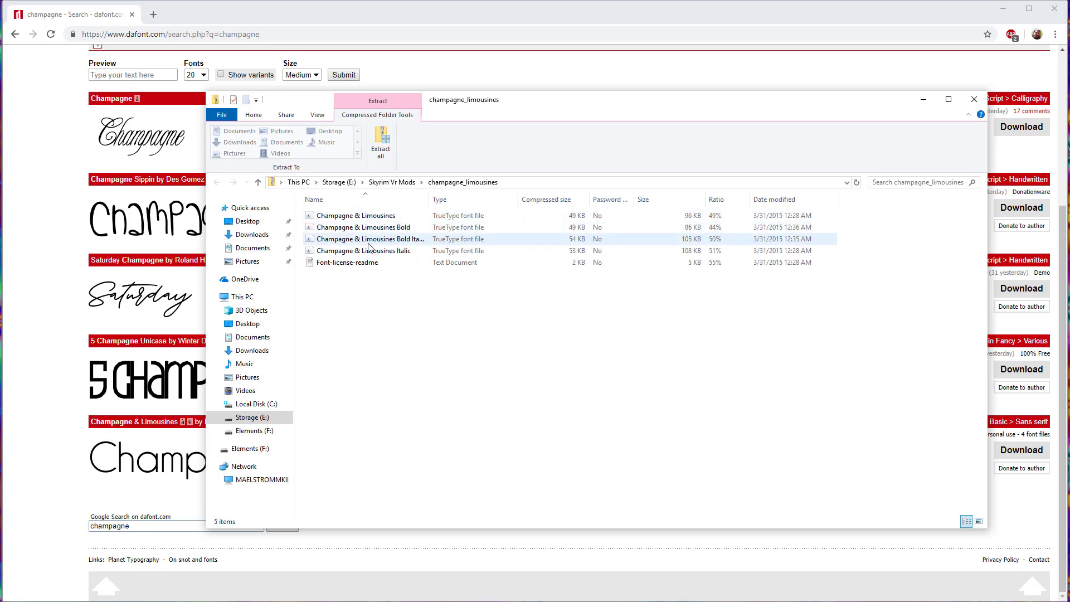
pyautogui.click(355, 216)
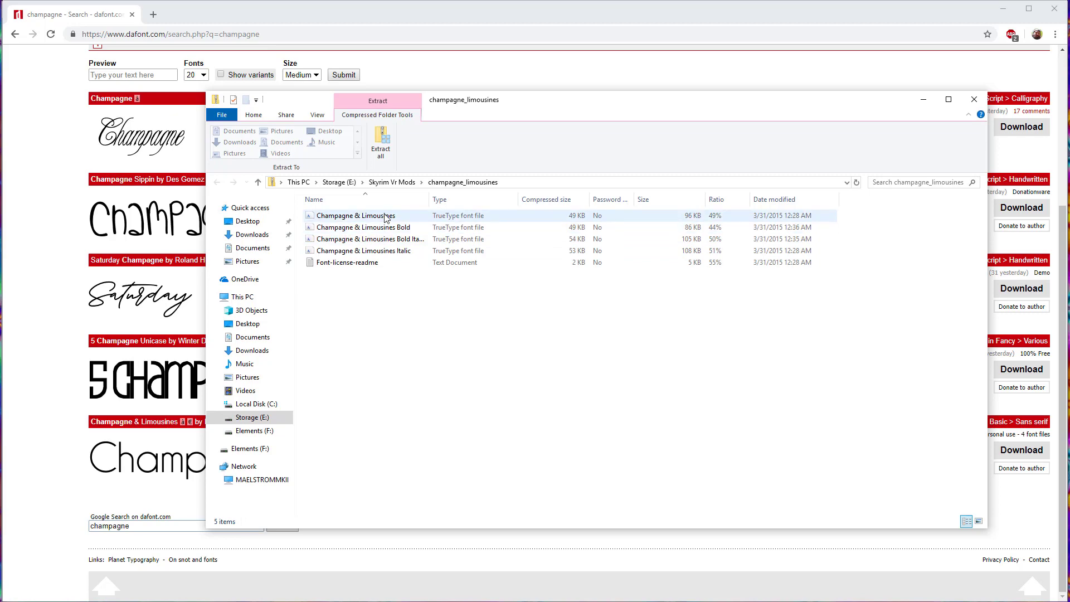
pyautogui.moveTo(366, 221)
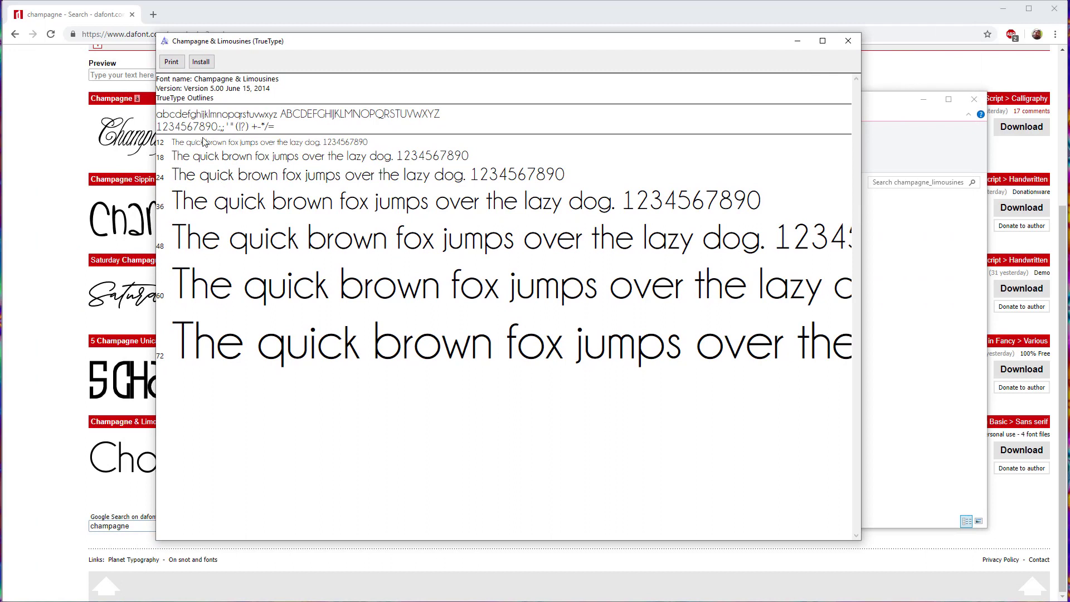
pyautogui.moveTo(285, 126)
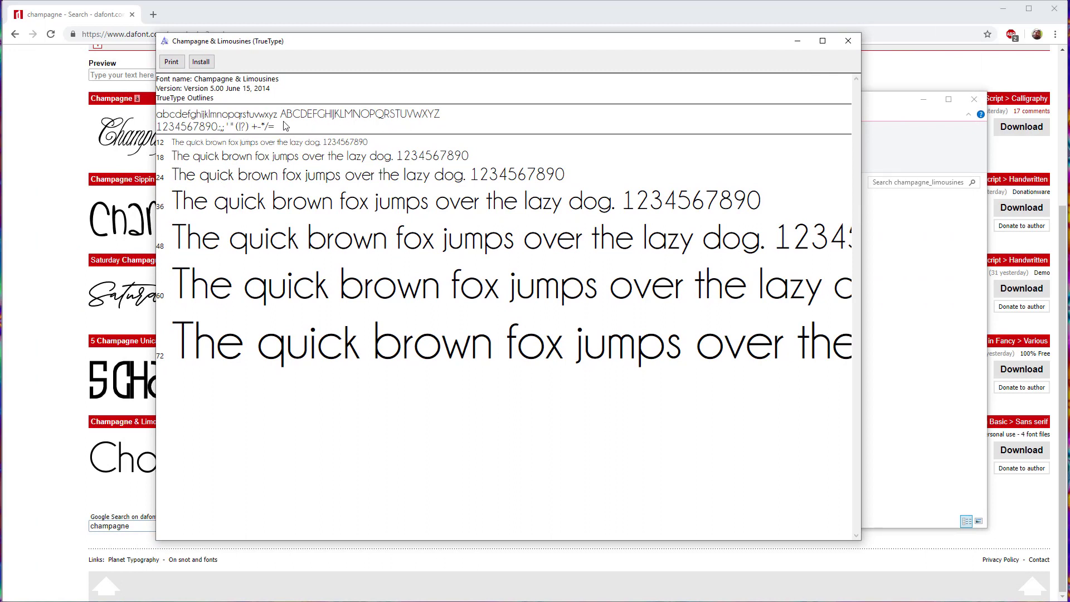
pyautogui.moveTo(235, 88)
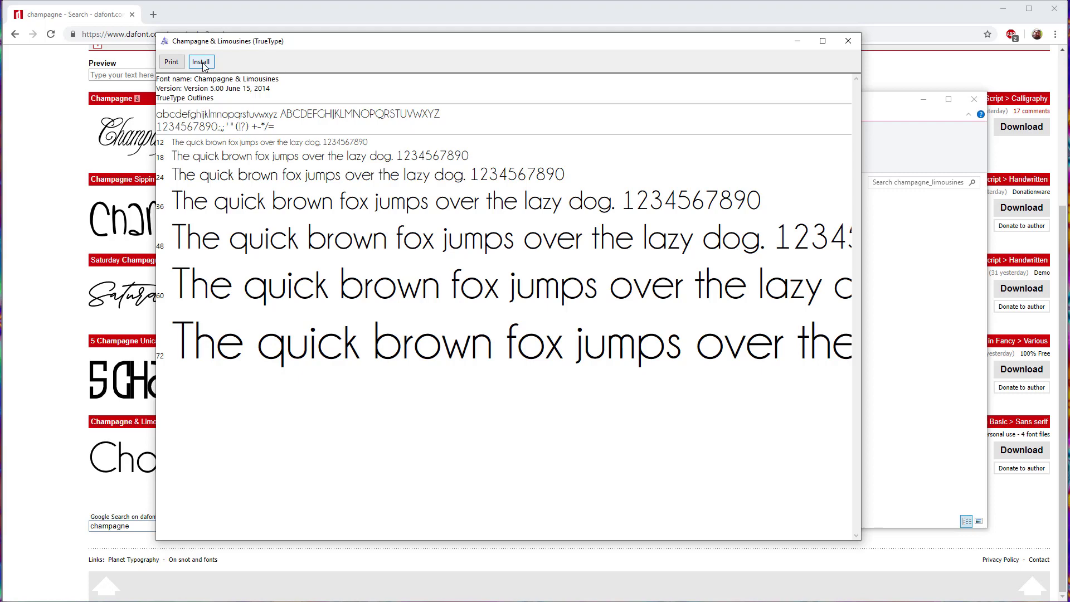
# Step: Install the regular Champagne & Limousines typeface from the Font Viewer
pyautogui.click(201, 62)
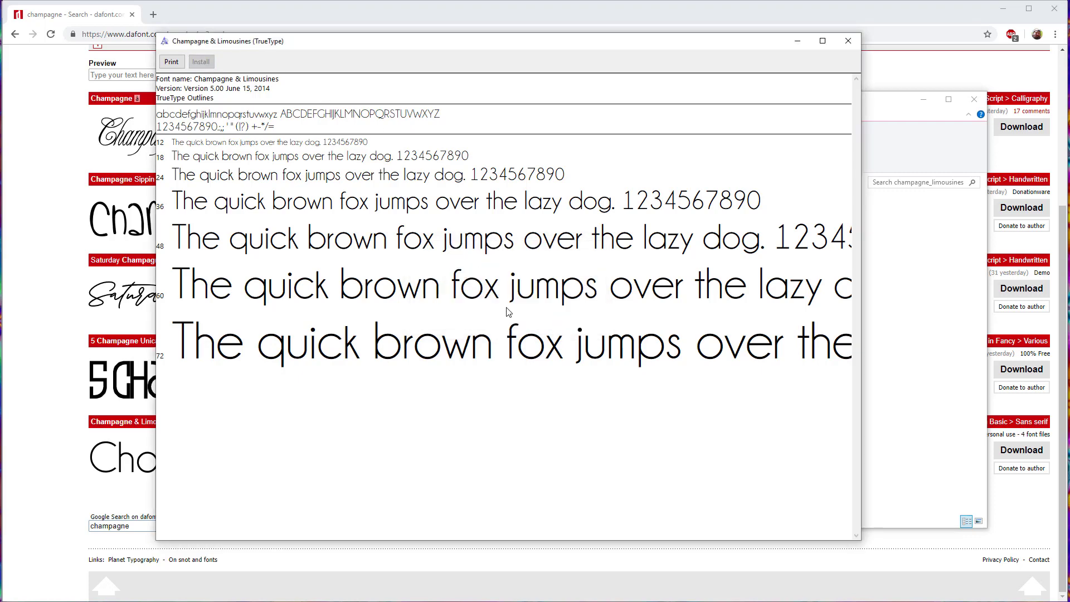
pyautogui.moveTo(445, 214)
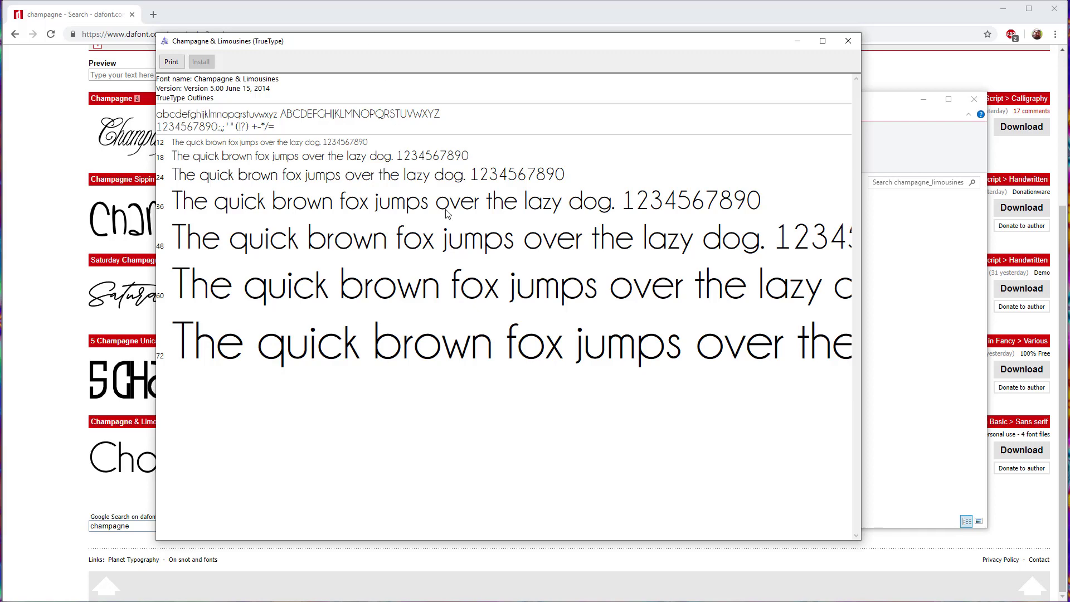
pyautogui.moveTo(712, 80)
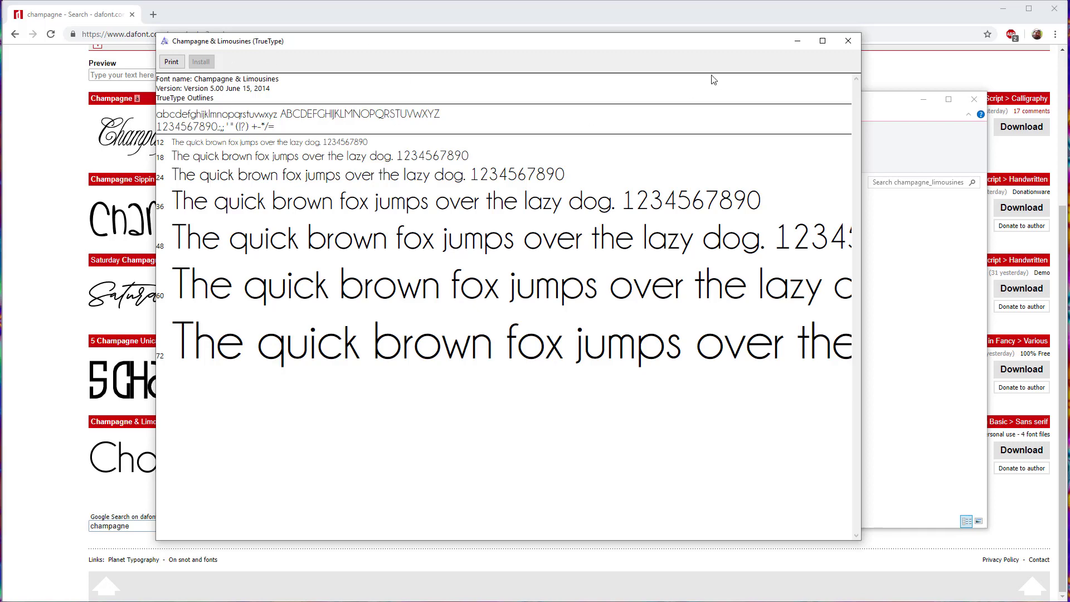
pyautogui.moveTo(802, 52)
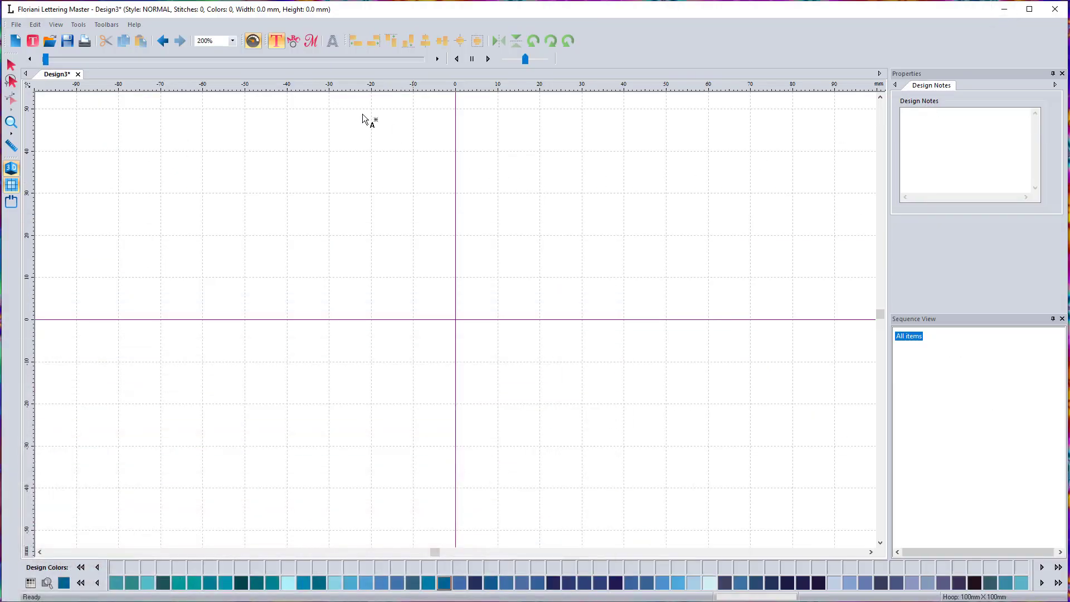
pyautogui.moveTo(292, 253)
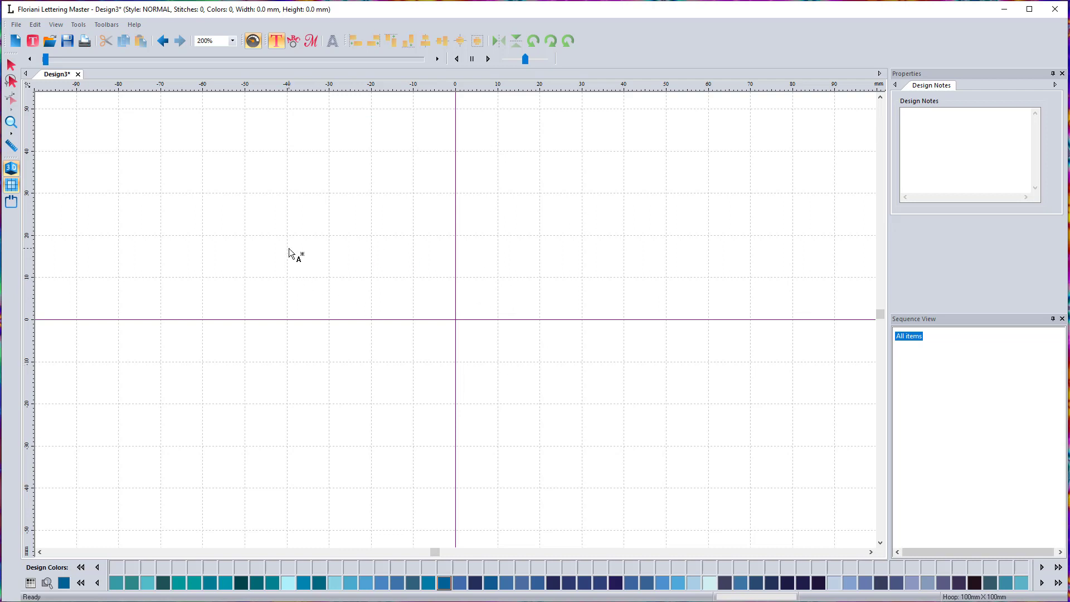
pyautogui.moveTo(317, 243)
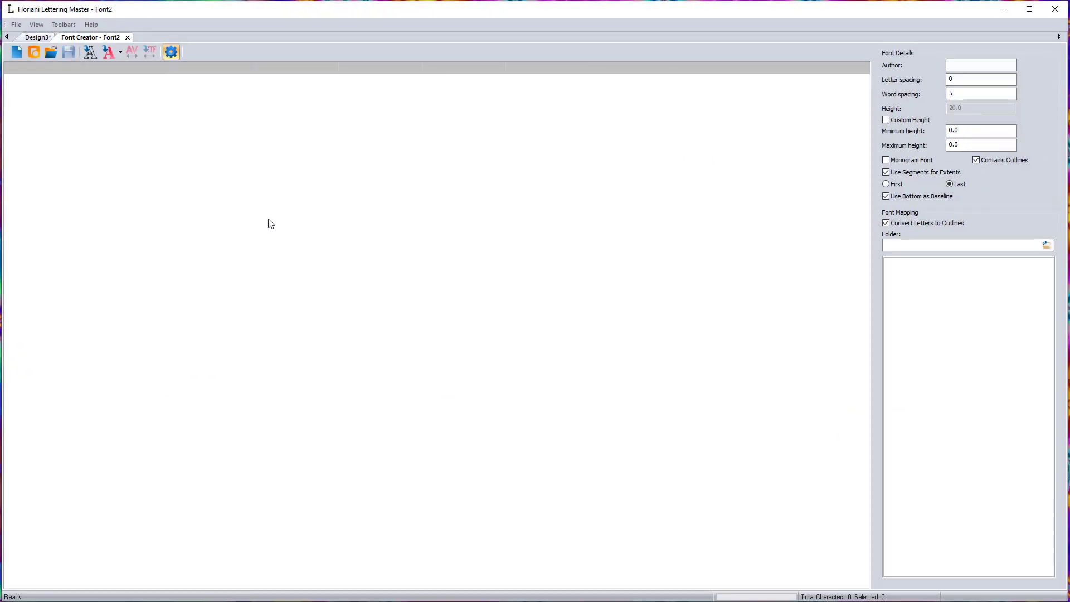
pyautogui.moveTo(377, 190)
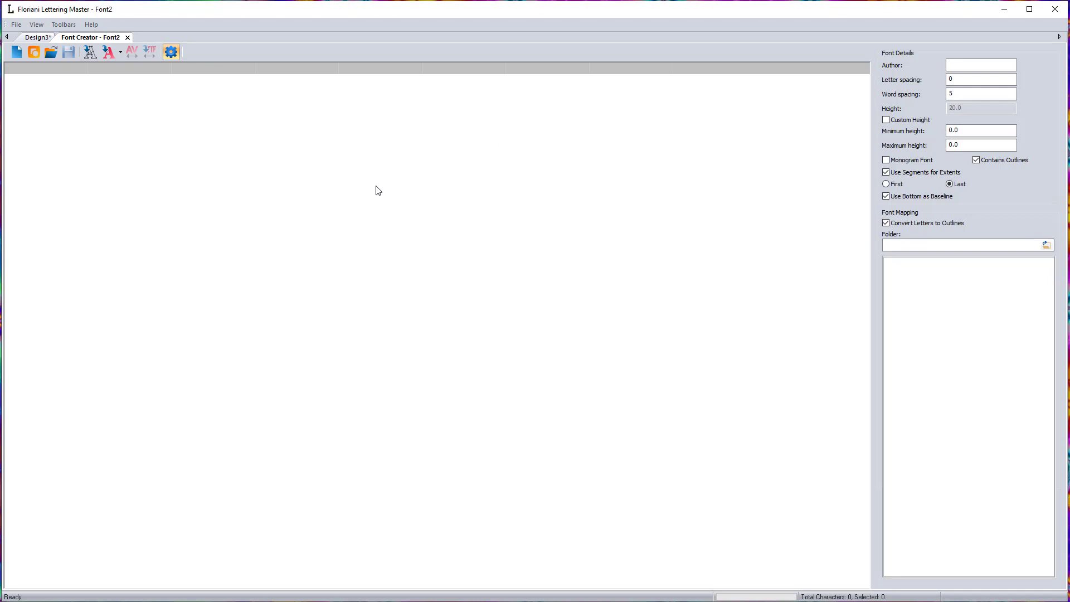
pyautogui.moveTo(288, 174)
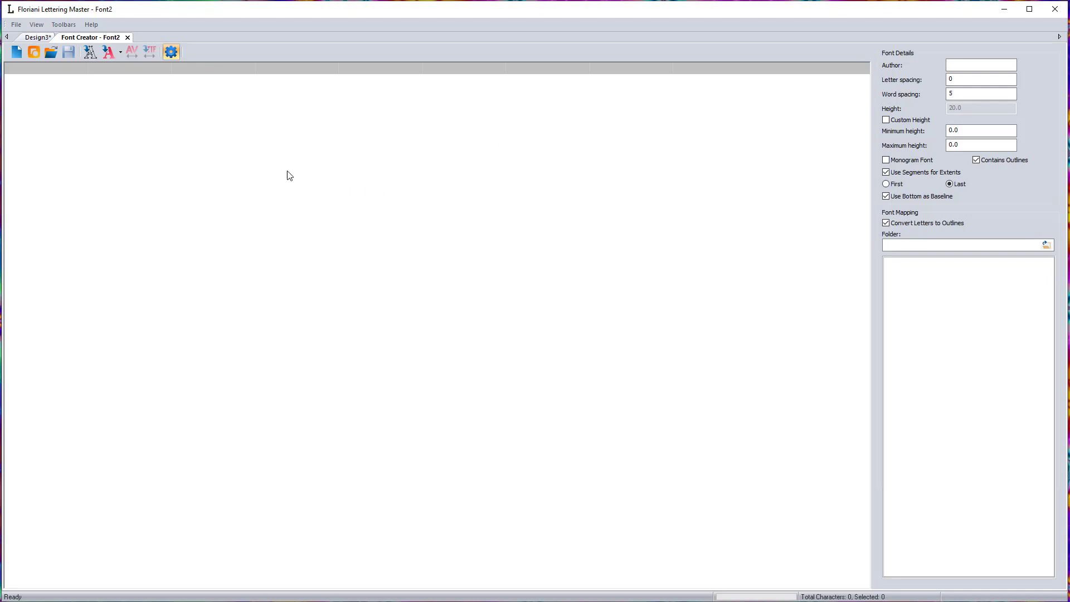
pyautogui.moveTo(270, 179)
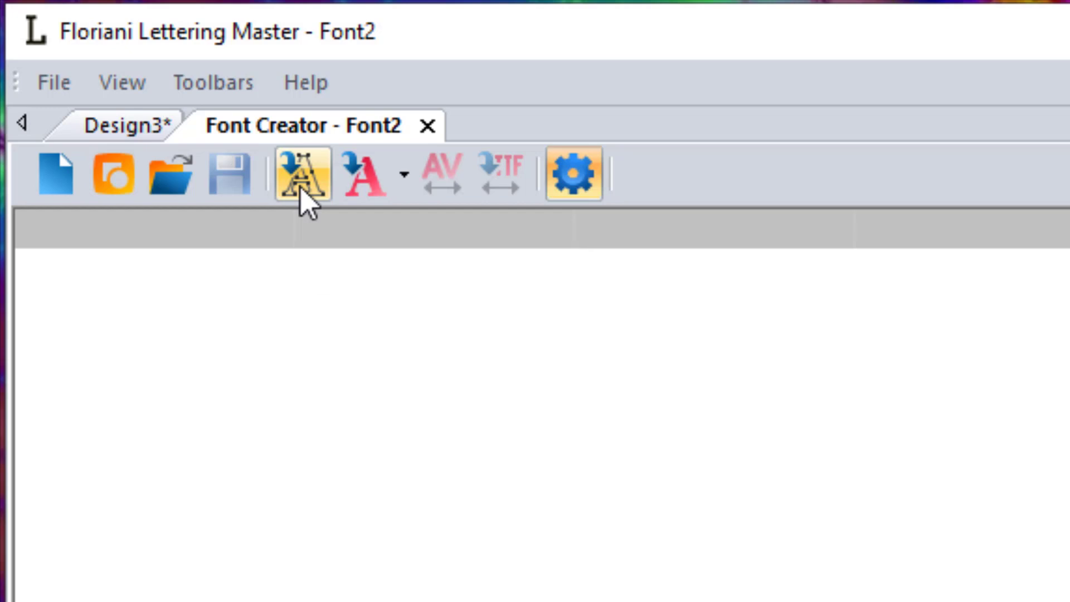
# Step: Start the TrueType character wizard with Champagne & Limousines and sample text Meadow
pyautogui.click(301, 173)
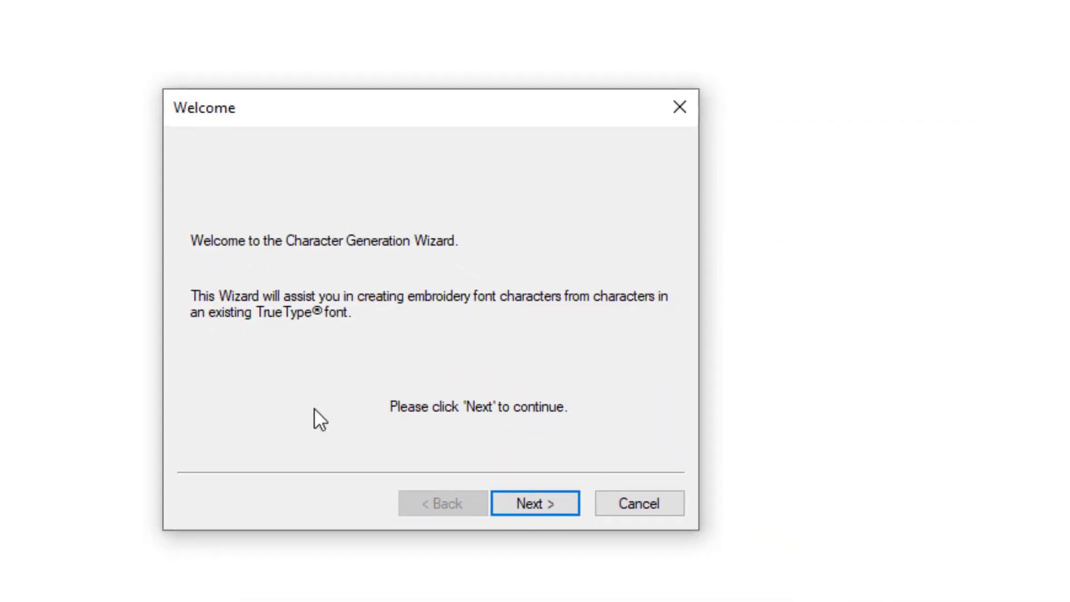
pyautogui.moveTo(535, 503)
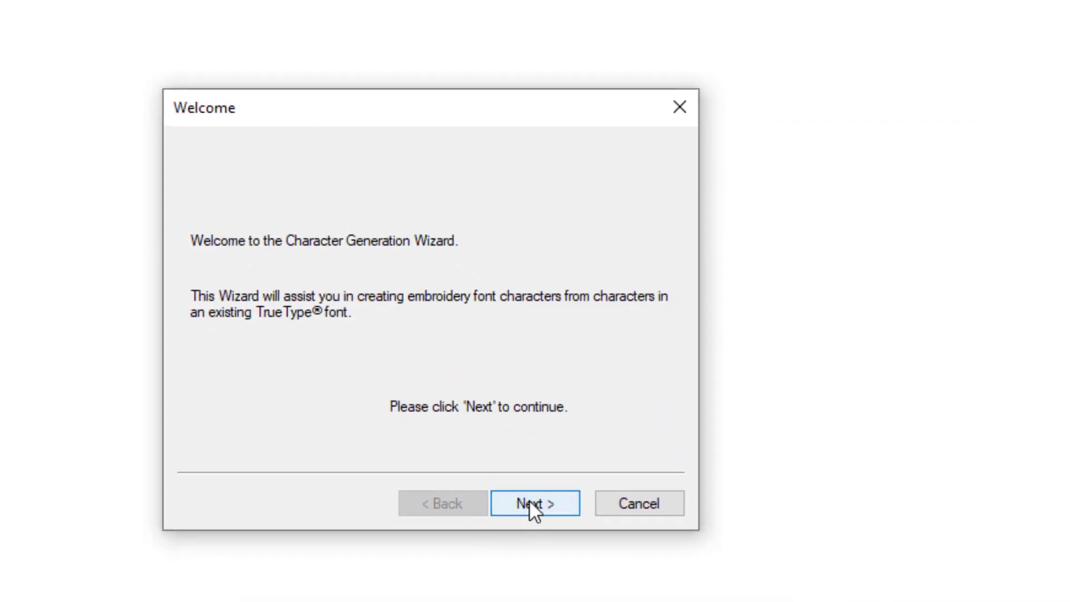
pyautogui.click(534, 503)
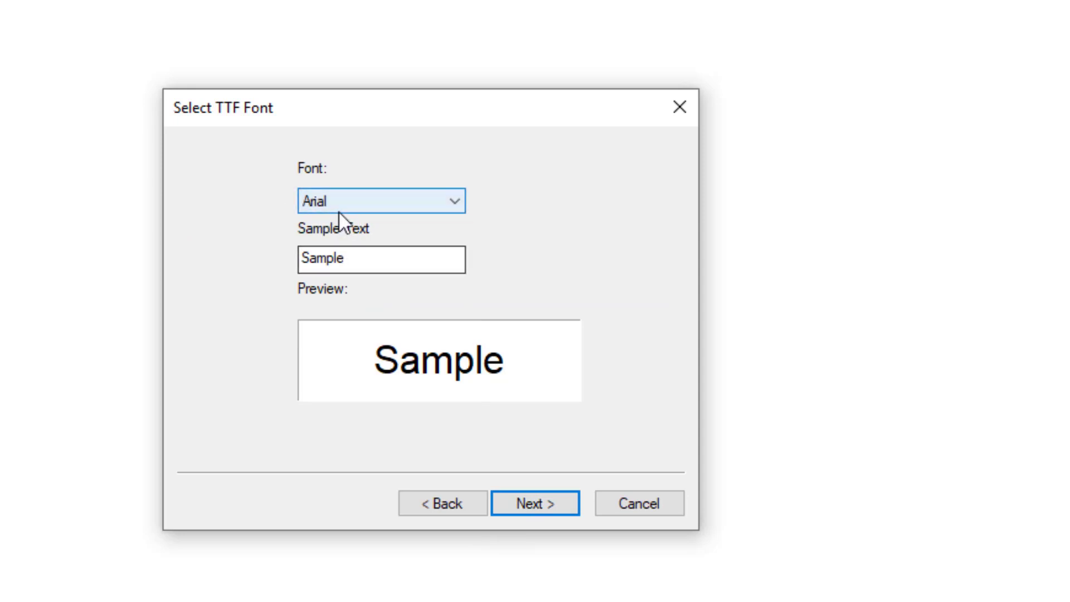
pyautogui.moveTo(339, 214)
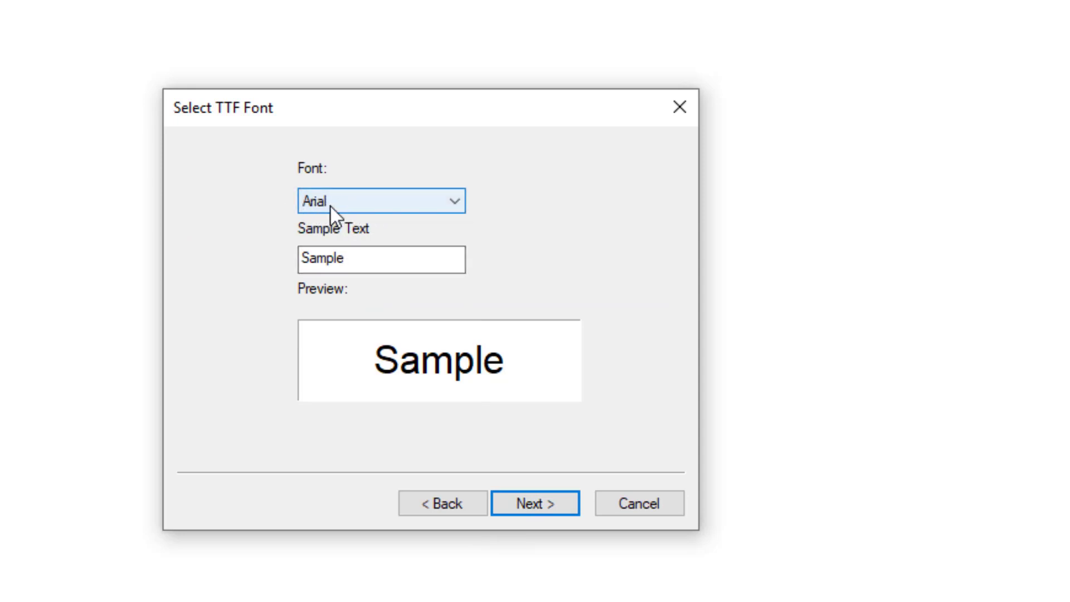
pyautogui.click(452, 200)
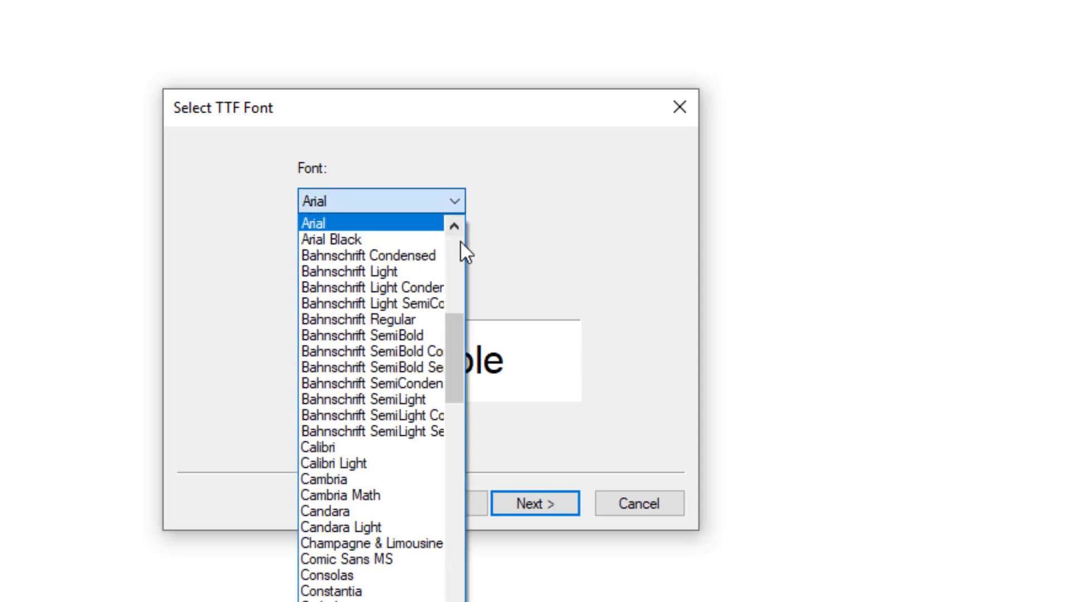
pyautogui.scroll(-3)
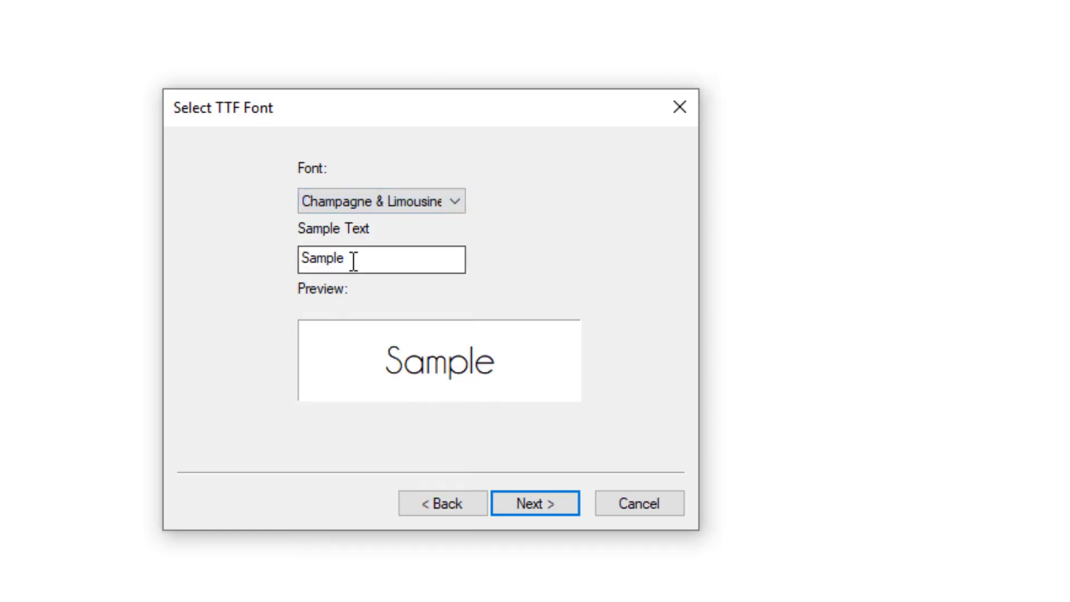
pyautogui.write('M')
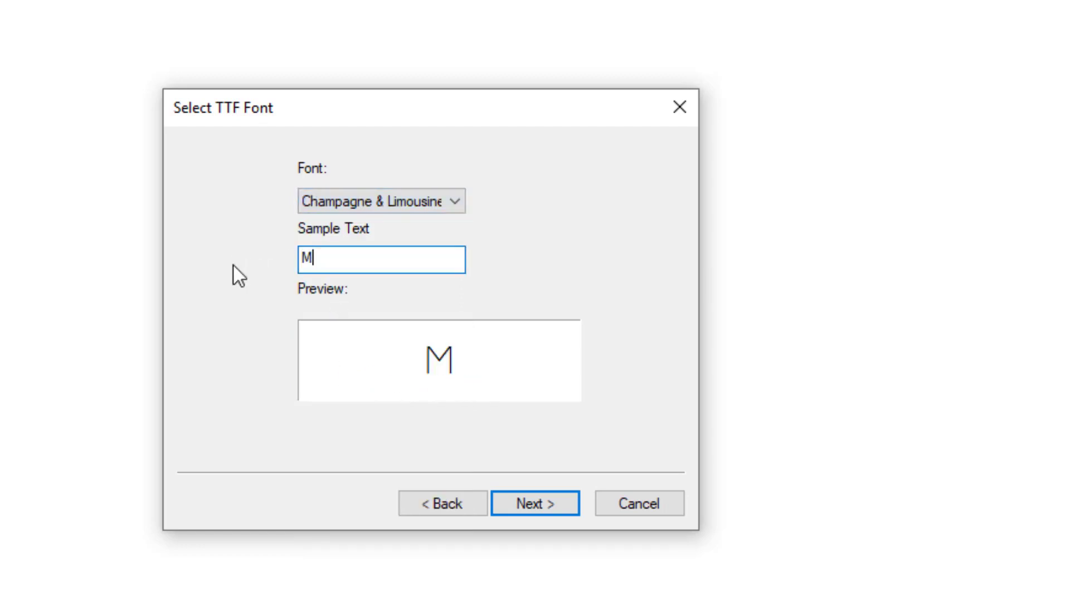
pyautogui.write('eadow')
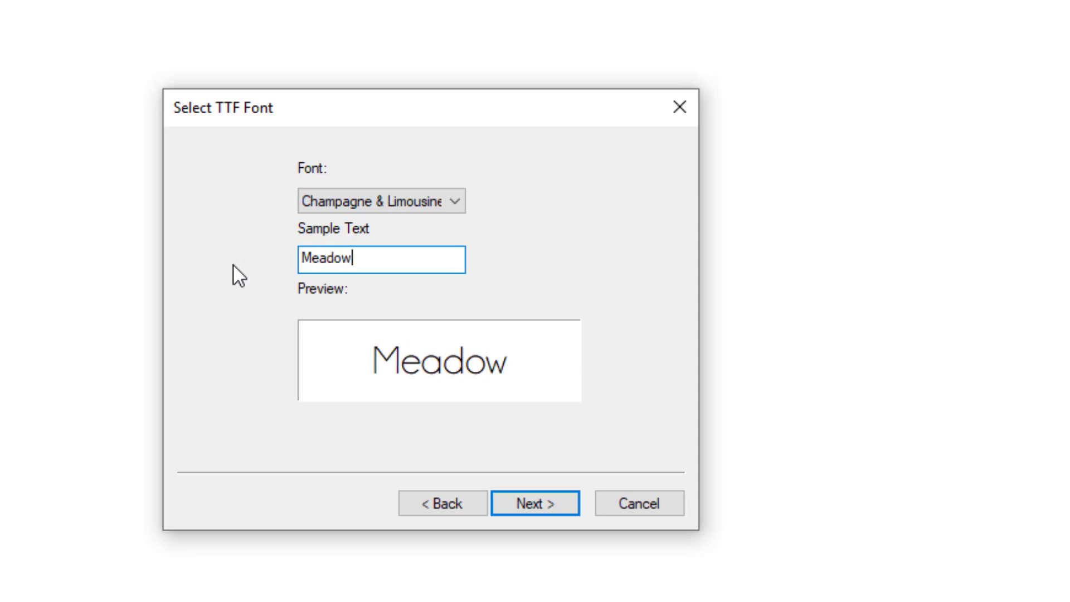
pyautogui.moveTo(405, 334)
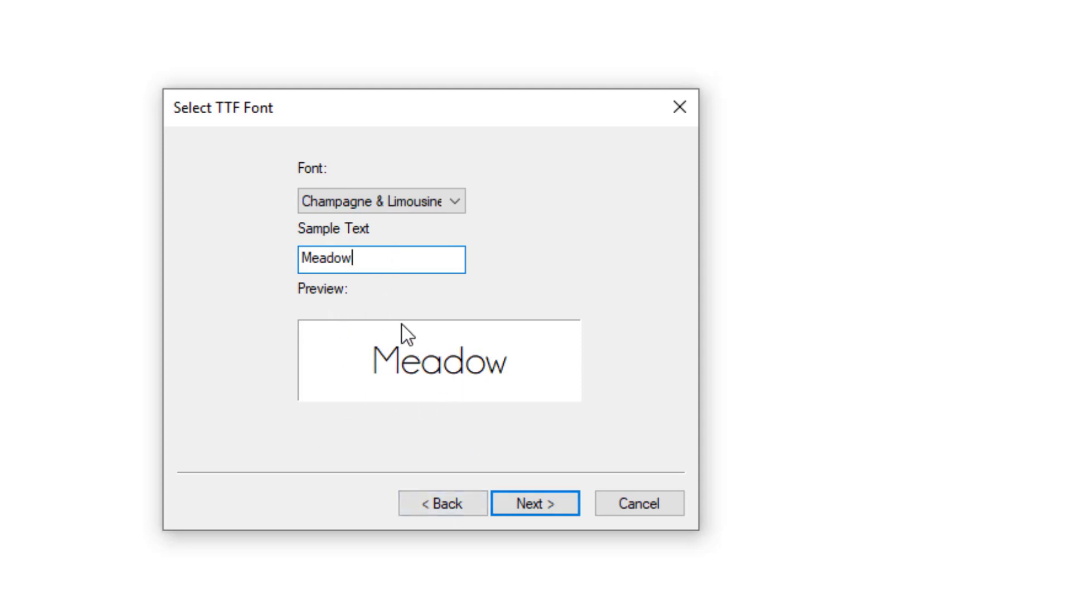
# Step: Advance to character selection and highlight the exclamation mark as the range start
pyautogui.click(534, 503)
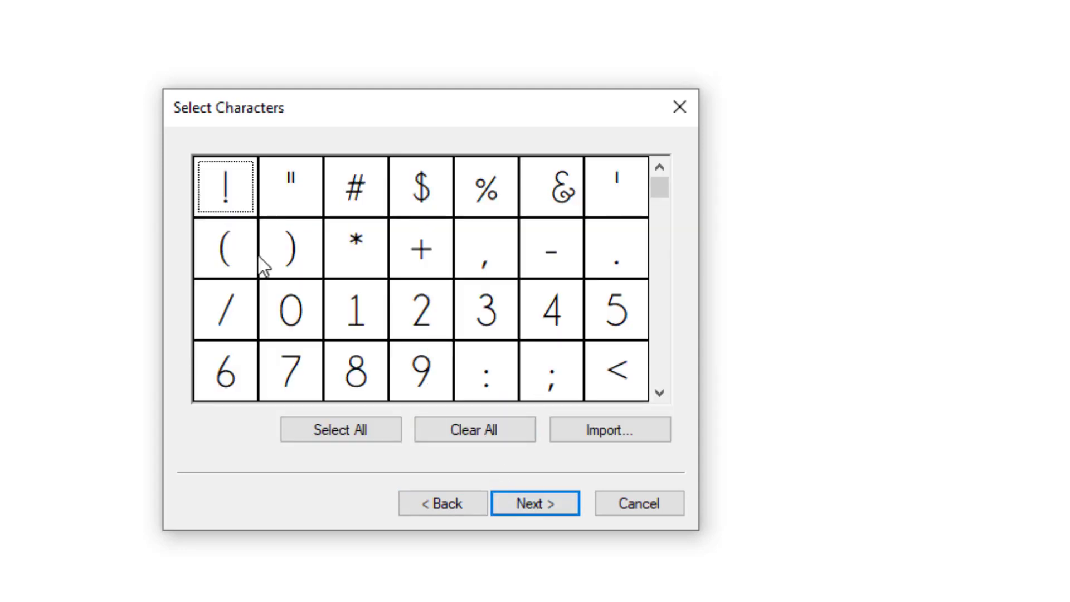
pyautogui.moveTo(348, 239)
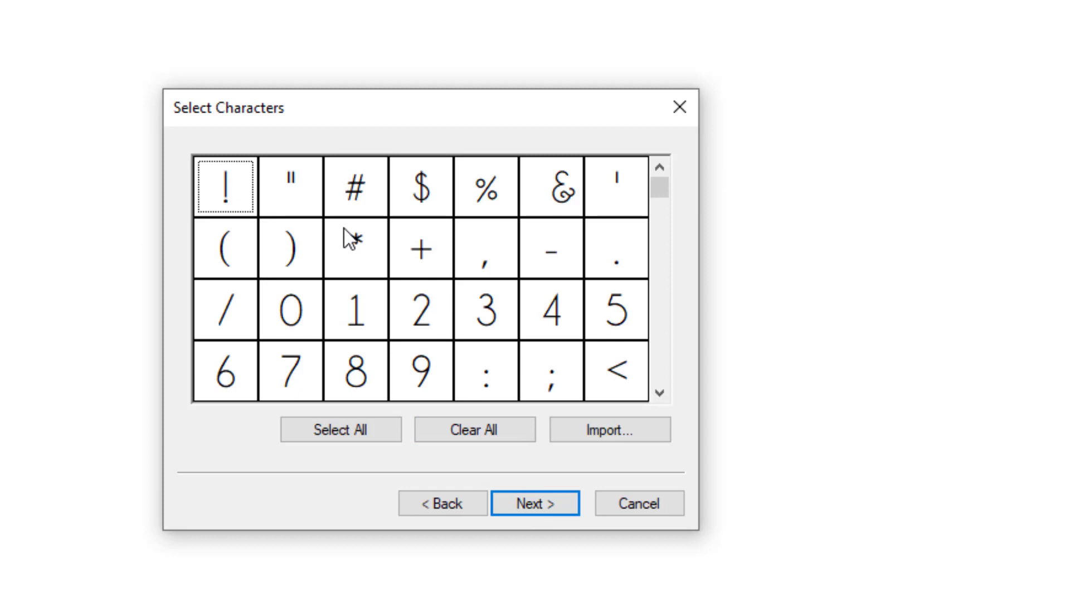
pyautogui.moveTo(661, 197)
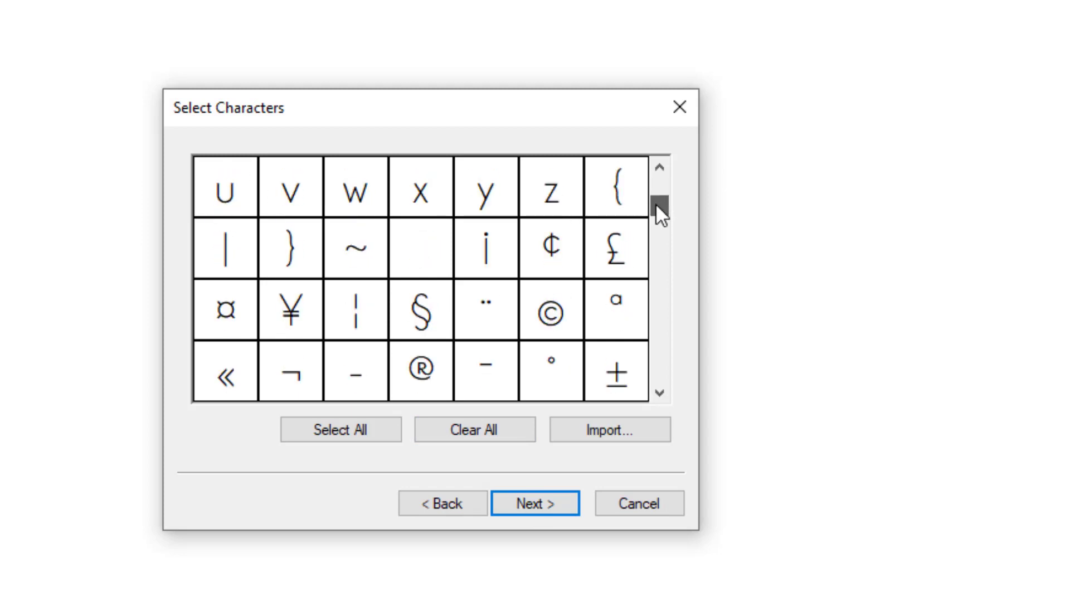
pyautogui.scroll(-3)
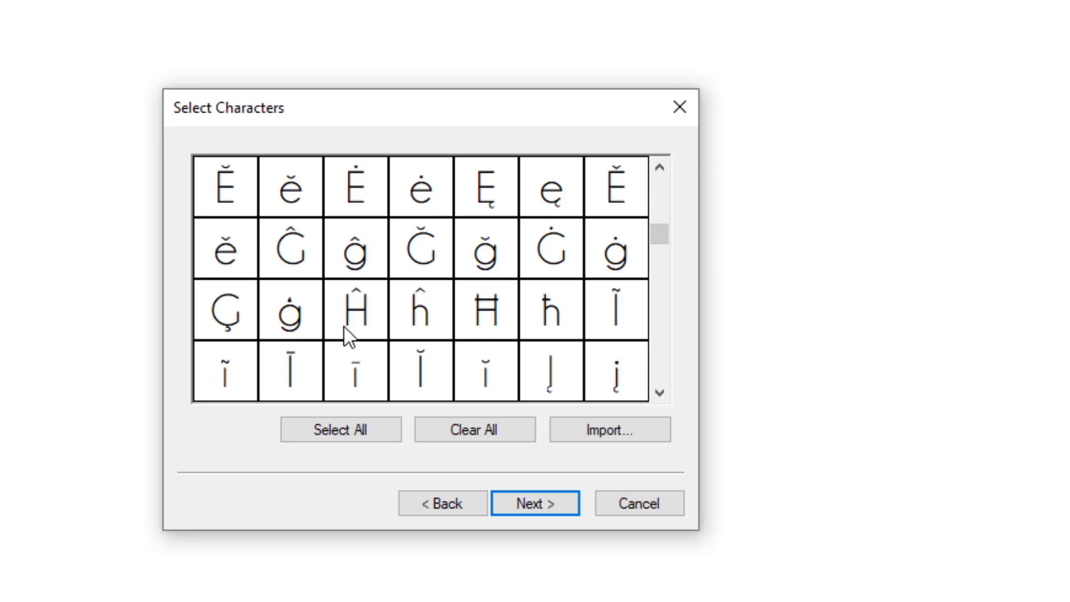
pyautogui.moveTo(659, 235); pyautogui.dragTo(660, 181)
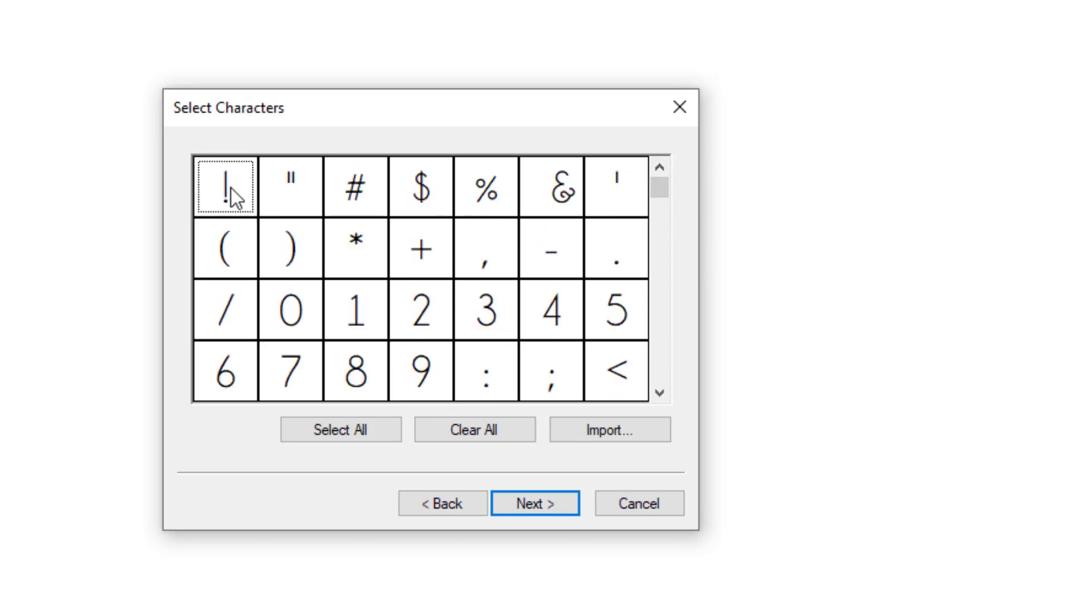
pyautogui.click(225, 185)
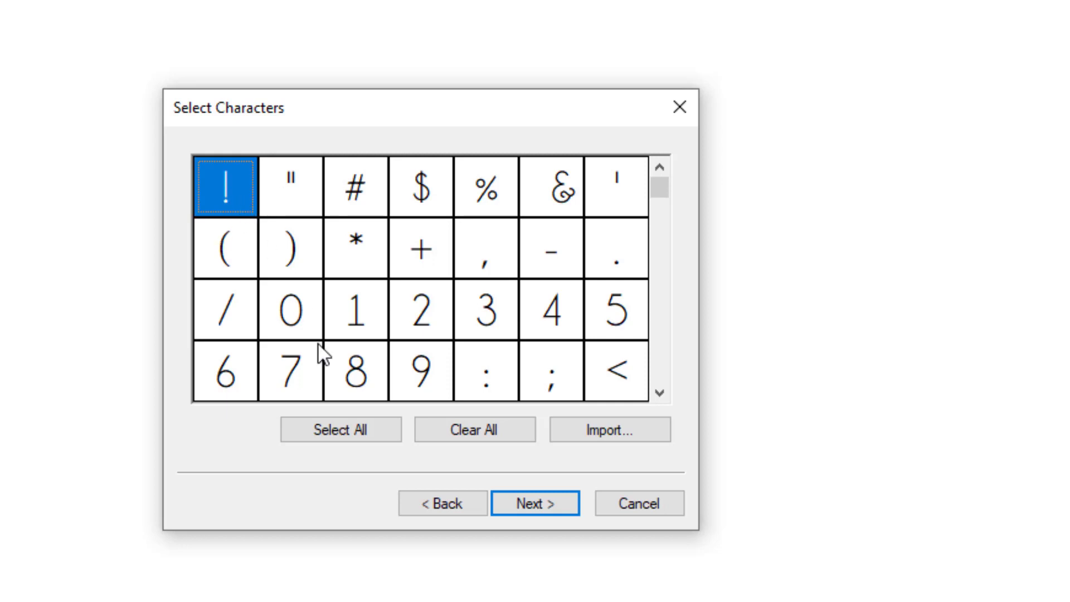
pyautogui.moveTo(659, 195)
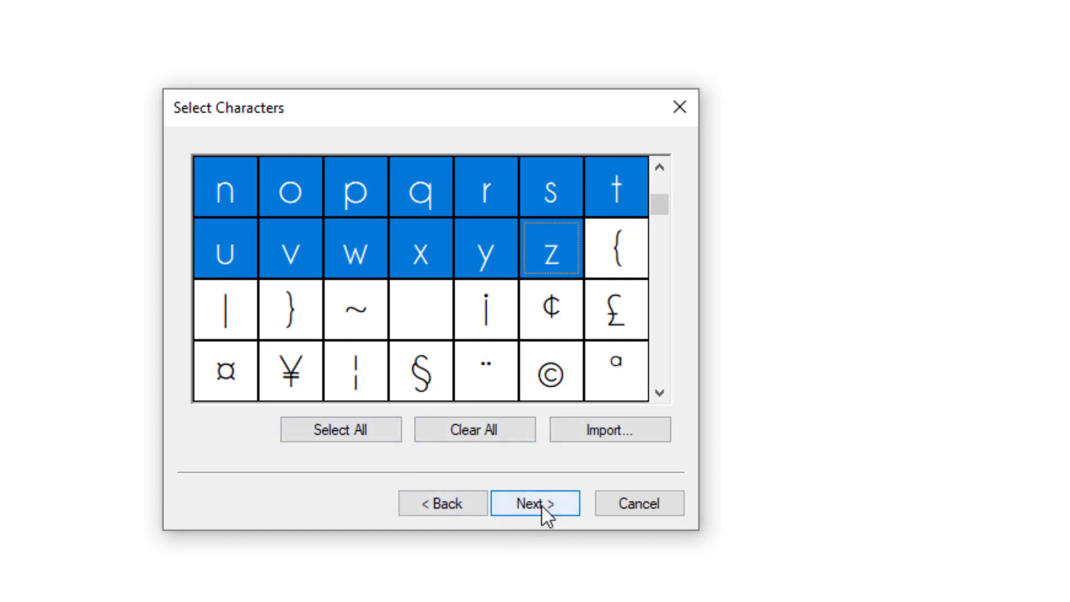
# Step: Generate the 90 characters ! through z, keeping segments, artwork and extents boxes checked
pyautogui.click(535, 503)
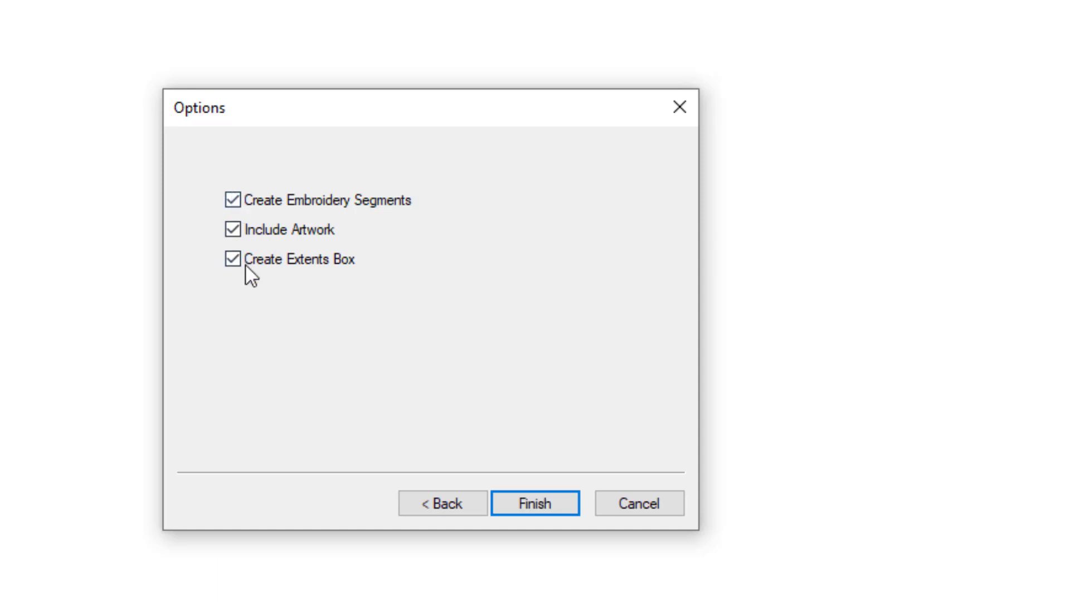
pyautogui.moveTo(519, 367)
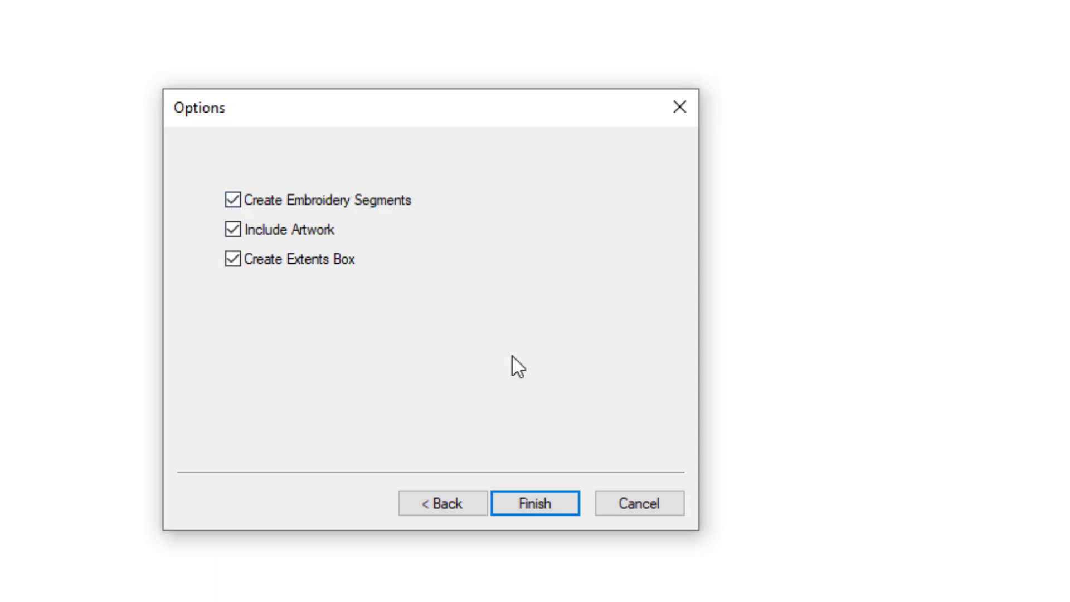
pyautogui.click(536, 503)
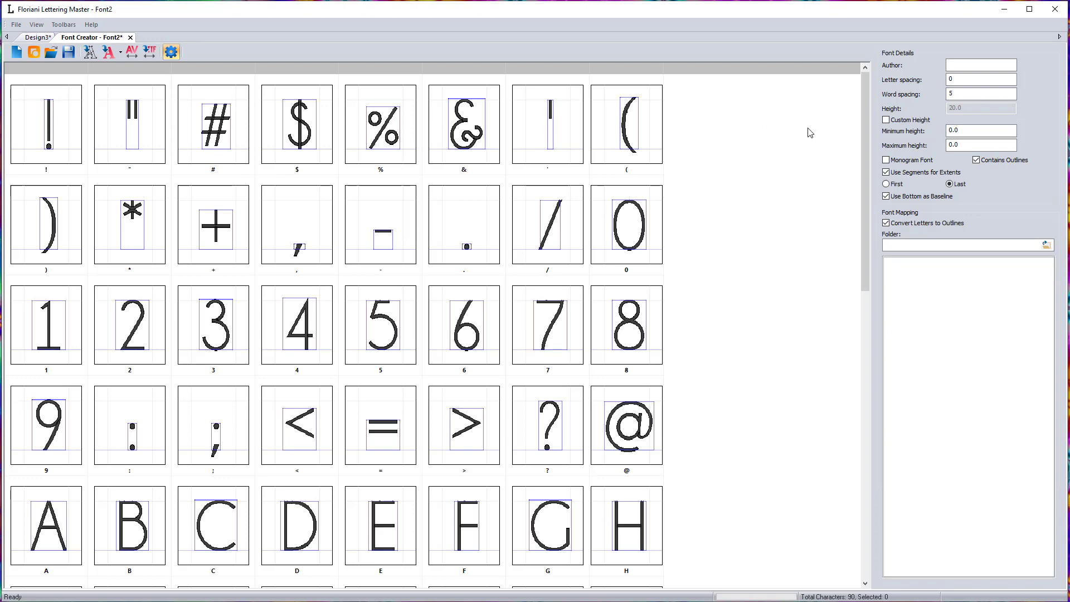
# Step: Scroll the Font Creator grid to capital A, select it and open its context menu
pyautogui.scroll(-3)
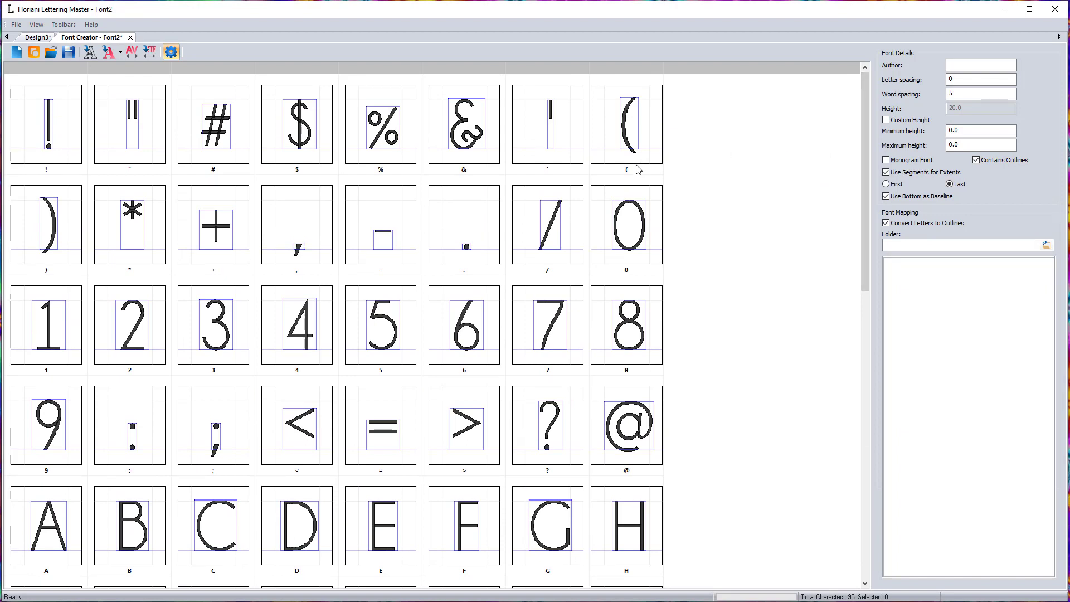
pyautogui.scroll(-3)
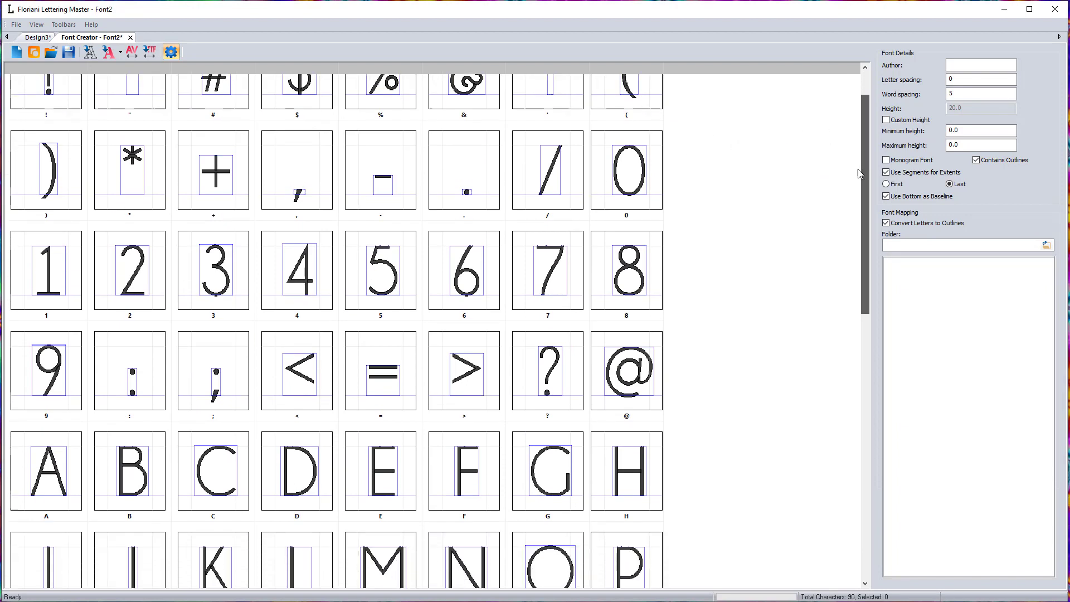
pyautogui.scroll(-3)
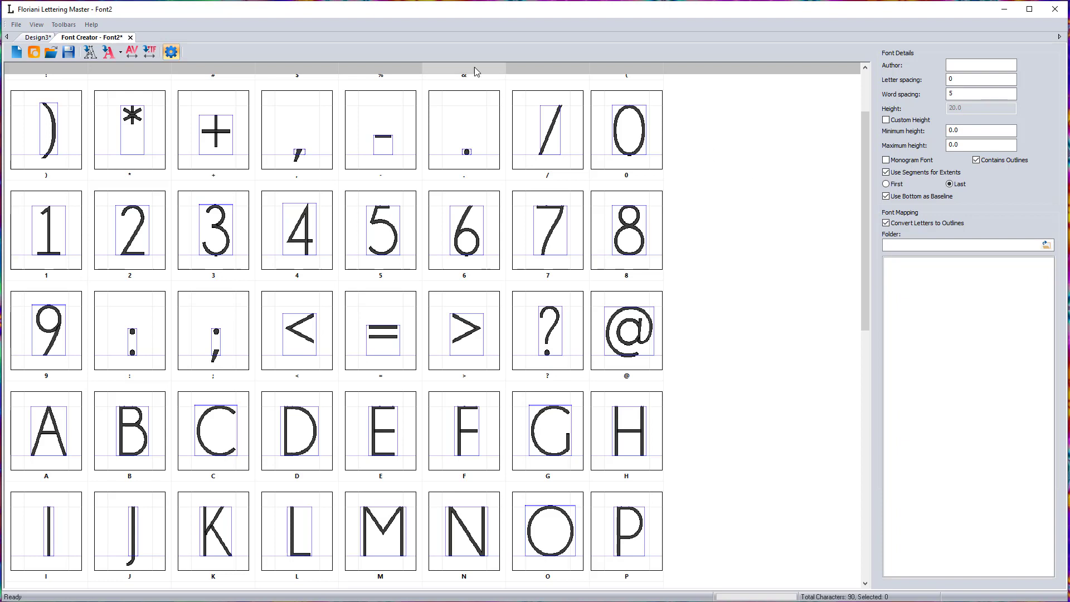
pyautogui.moveTo(54, 435)
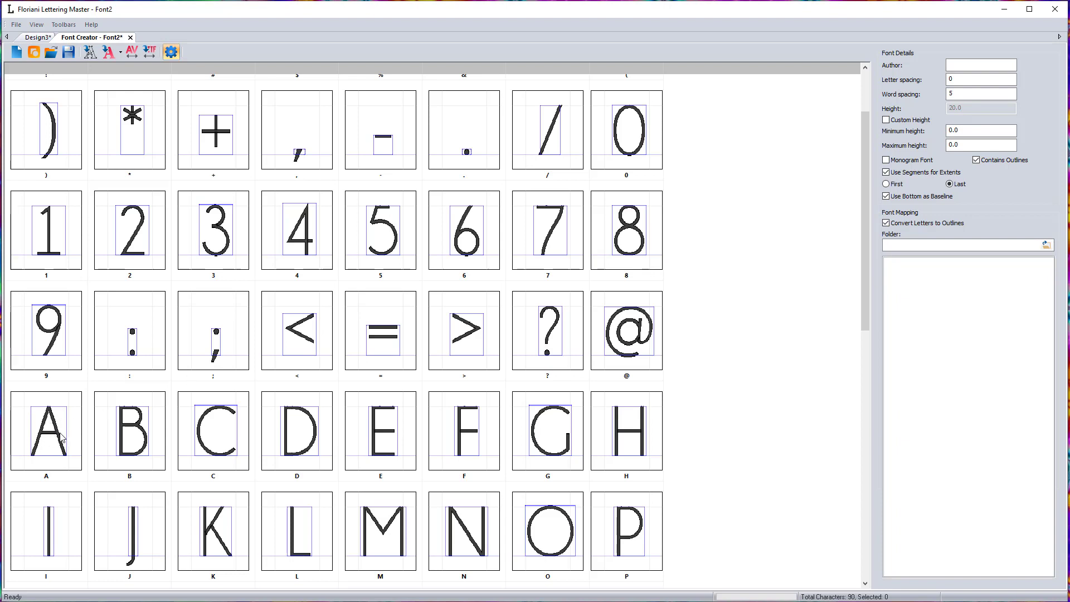
pyautogui.click(46, 430)
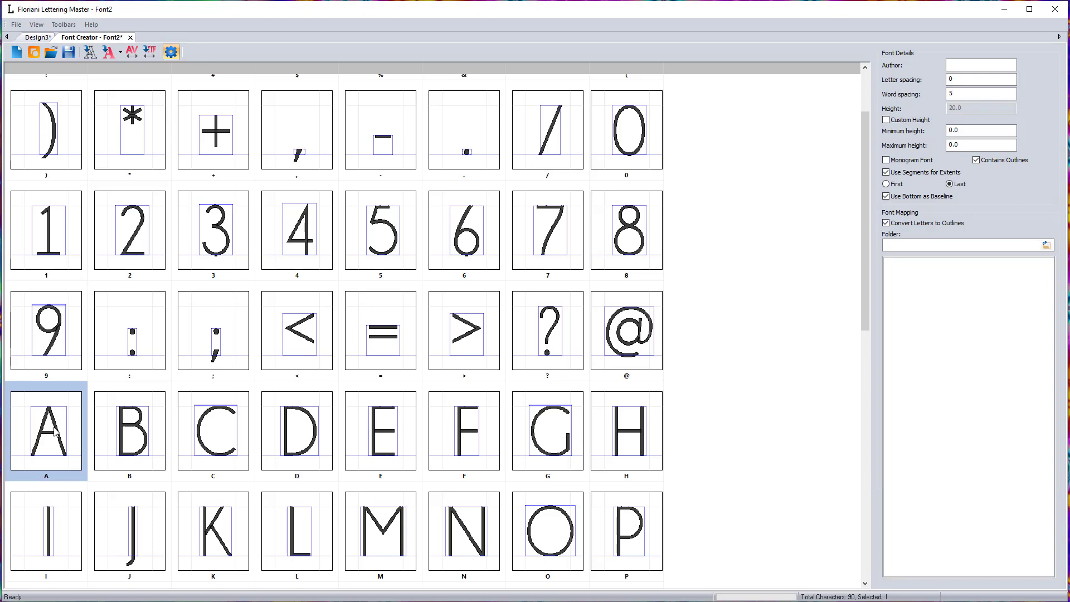
pyautogui.rightClick(45, 431)
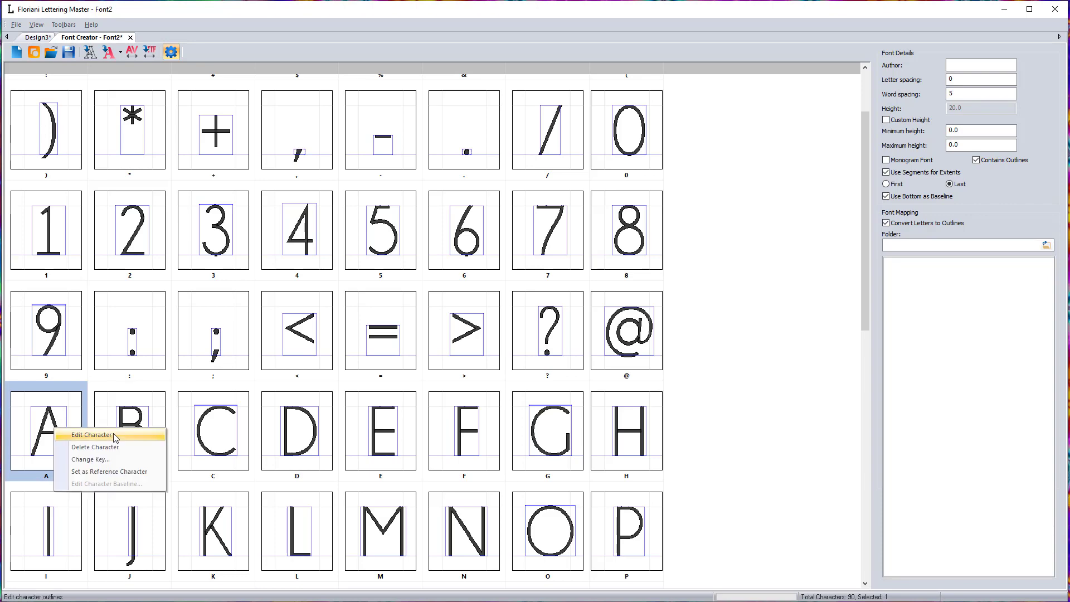
pyautogui.click(92, 435)
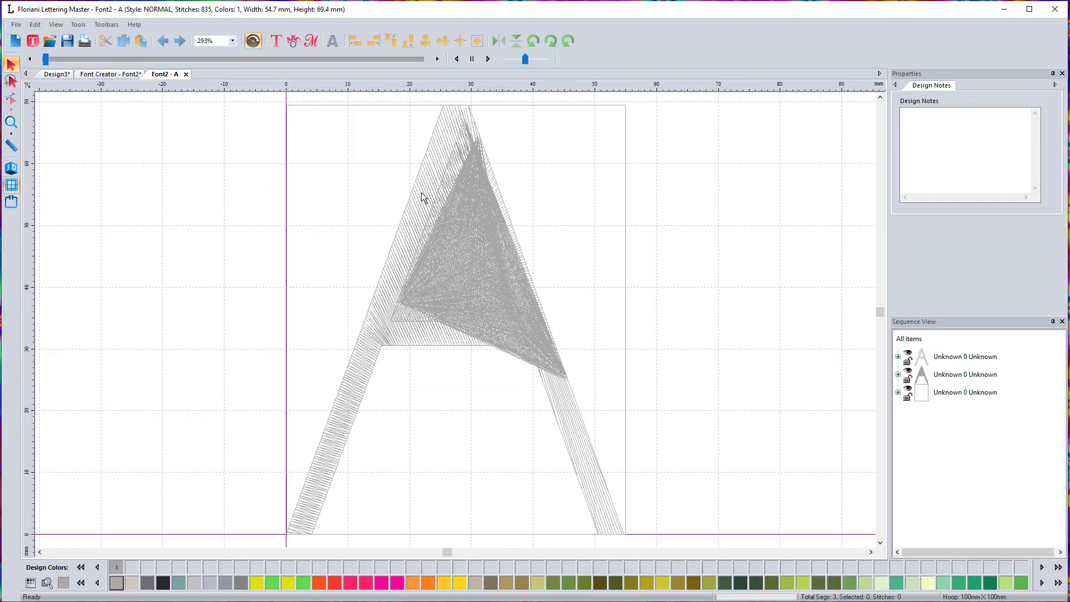
pyautogui.moveTo(401, 283)
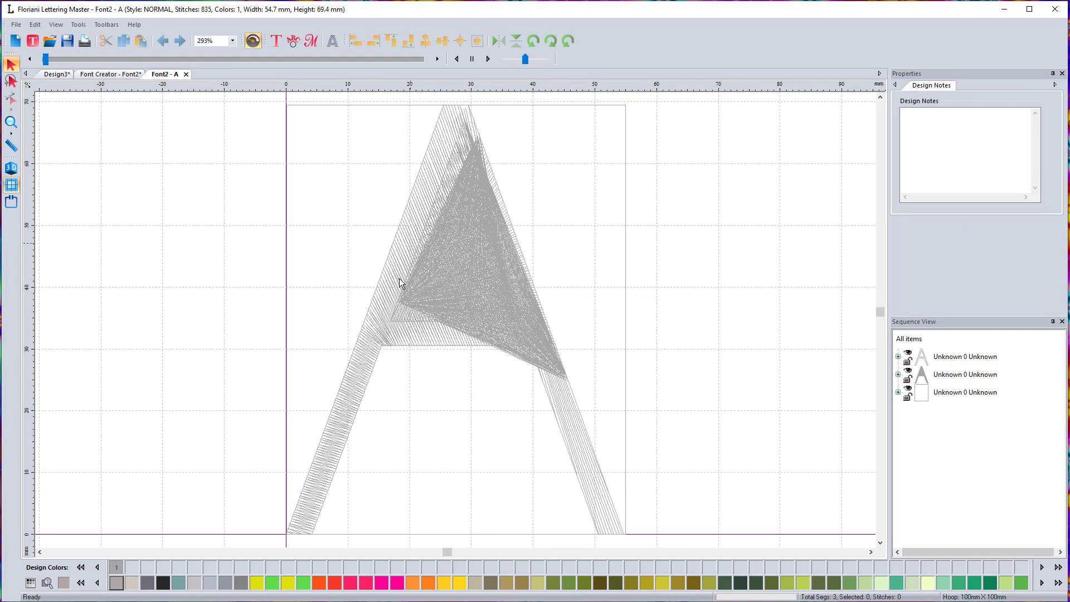
pyautogui.moveTo(315, 462)
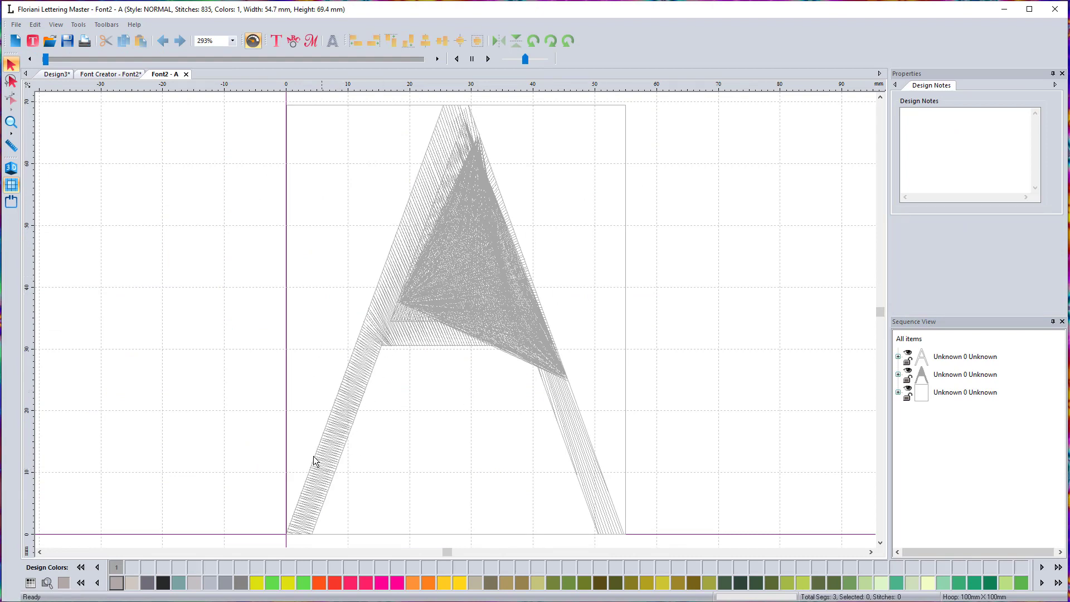
pyautogui.moveTo(311, 508)
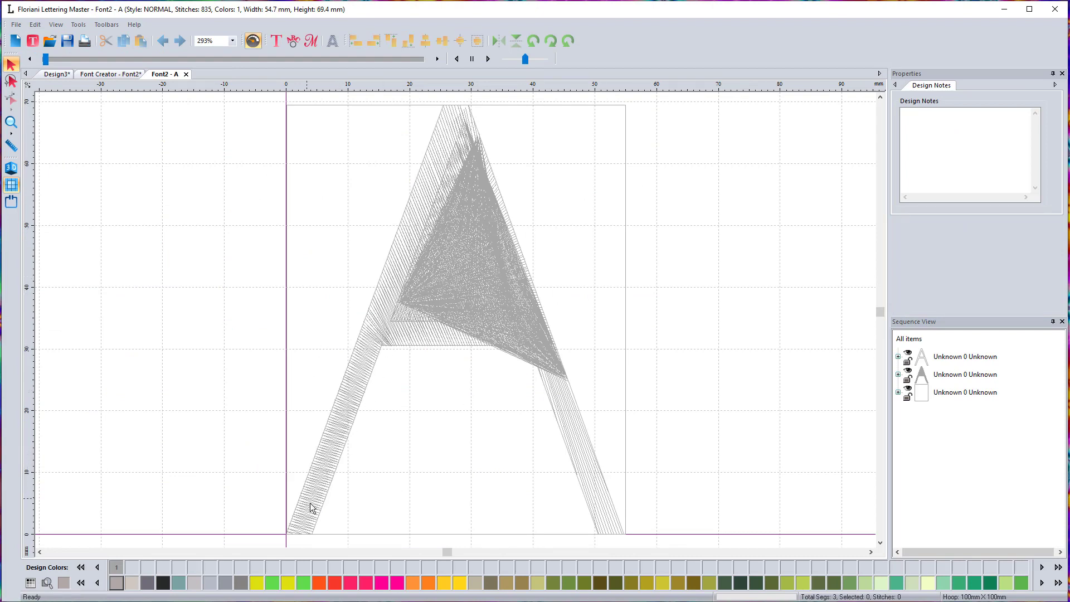
pyautogui.moveTo(344, 433)
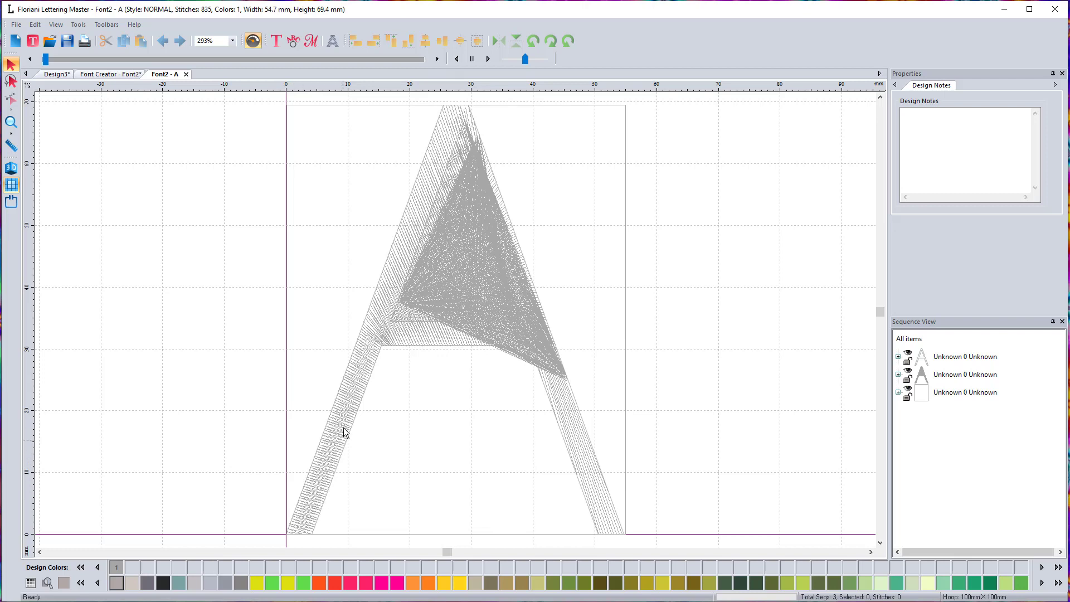
pyautogui.moveTo(401, 350)
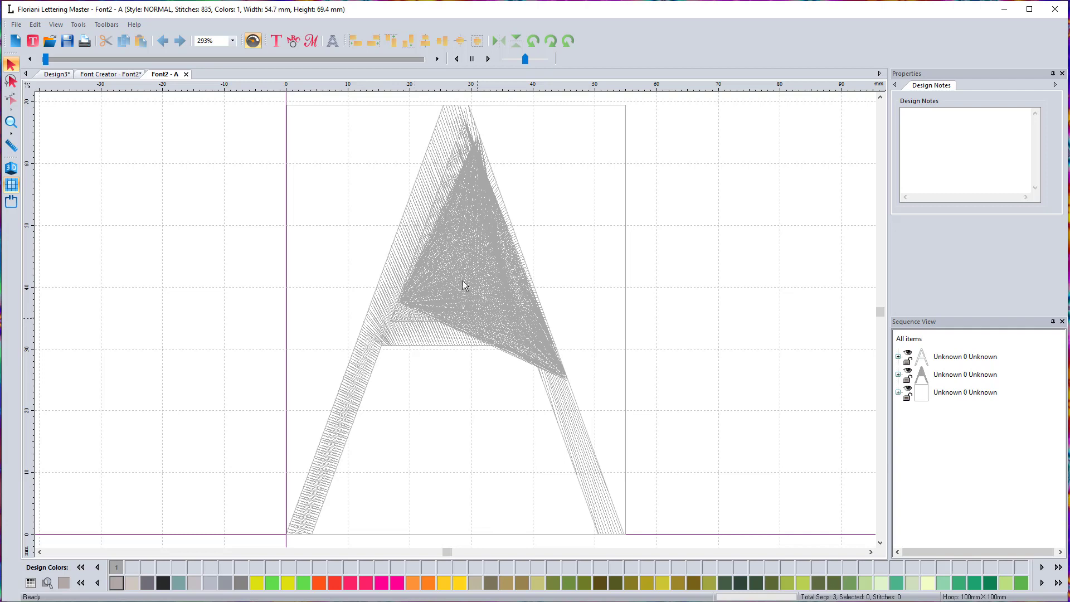
pyautogui.moveTo(456, 337)
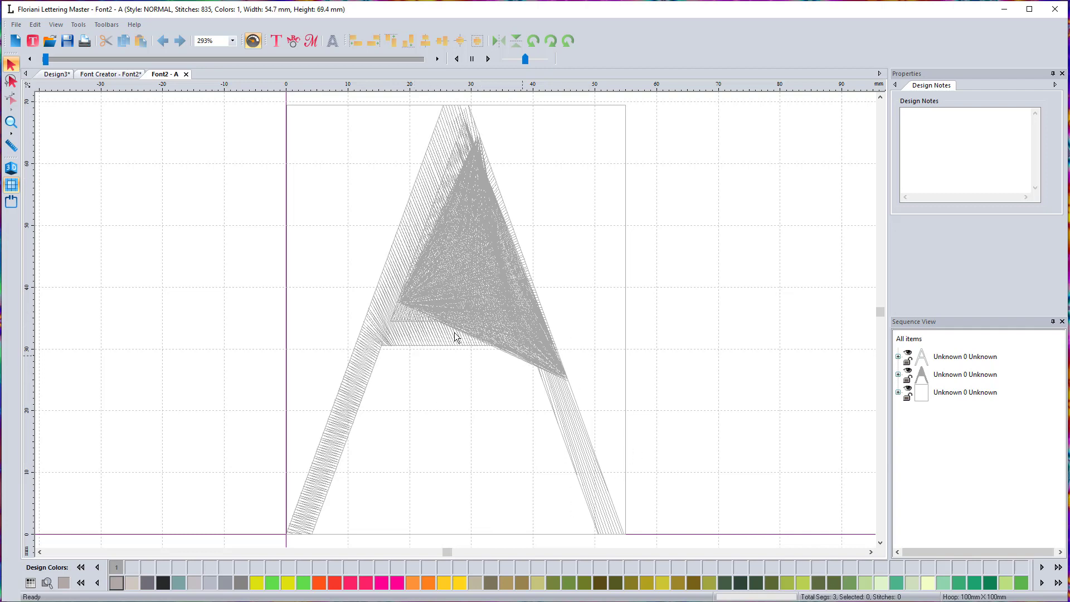
pyautogui.moveTo(371, 338)
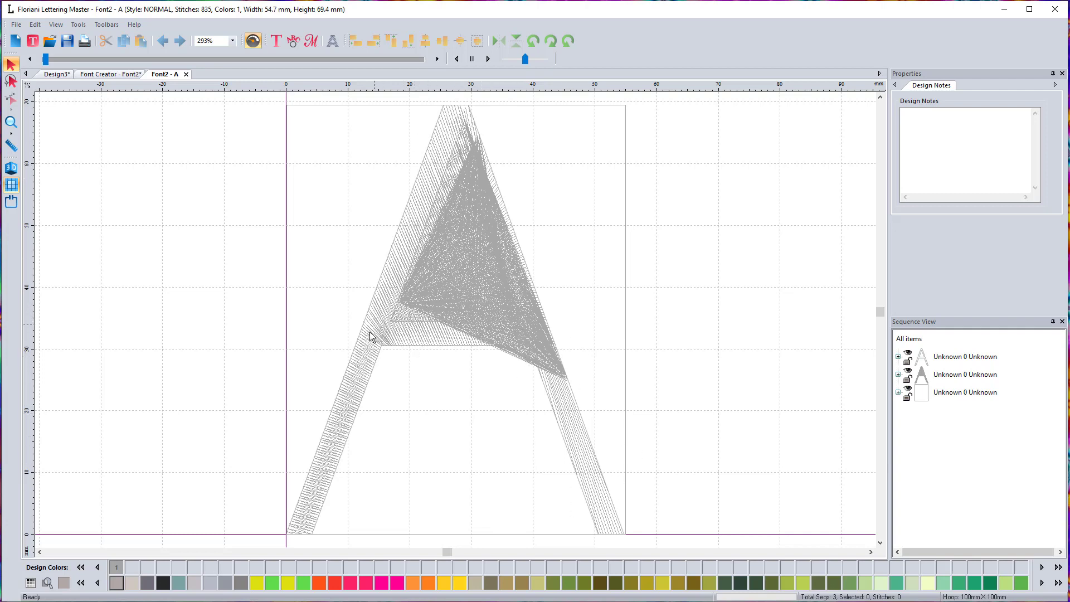
pyautogui.moveTo(425, 331)
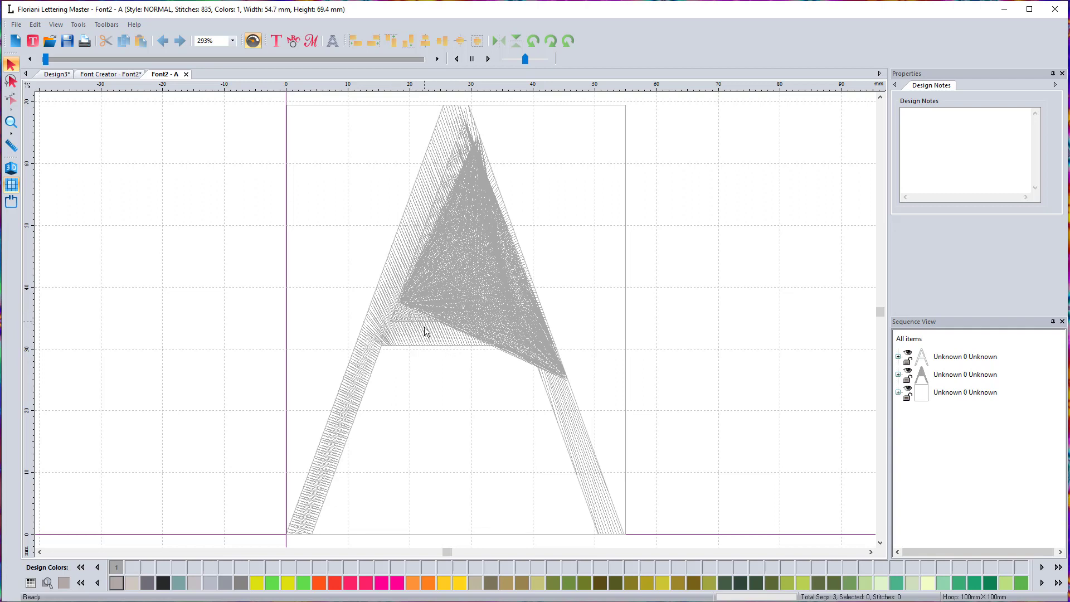
pyautogui.moveTo(556, 468)
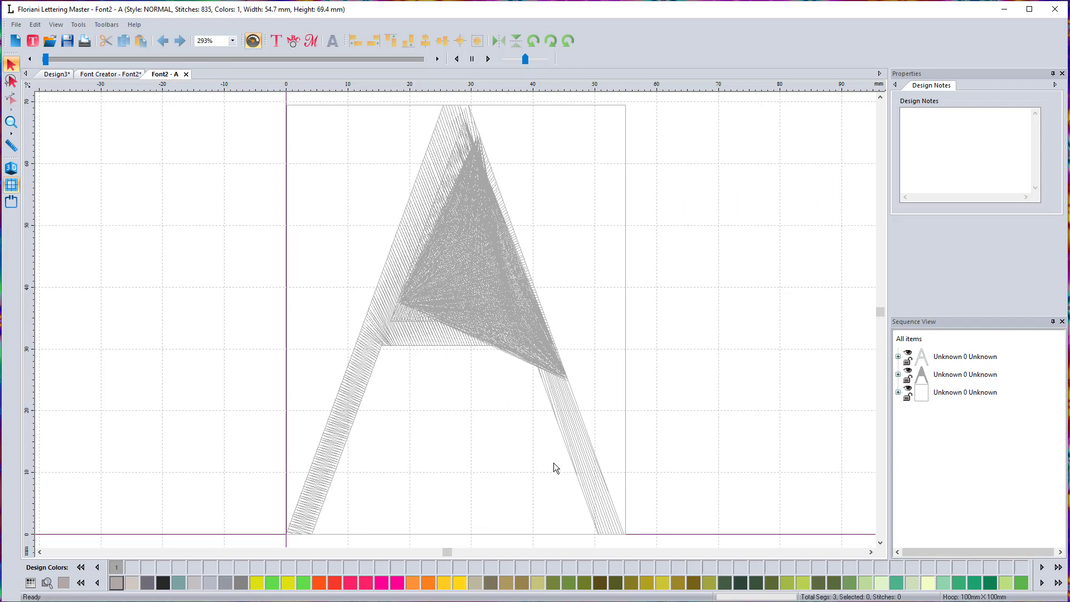
pyautogui.moveTo(387, 358)
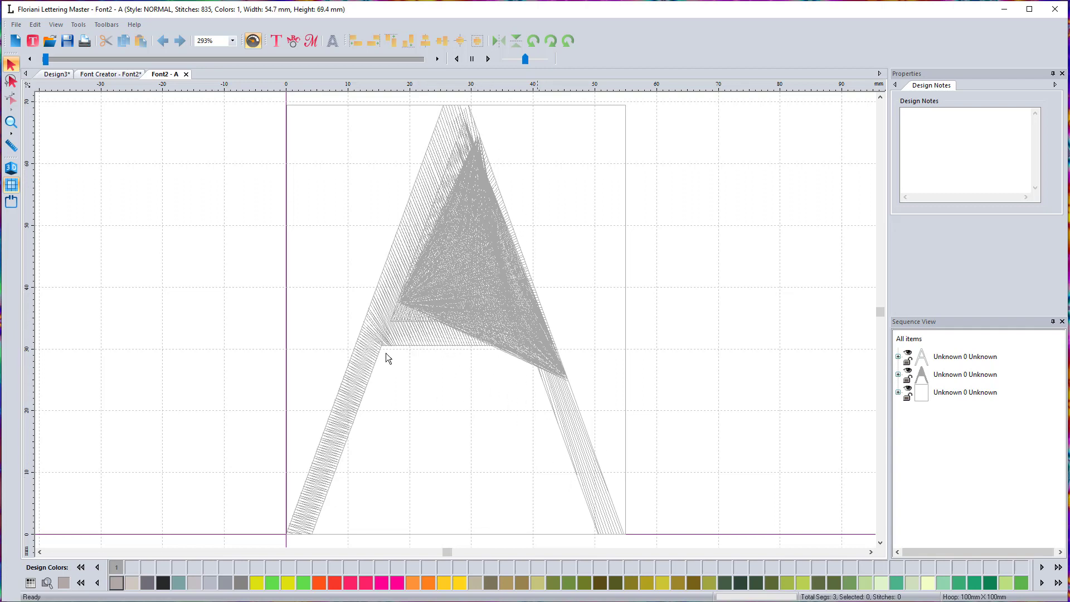
pyautogui.moveTo(350, 307)
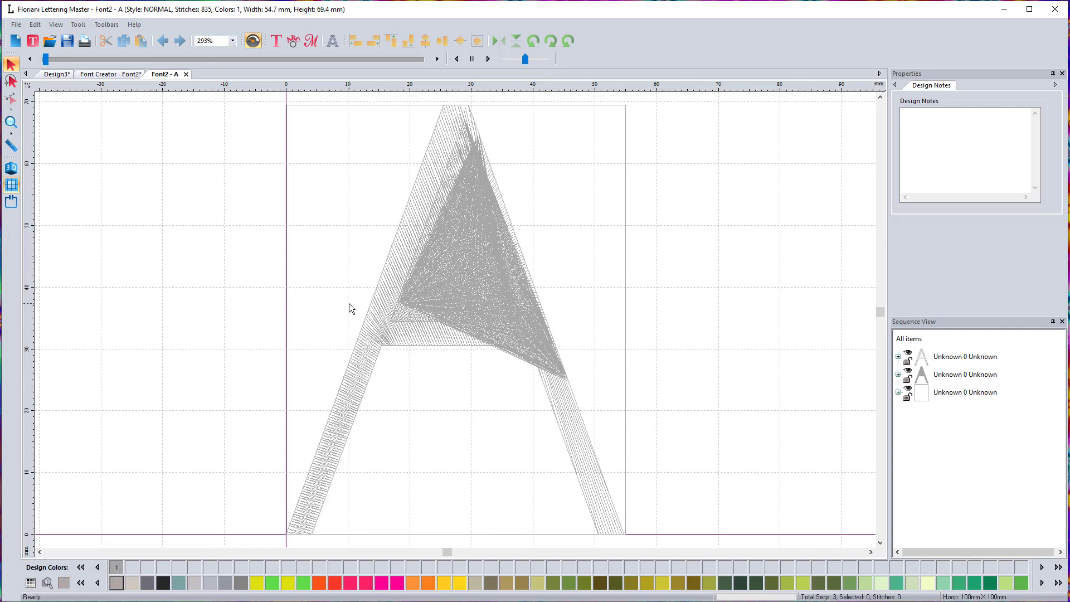
pyautogui.moveTo(379, 323)
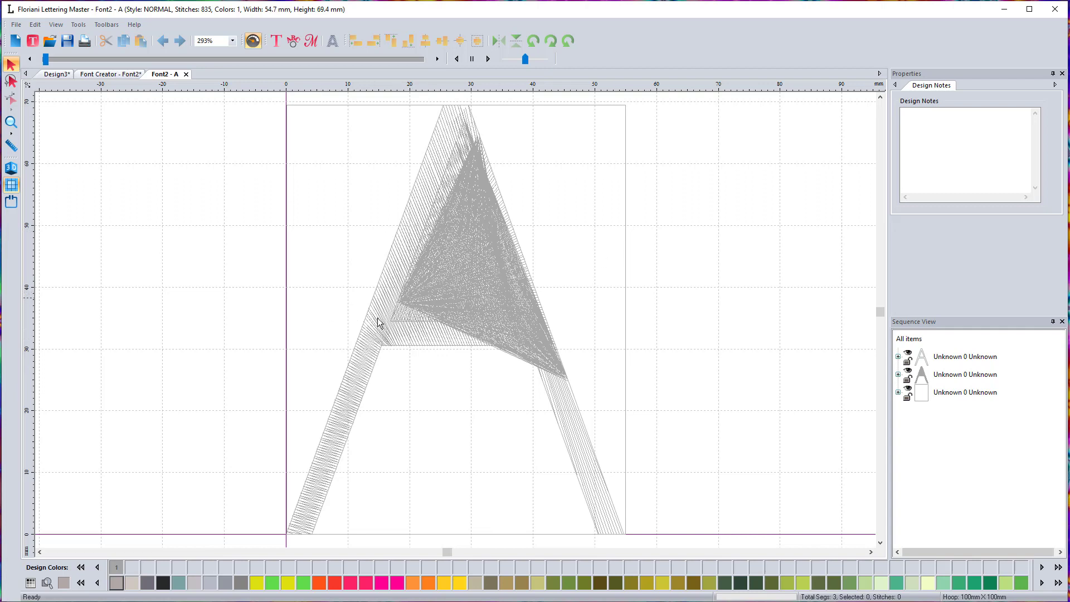
pyautogui.moveTo(389, 348)
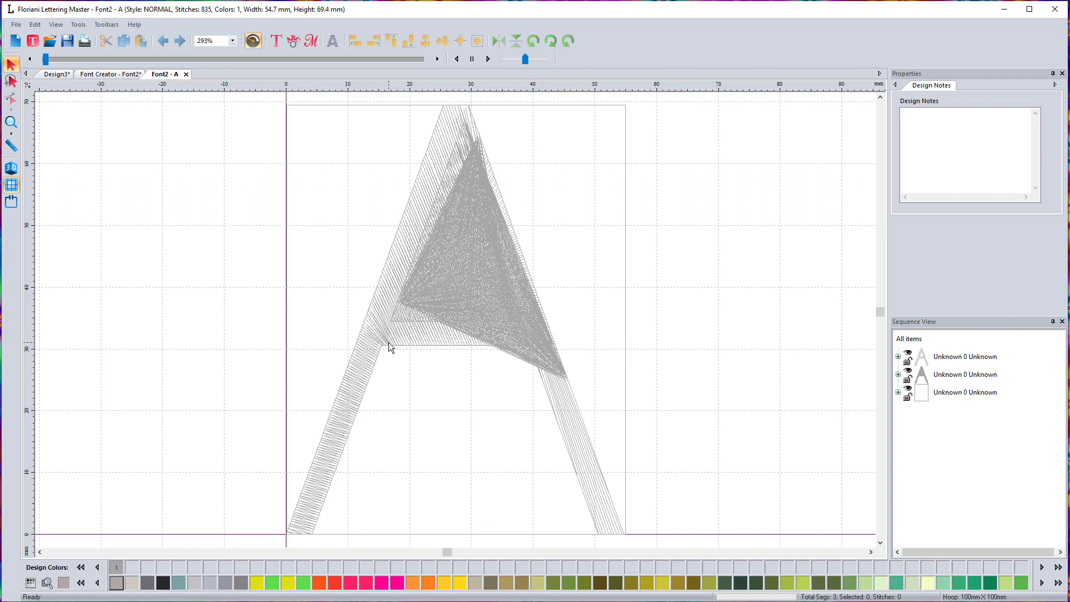
pyautogui.moveTo(379, 340)
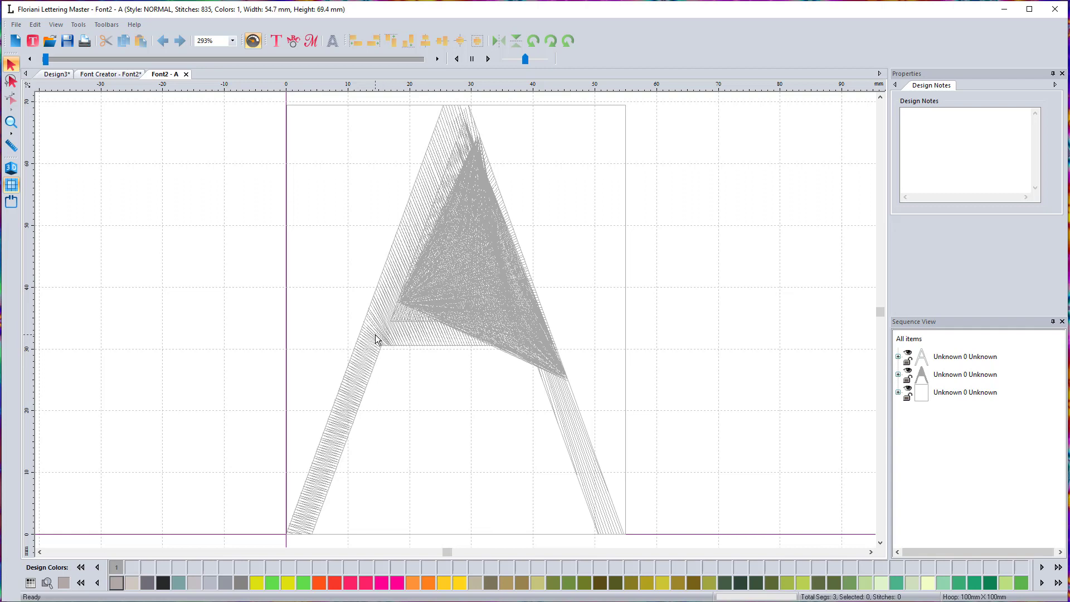
pyautogui.moveTo(490, 337)
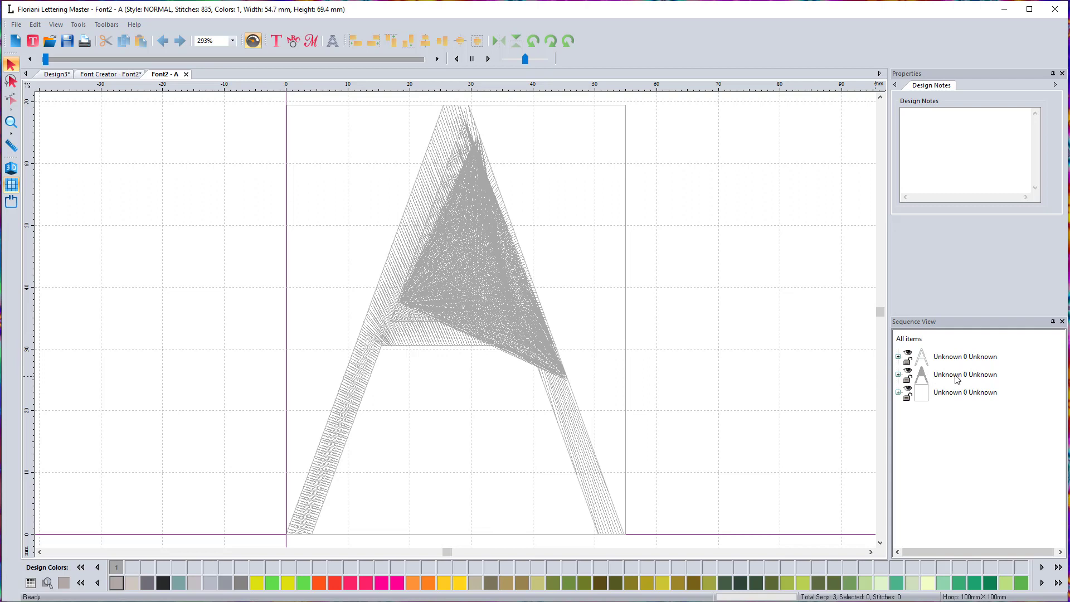
# Step: Select the A's tangled middle object in Sequence View and switch to the Shape tool
pyautogui.click(964, 374)
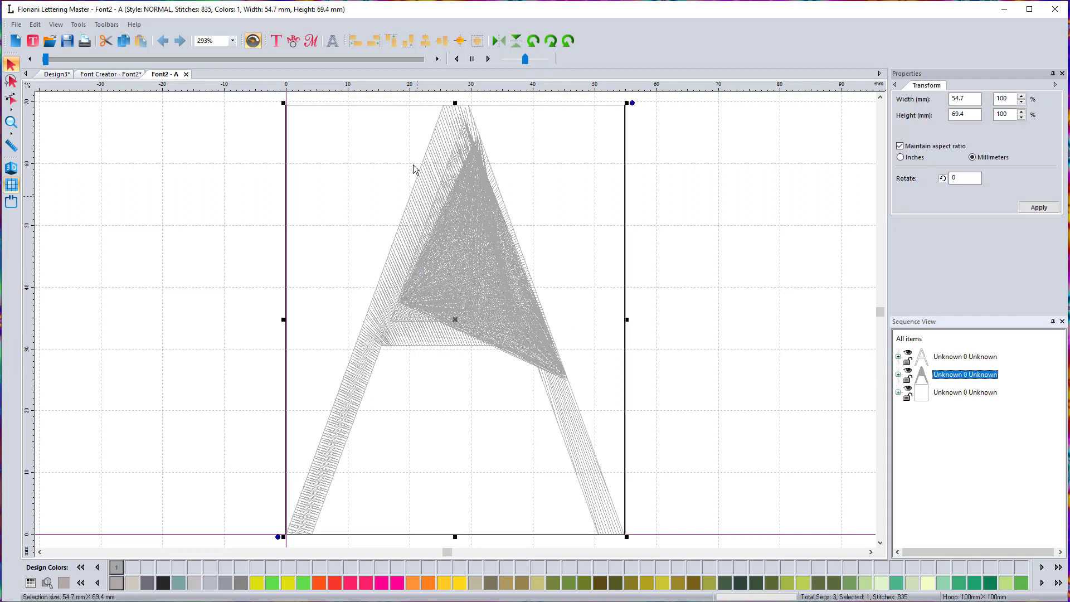
pyautogui.moveTo(565, 321)
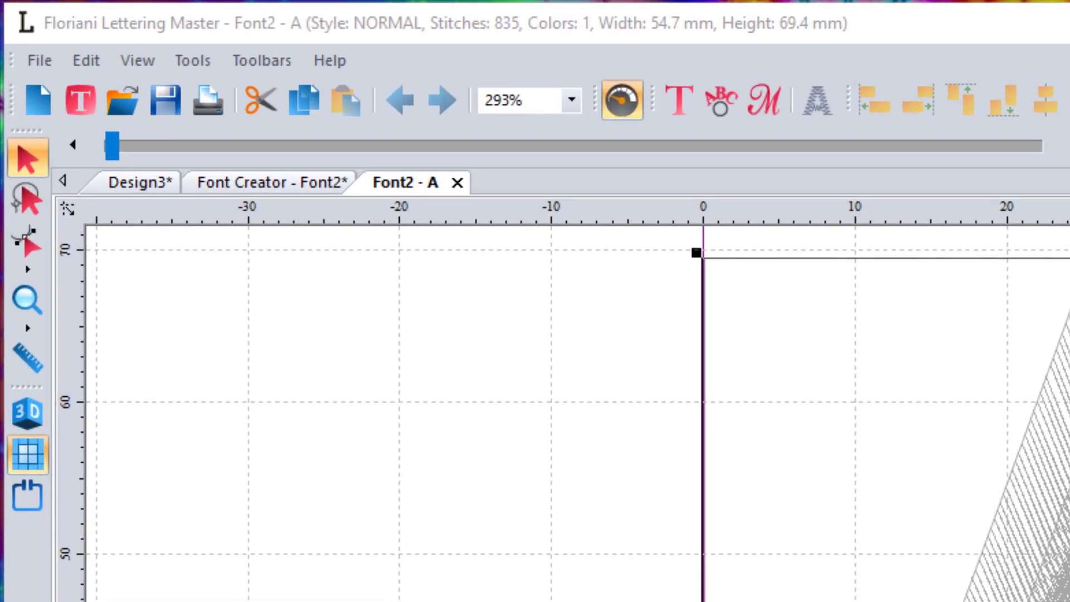
pyautogui.moveTo(28, 262)
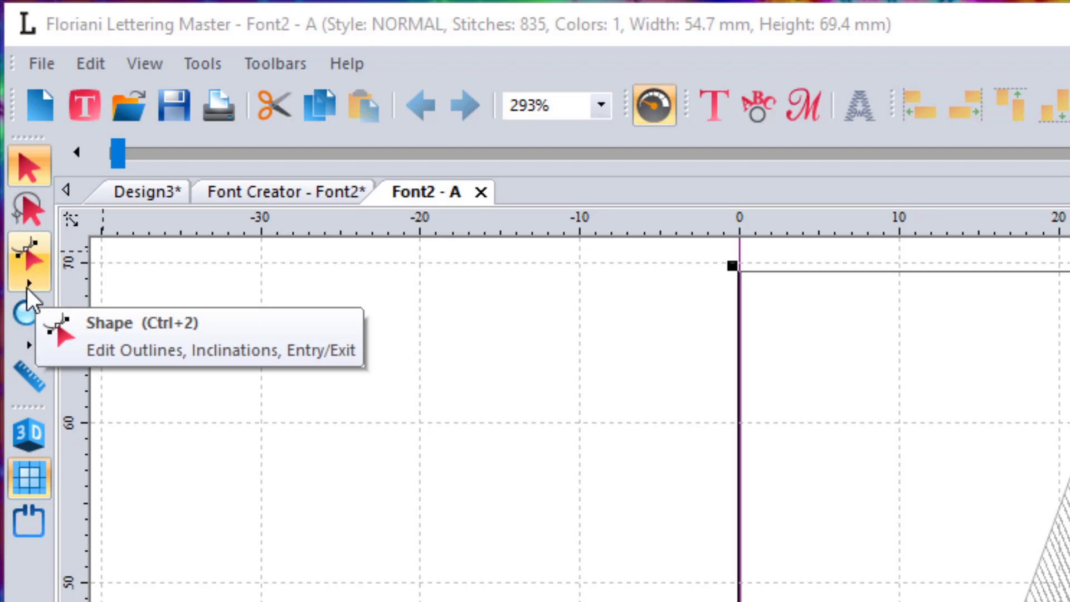
pyautogui.click(30, 262)
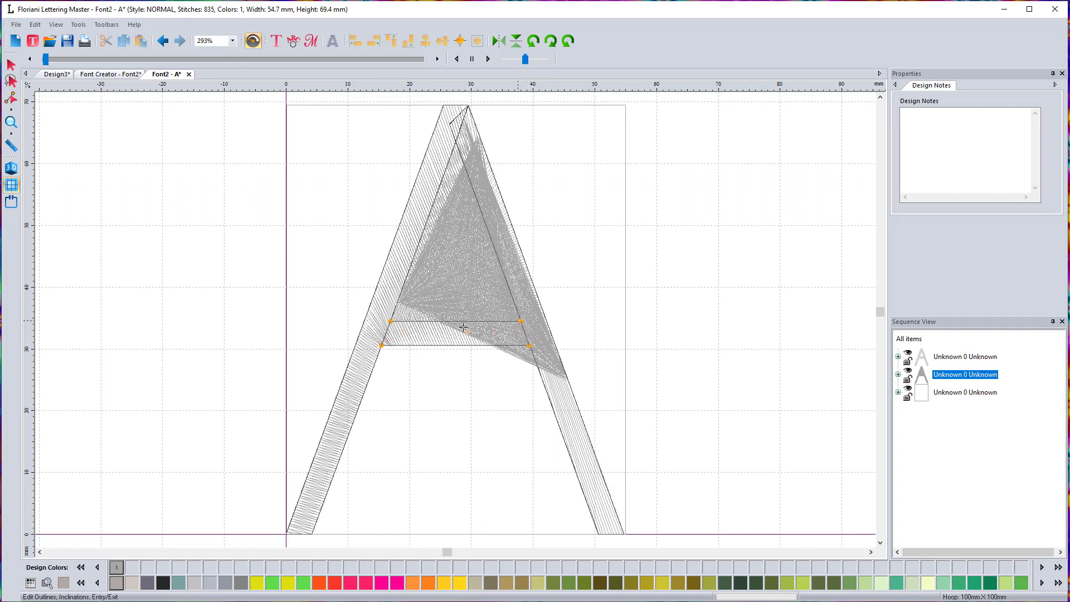
pyautogui.moveTo(607, 250)
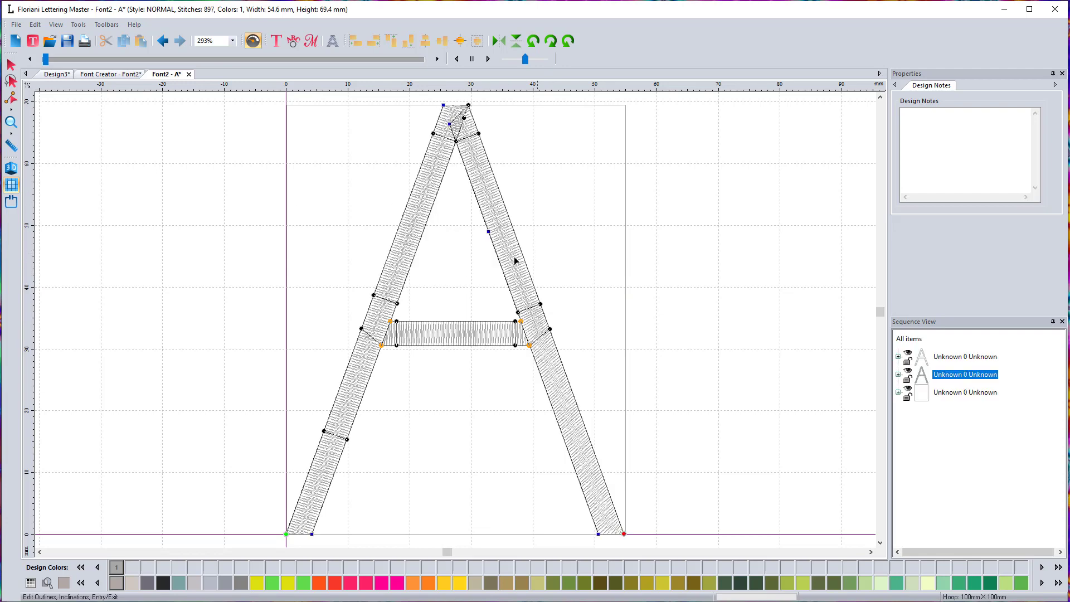
pyautogui.moveTo(452, 370)
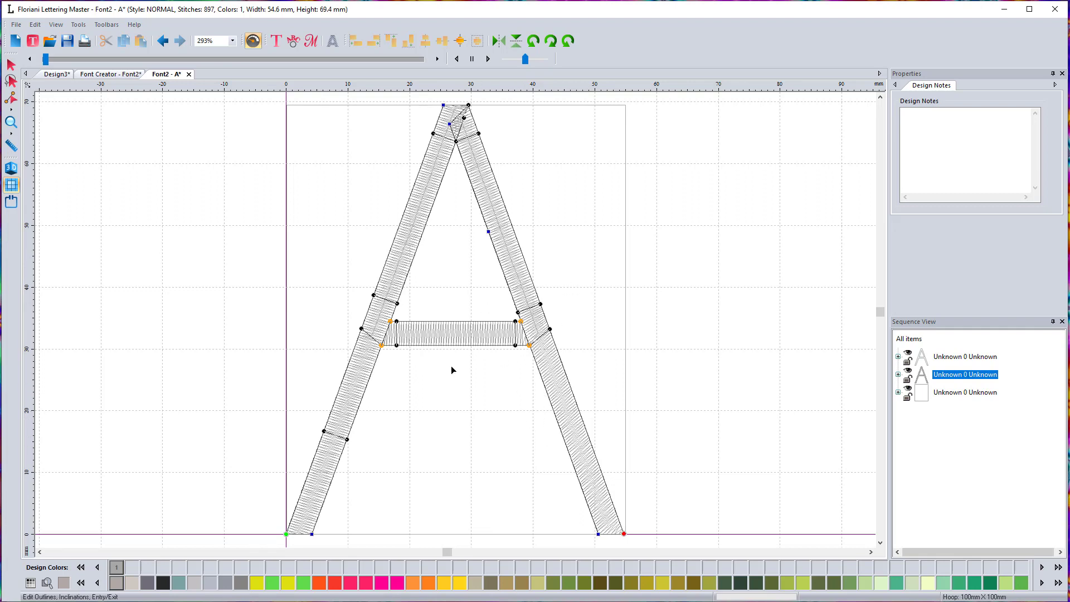
pyautogui.moveTo(482, 417)
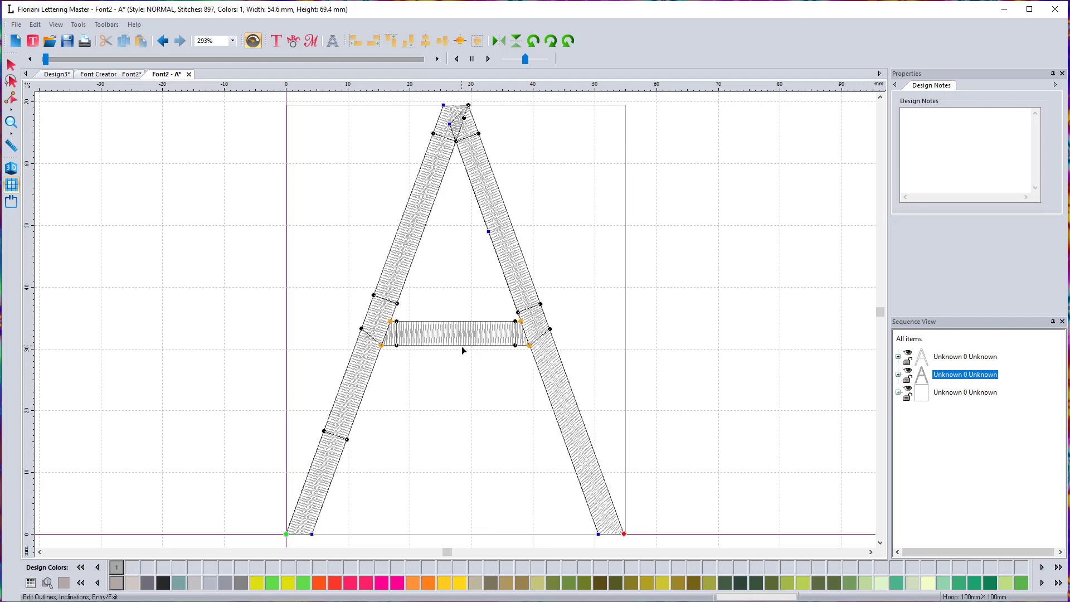
pyautogui.moveTo(399, 327)
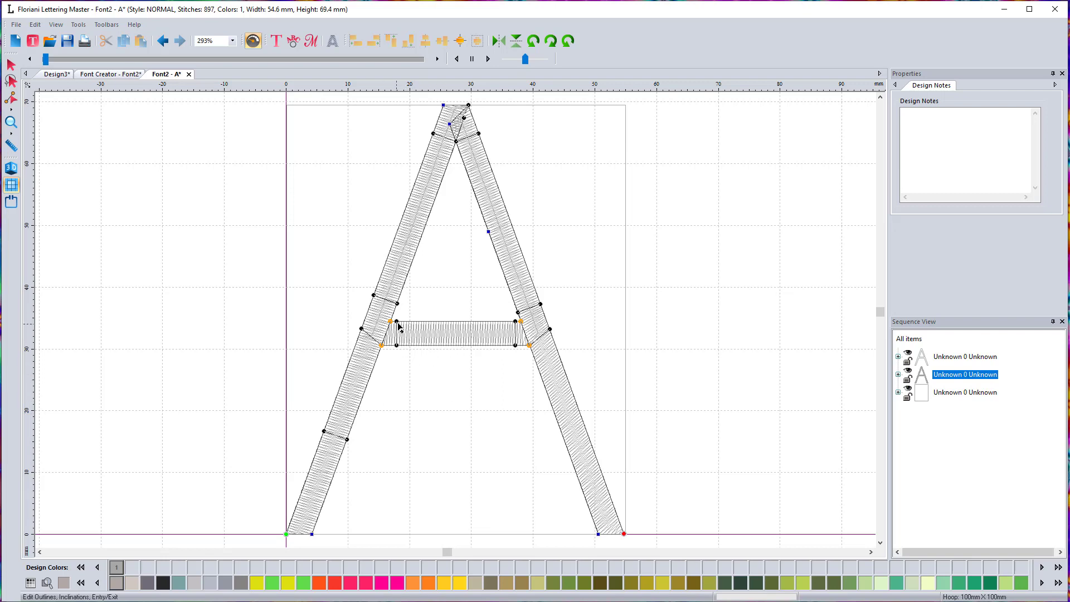
pyautogui.moveTo(507, 285)
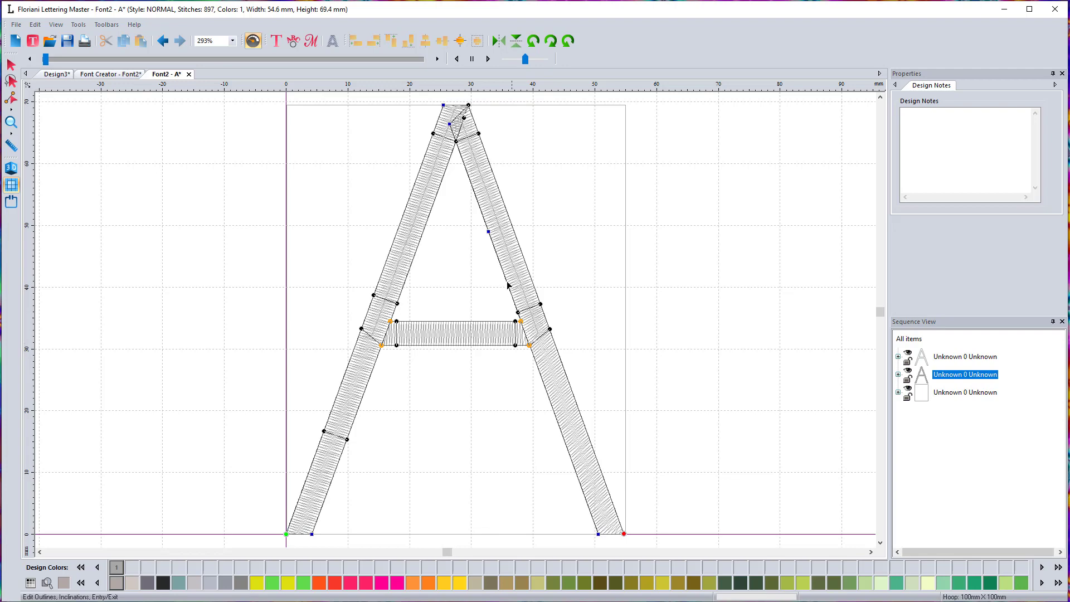
pyautogui.moveTo(468, 429)
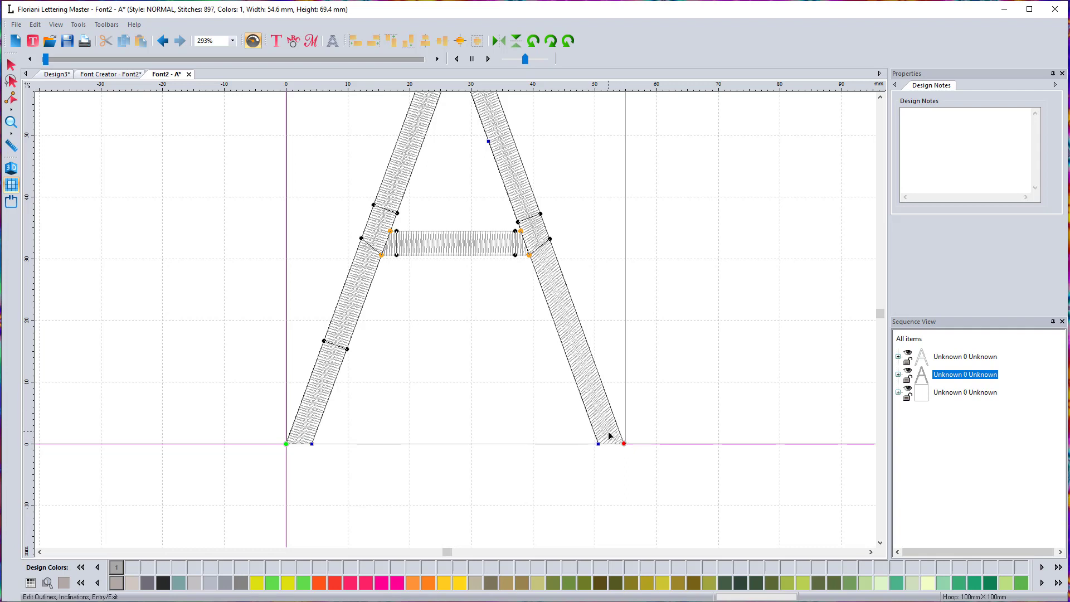
pyautogui.moveTo(612, 428)
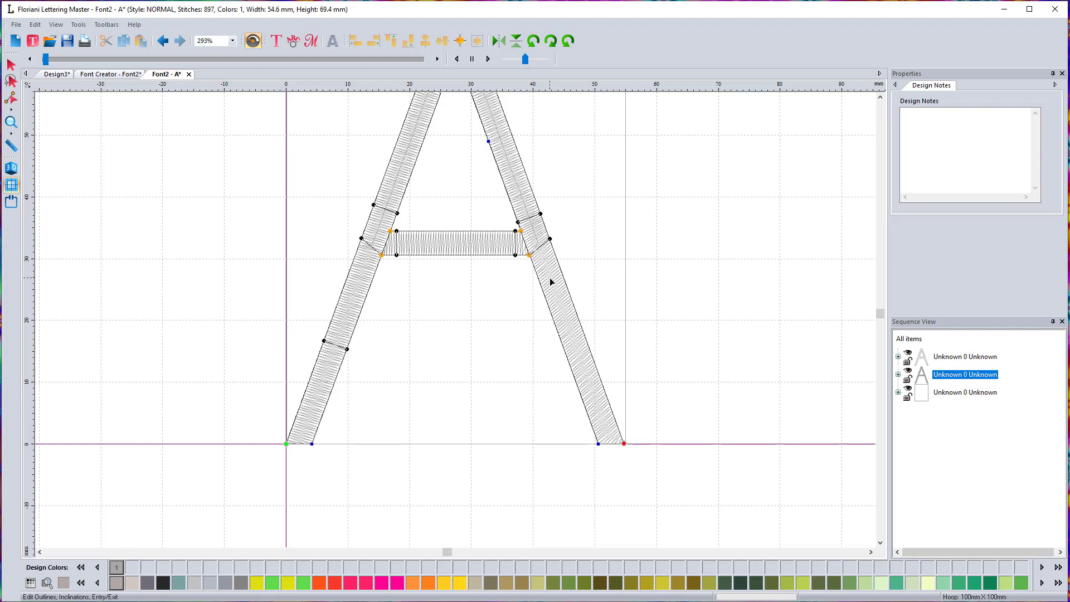
pyautogui.moveTo(595, 329)
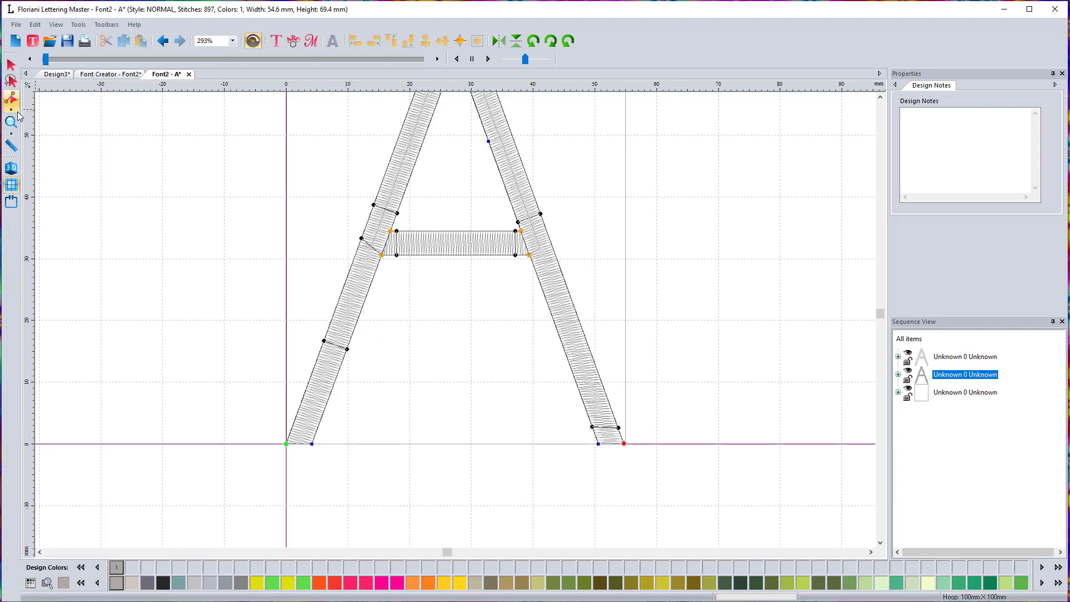
# Step: Open the Shape tool flyout to reach the inclination editing mode
pyautogui.click(11, 98)
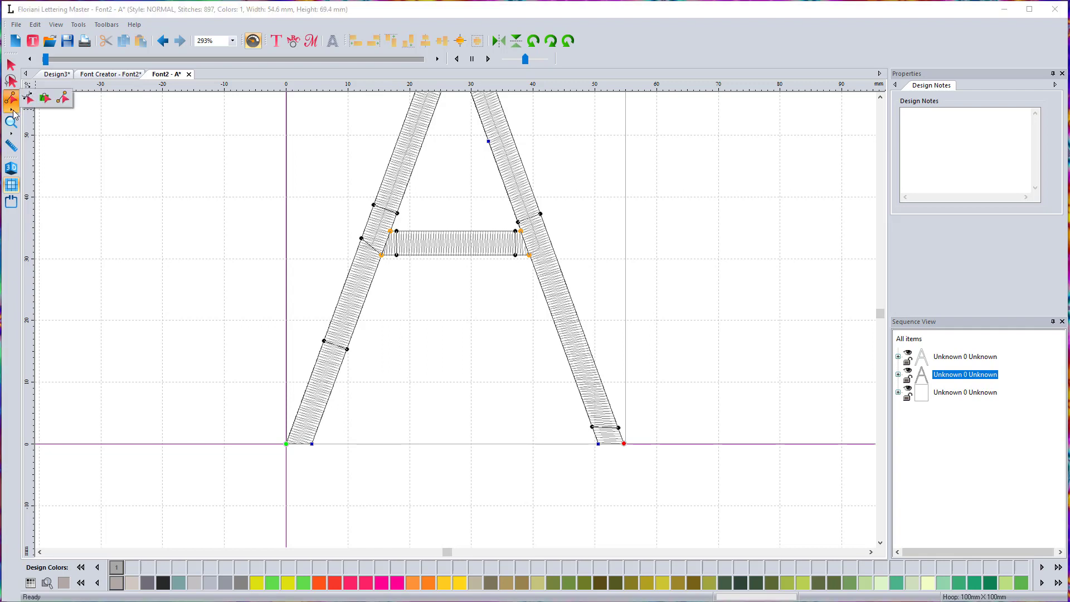
pyautogui.moveTo(46, 98)
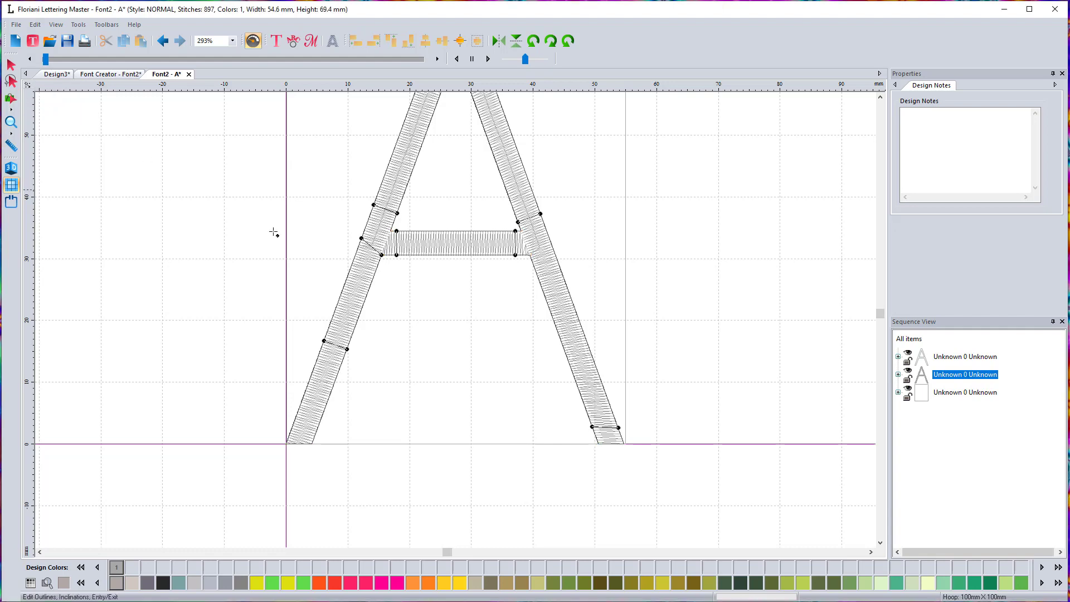
pyautogui.moveTo(454, 256)
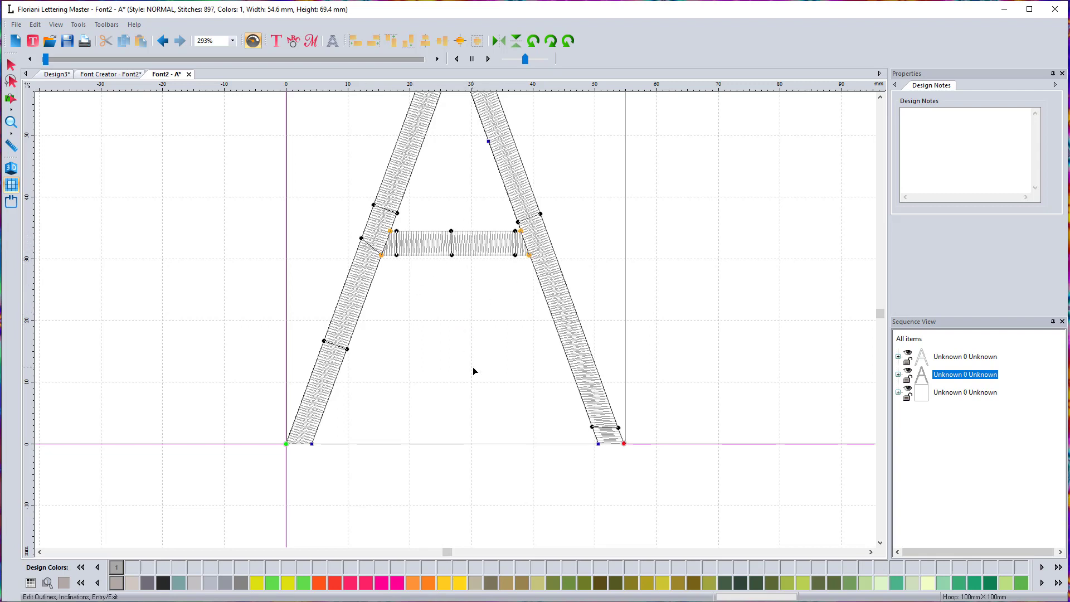
pyautogui.moveTo(487, 344)
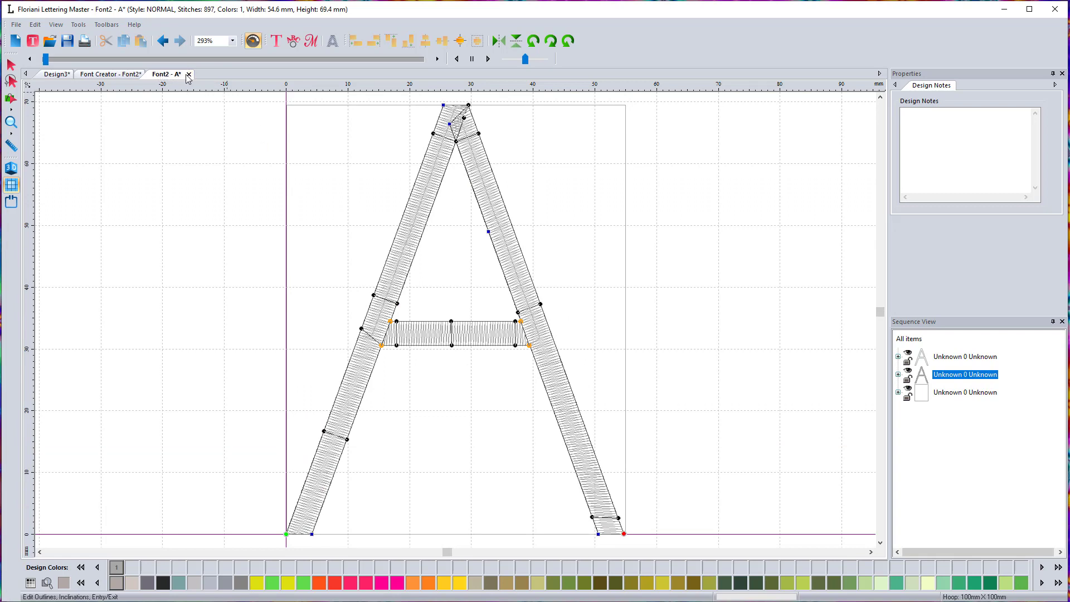
# Step: Close the Font2 - A tab and confirm saving the letter A changes
pyautogui.click(188, 74)
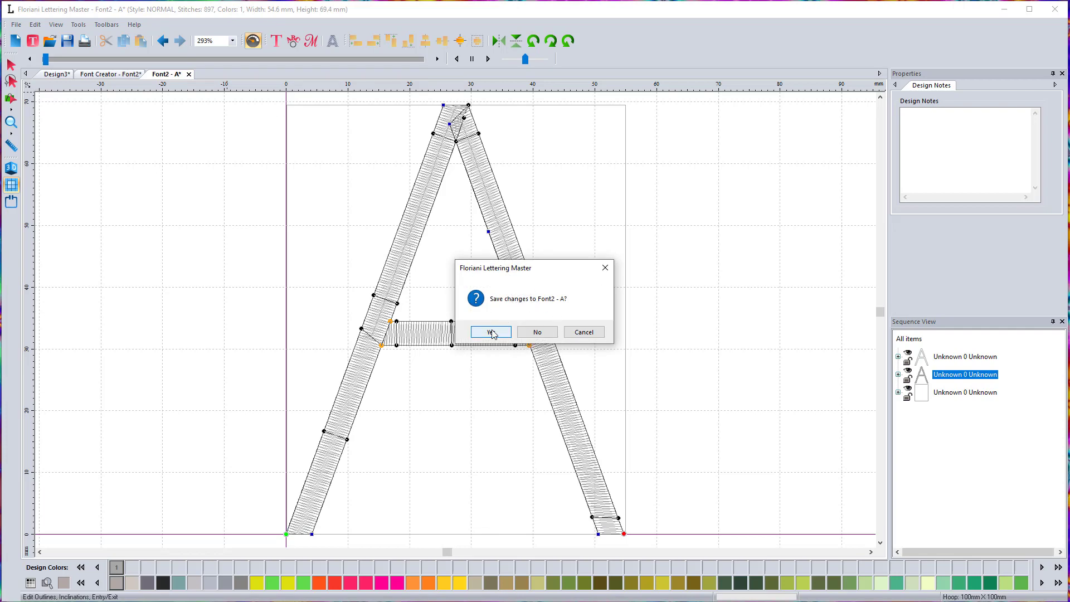
pyautogui.click(489, 331)
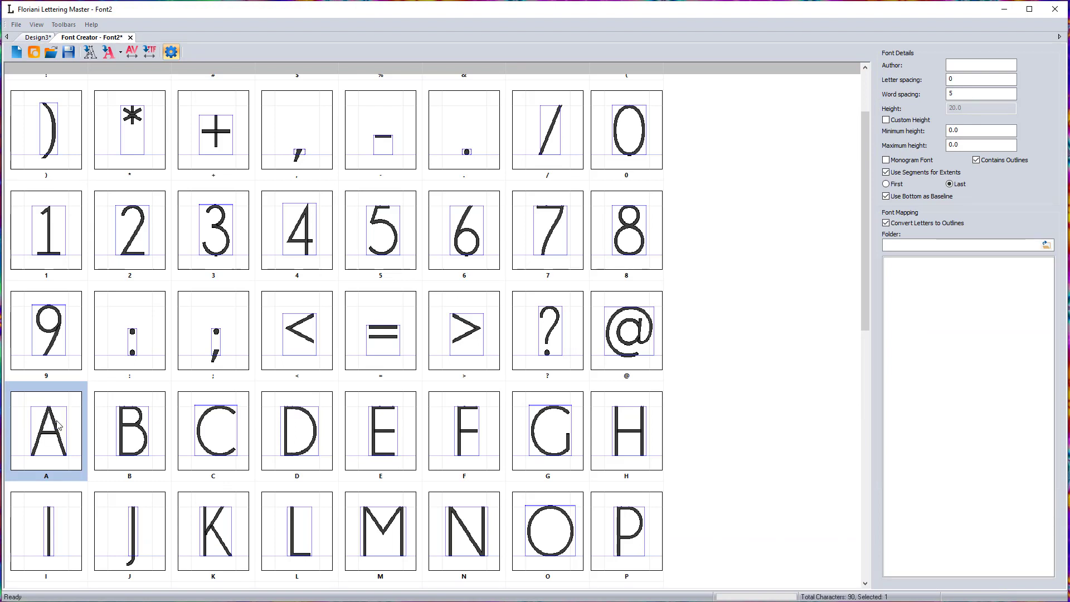
pyautogui.moveTo(204, 444)
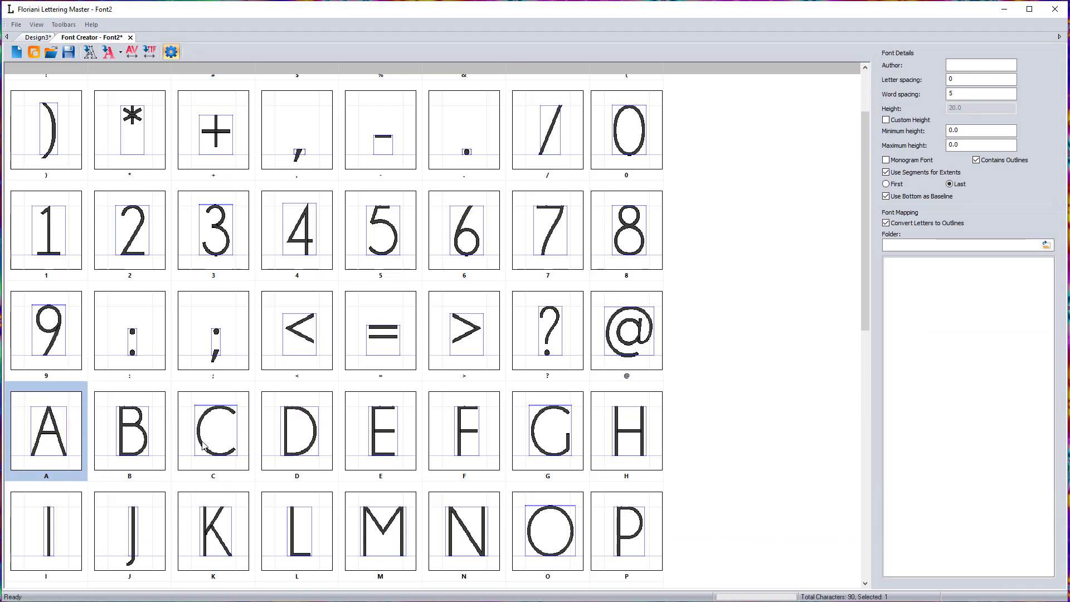
pyautogui.click(129, 429)
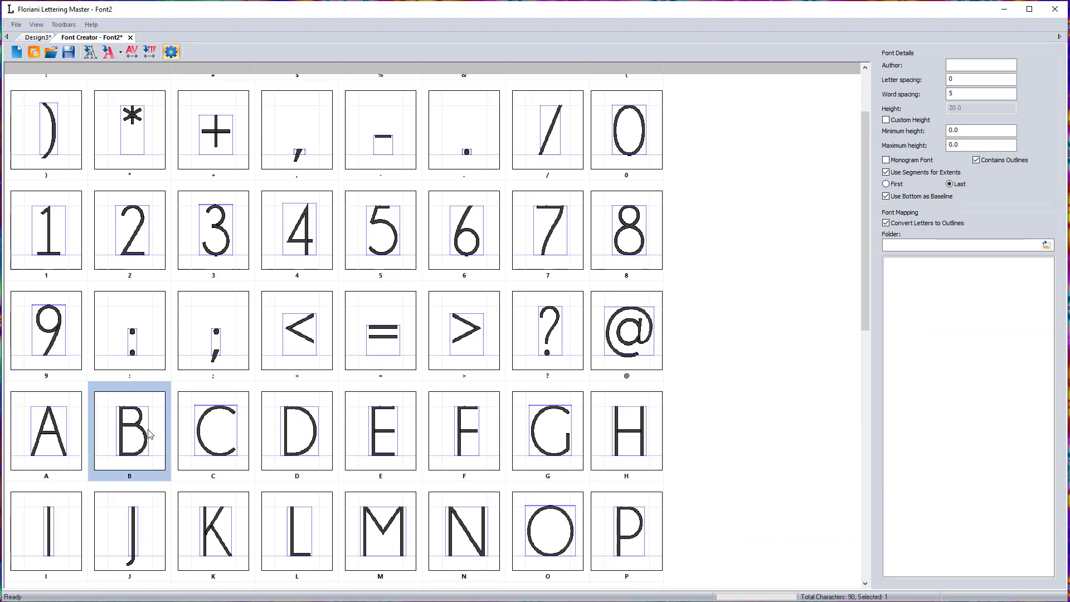
pyautogui.doubleClick(129, 432)
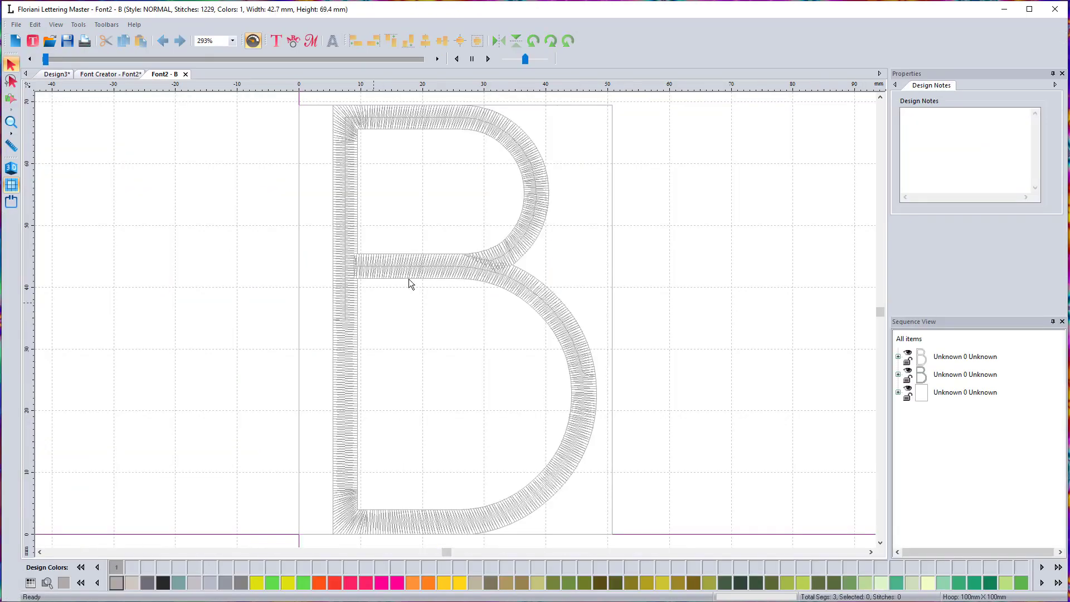
pyautogui.moveTo(431, 353)
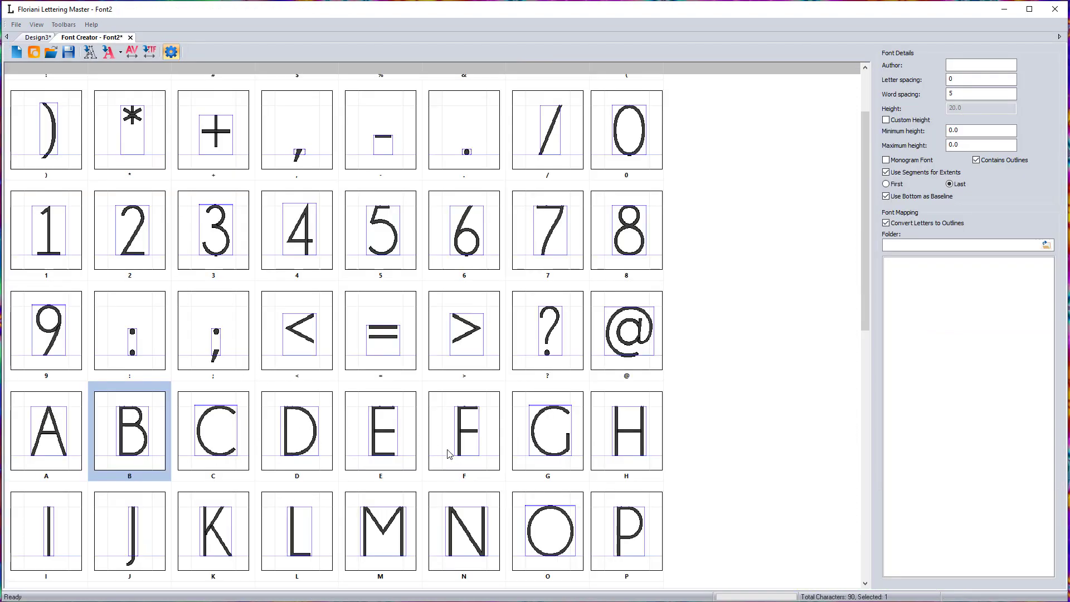
pyautogui.moveTo(851, 271)
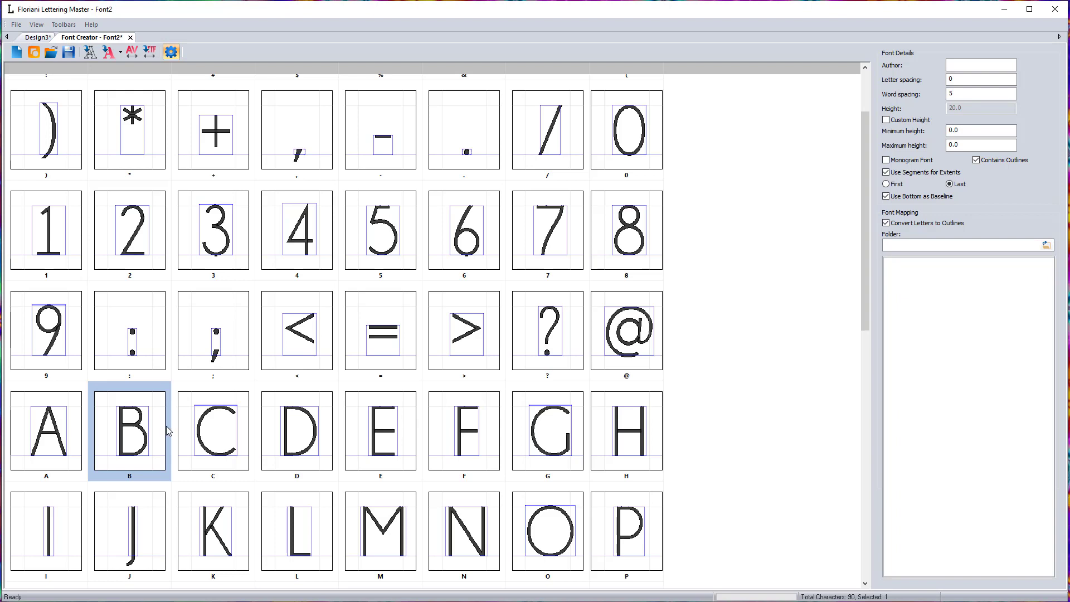
pyautogui.moveTo(163, 429)
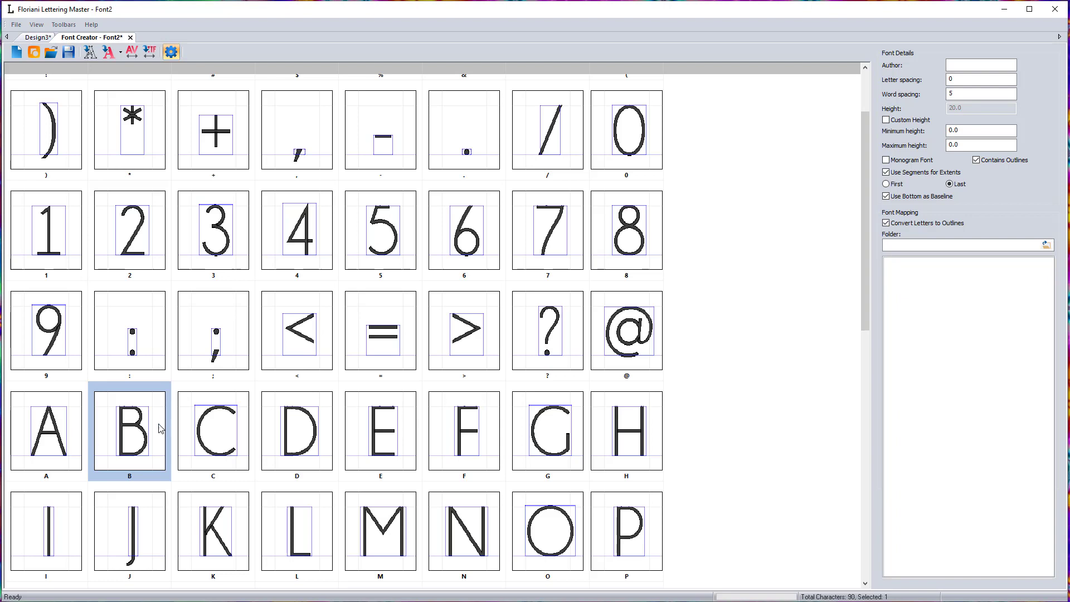
pyautogui.click(46, 432)
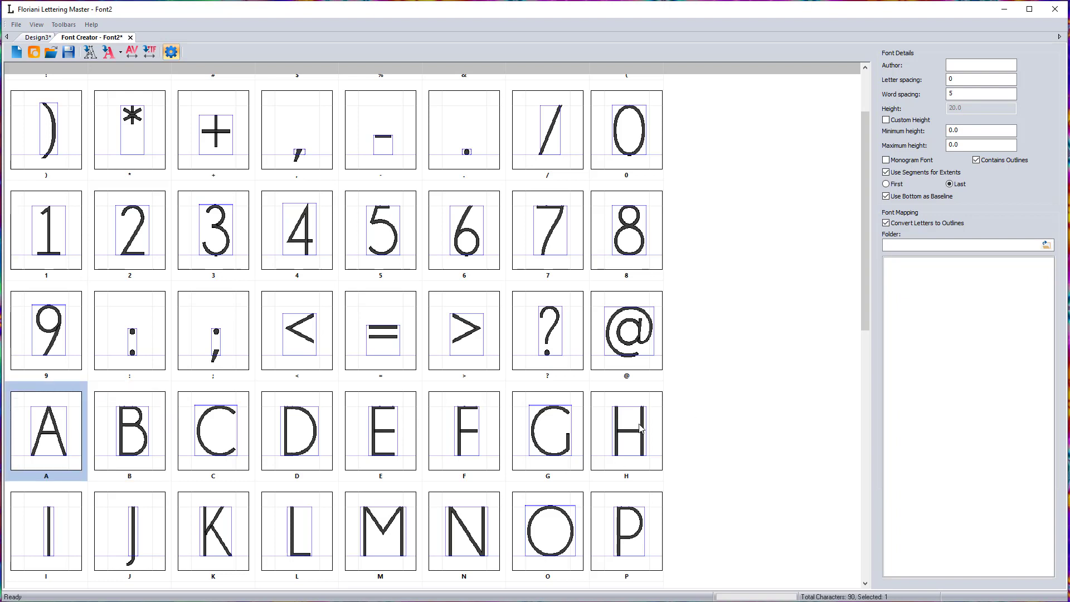
pyautogui.rightClick(625, 430)
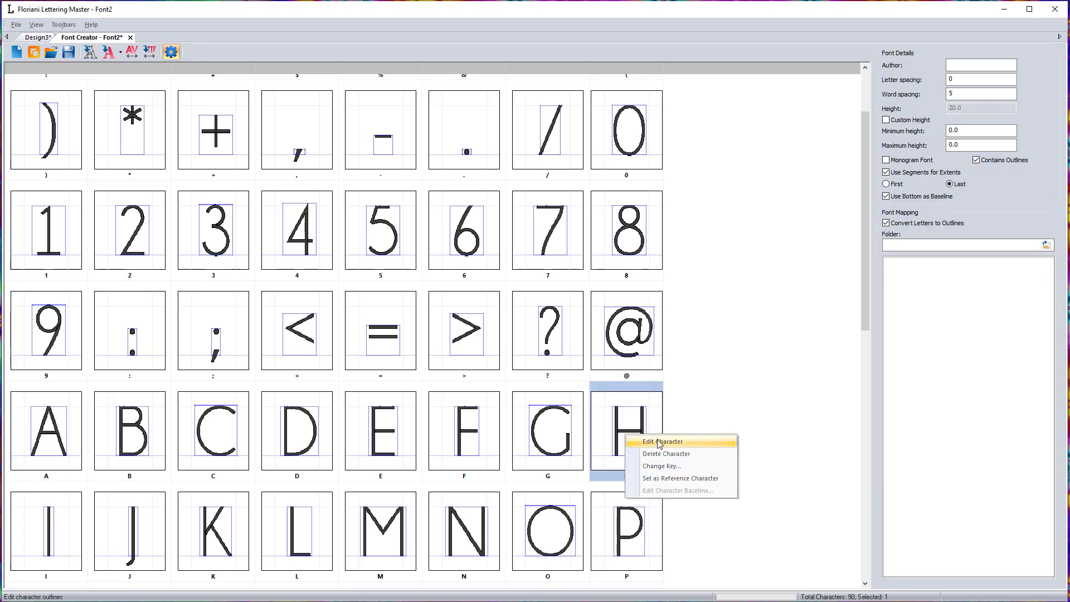
pyautogui.click(660, 442)
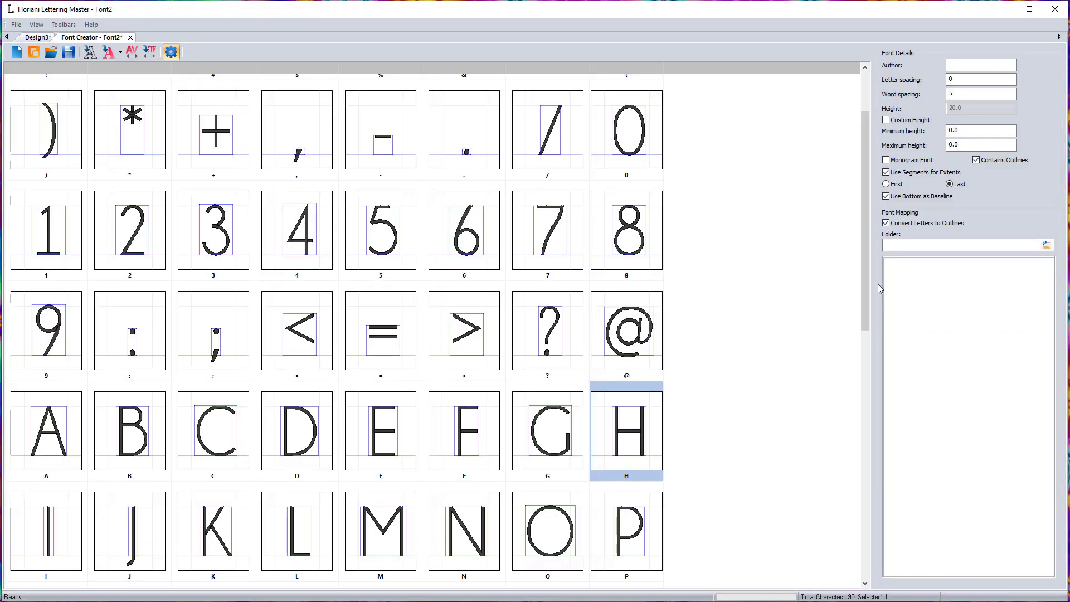
pyautogui.scroll(-3)
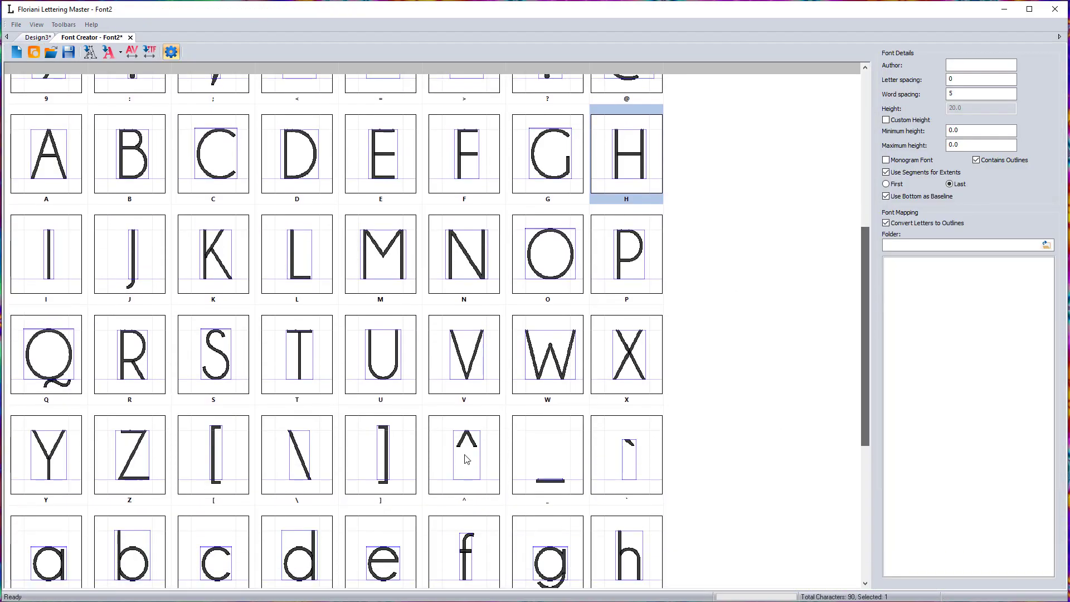
pyautogui.click(297, 355)
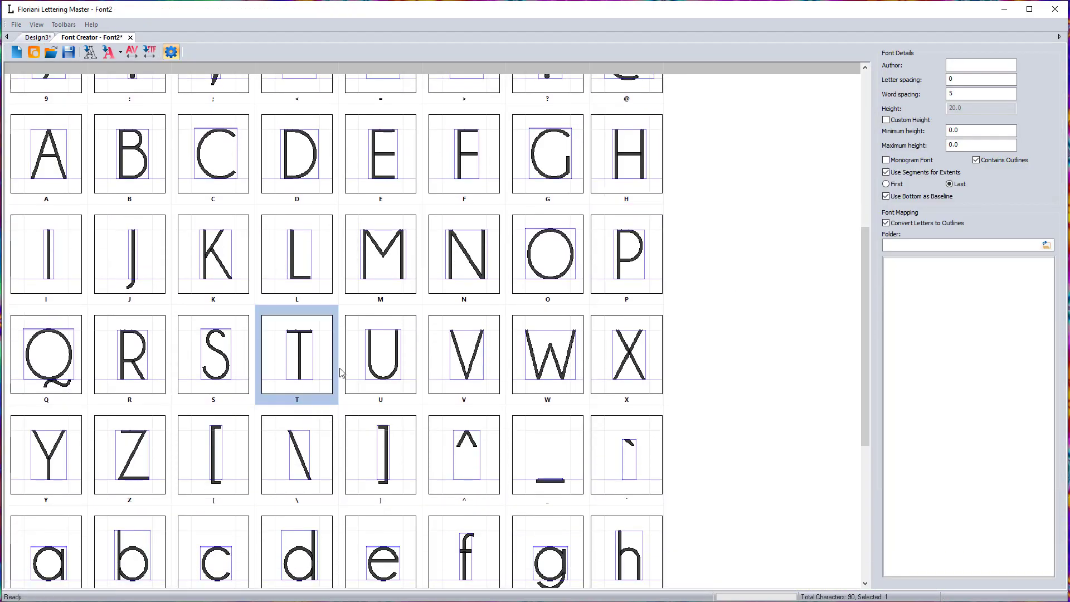
pyautogui.doubleClick(296, 355)
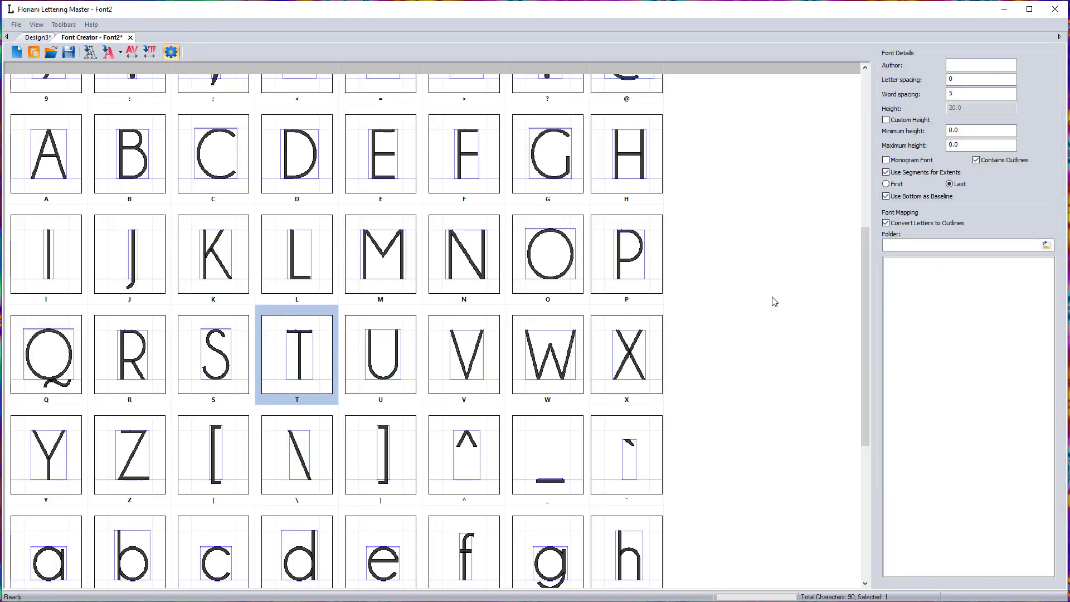
pyautogui.scroll(-3)
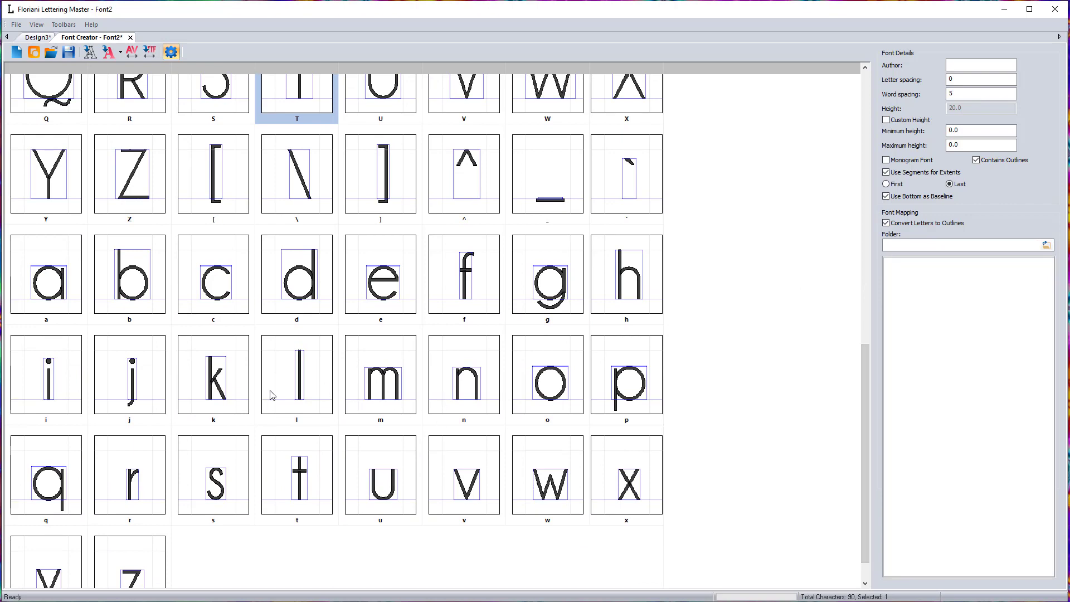
pyautogui.rightClick(213, 375)
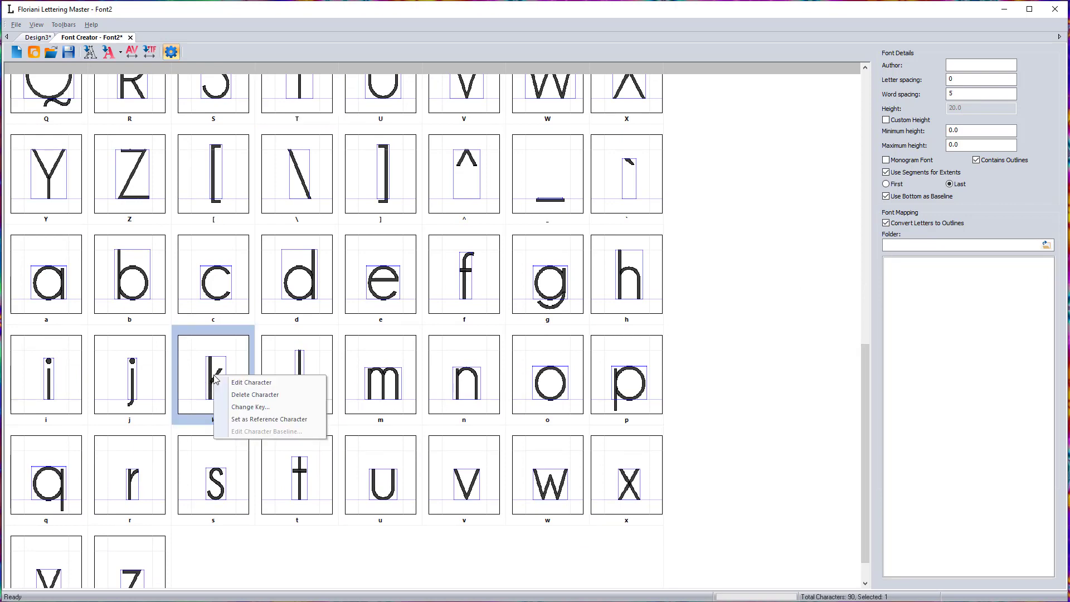
pyautogui.click(251, 382)
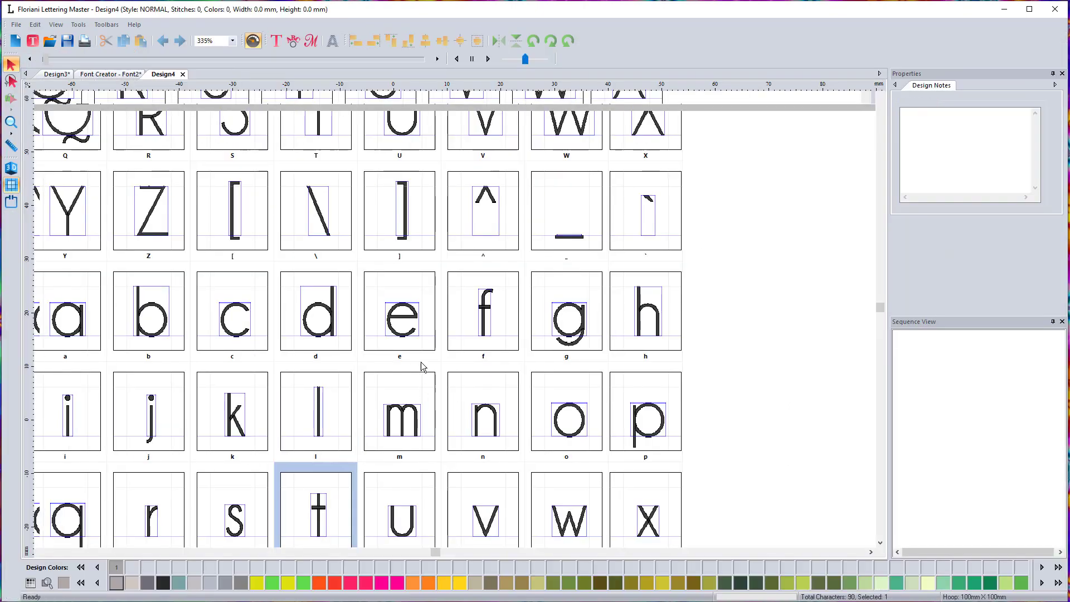
pyautogui.doubleClick(314, 508)
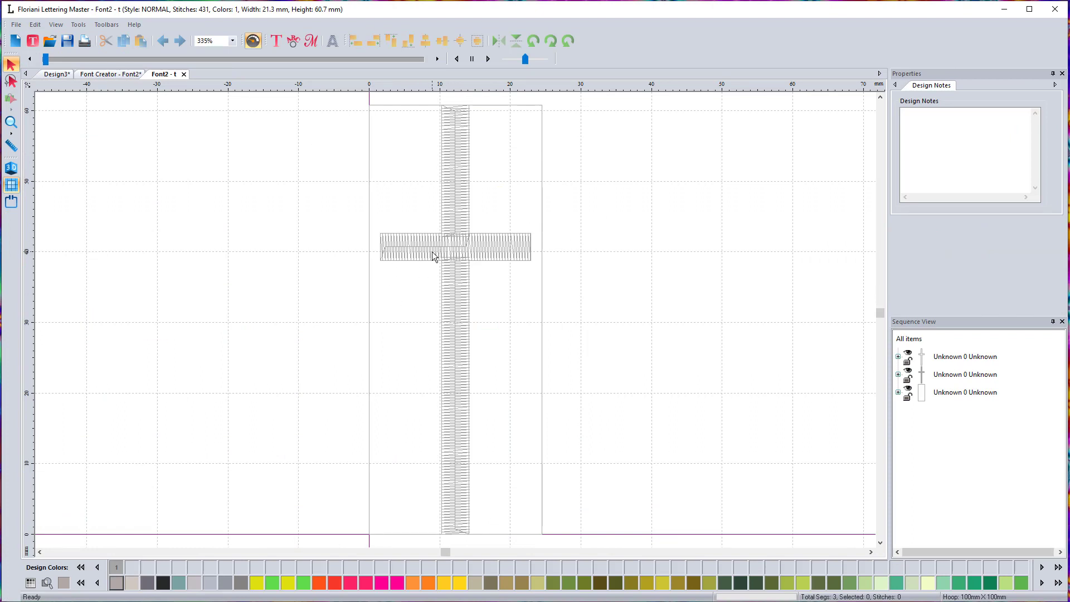
pyautogui.click(11, 167)
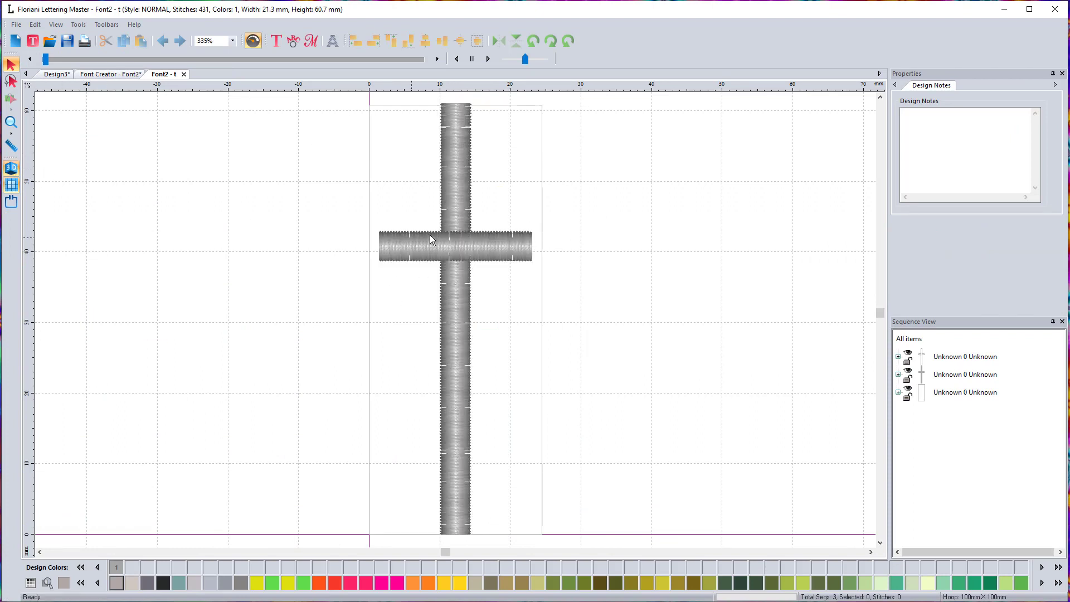
pyautogui.moveTo(422, 283)
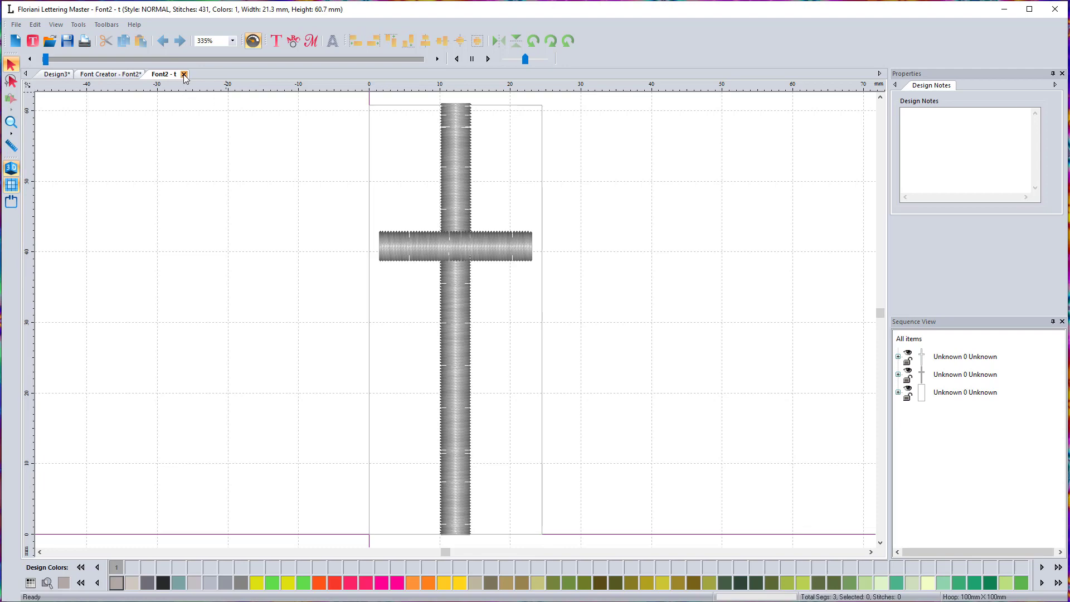
pyautogui.click(183, 74)
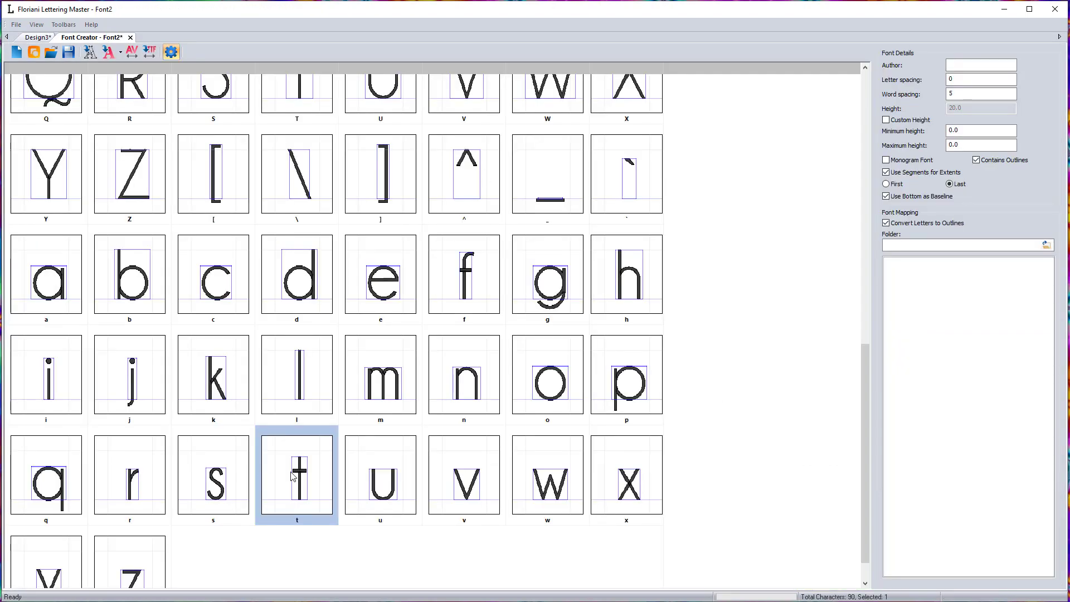
pyautogui.moveTo(455, 472)
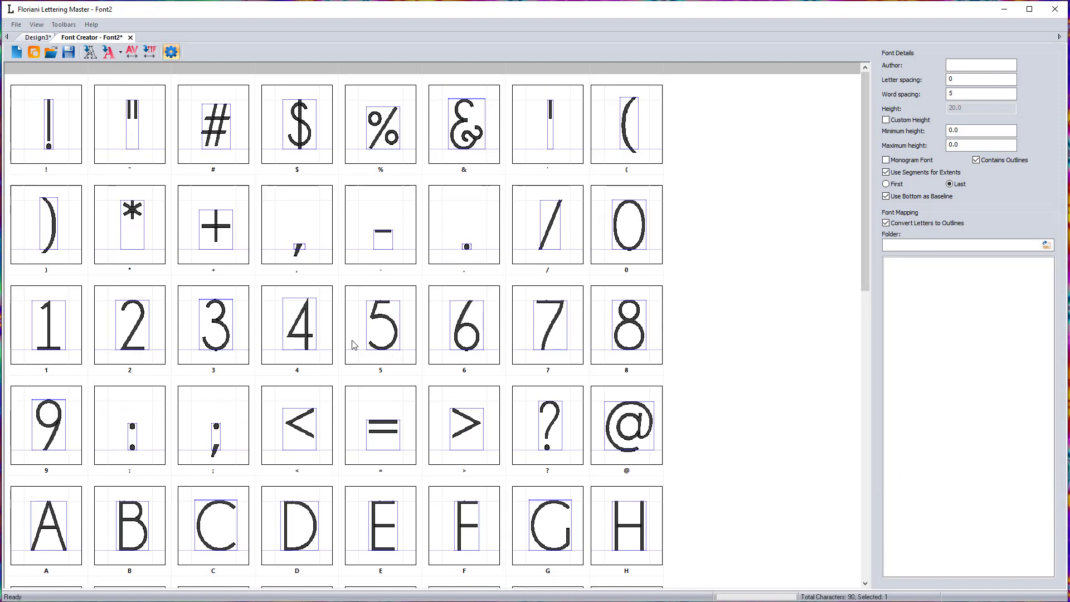
pyautogui.moveTo(335, 362)
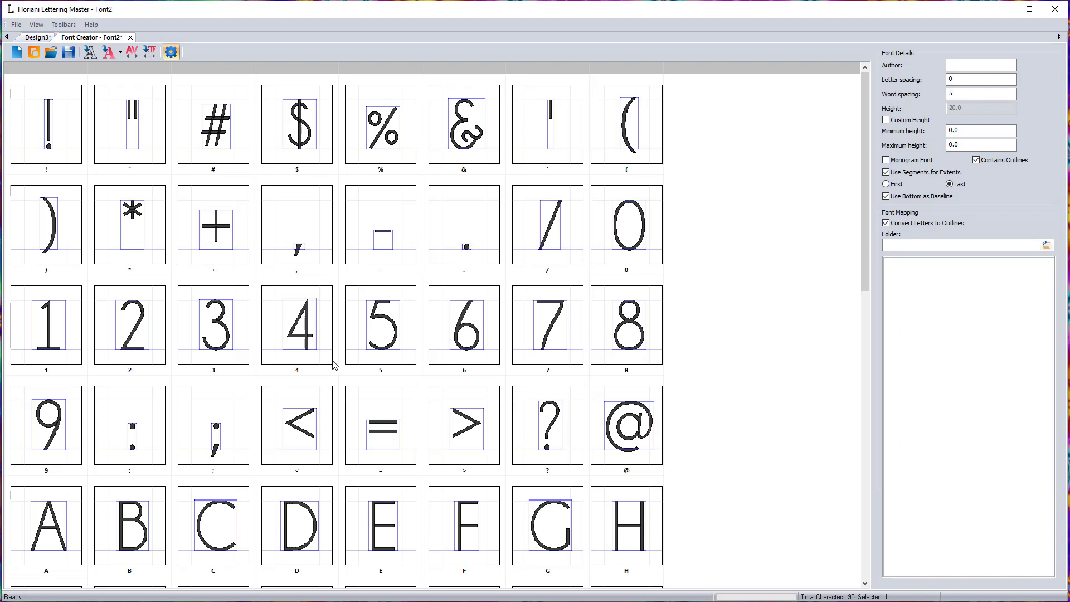
pyautogui.moveTo(149, 52)
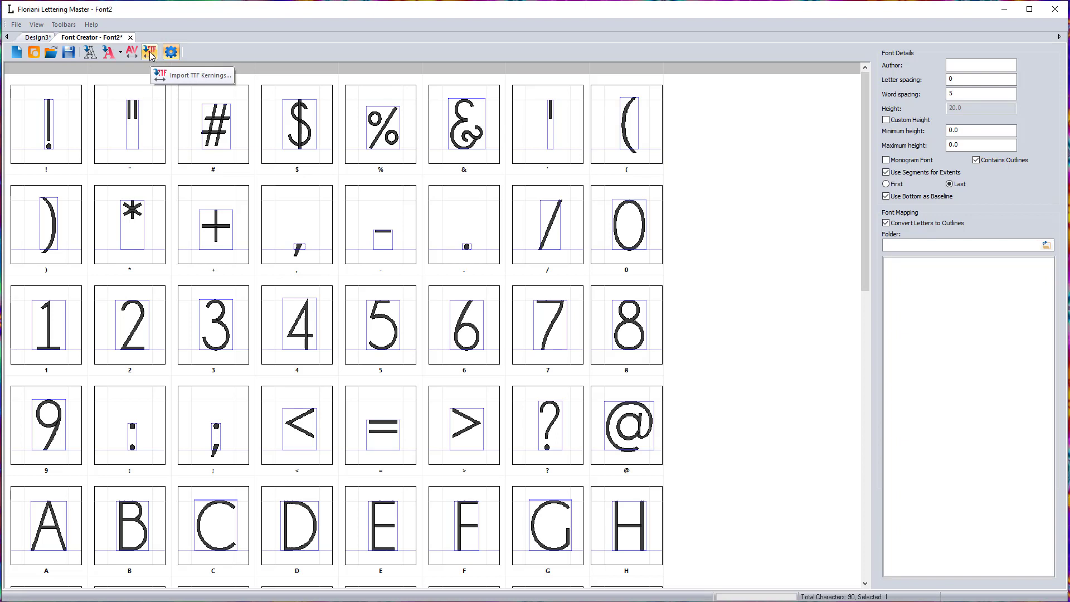
# Step: Run Import TTF Kernings and confirm the font dialog with OK
pyautogui.click(149, 51)
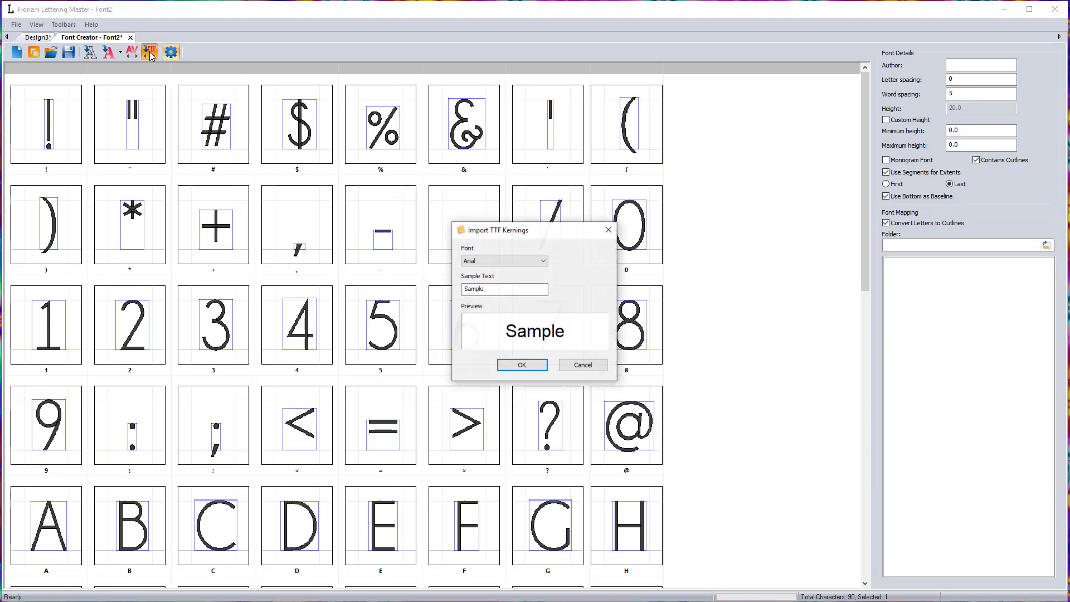
pyautogui.click(540, 261)
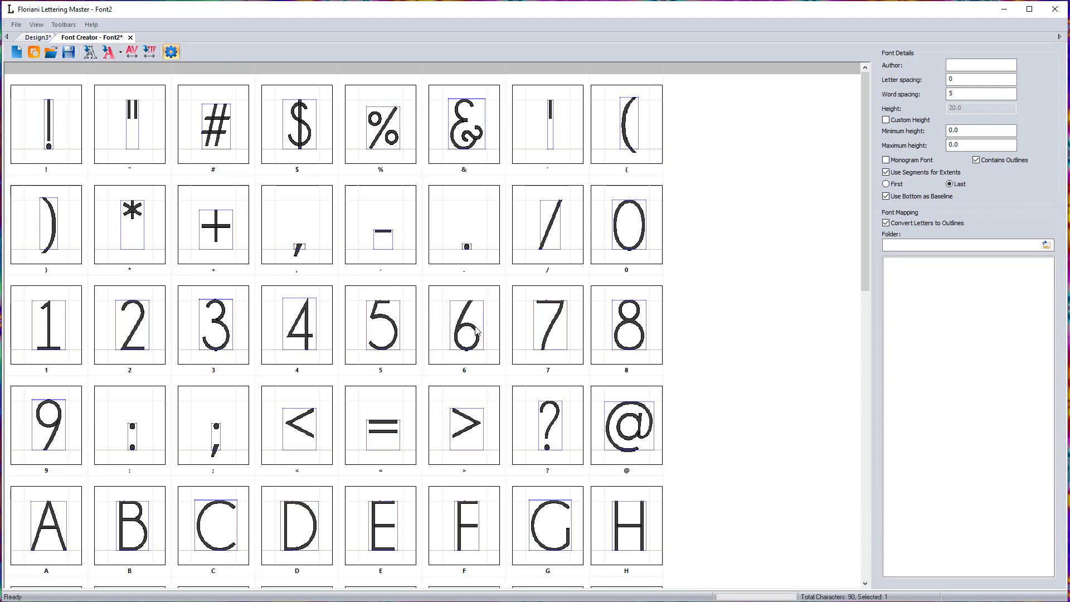
pyautogui.moveTo(423, 264)
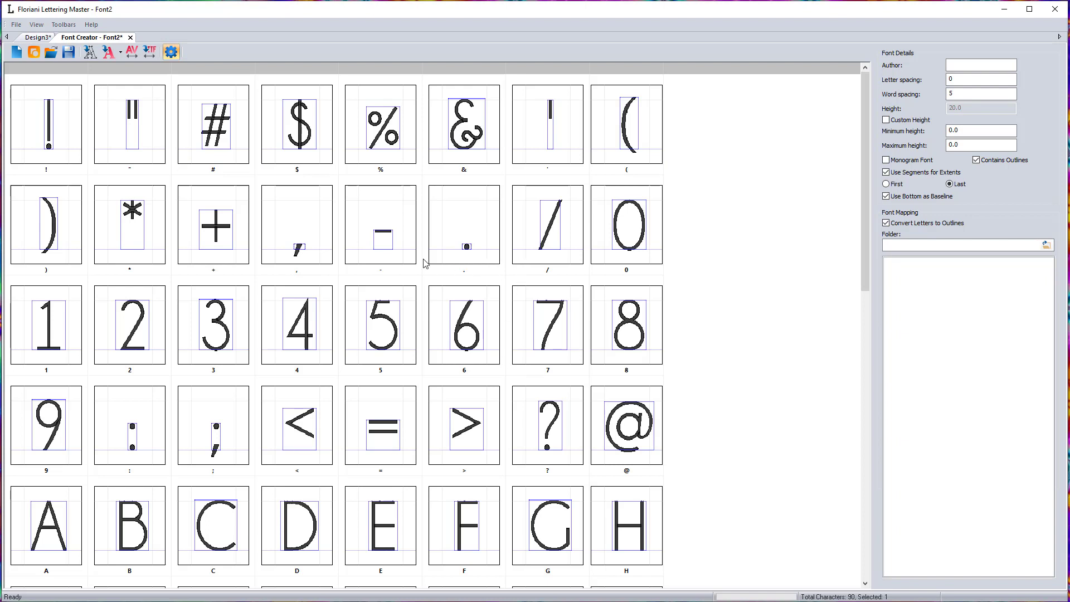
pyautogui.moveTo(244, 246)
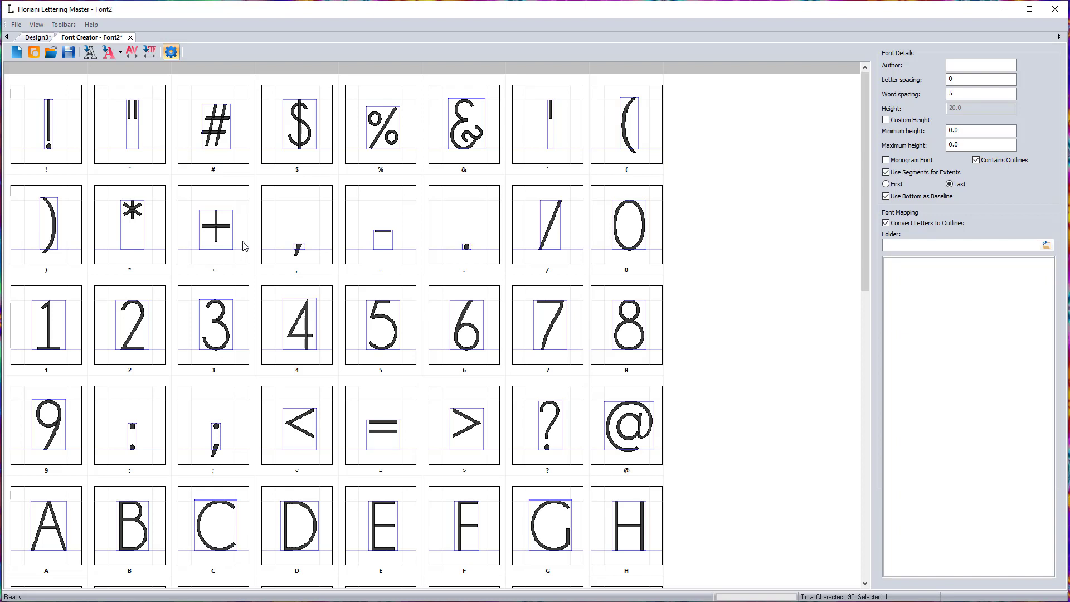
pyautogui.moveTo(403, 389)
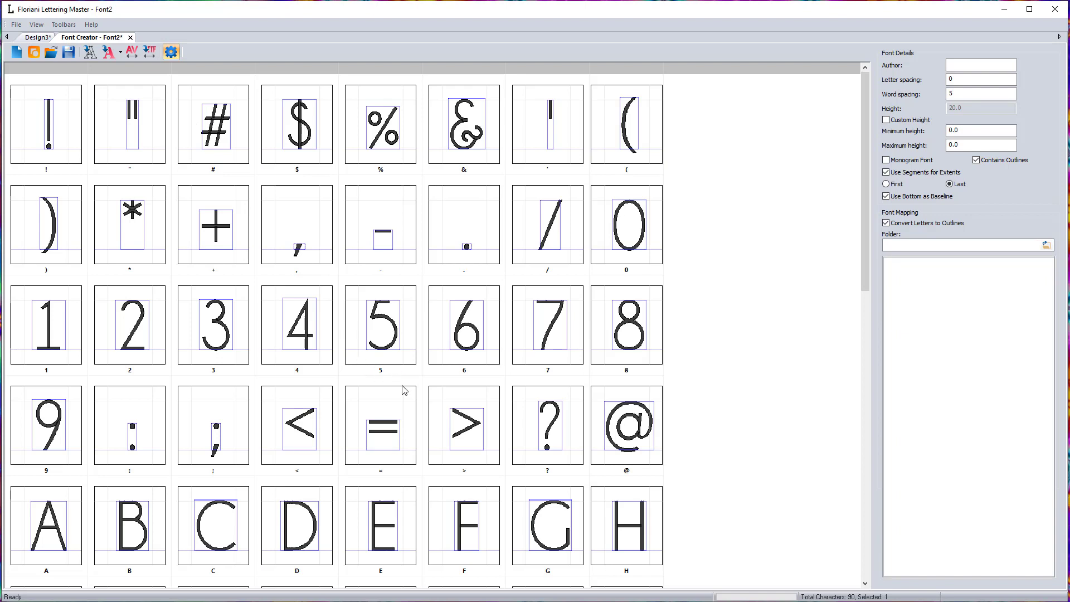
pyautogui.moveTo(334, 344)
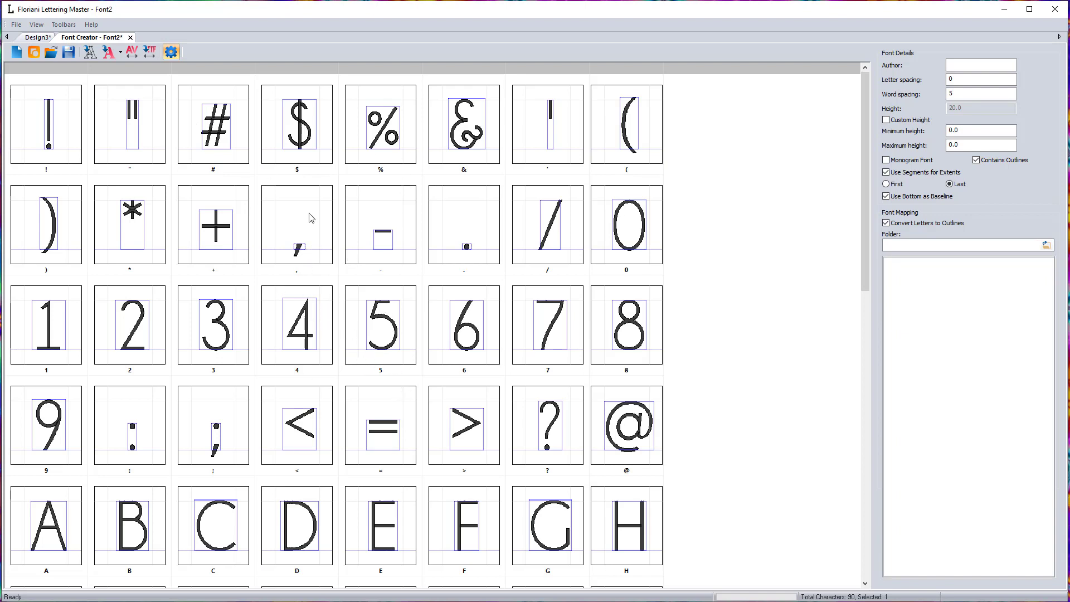
pyautogui.moveTo(68, 52)
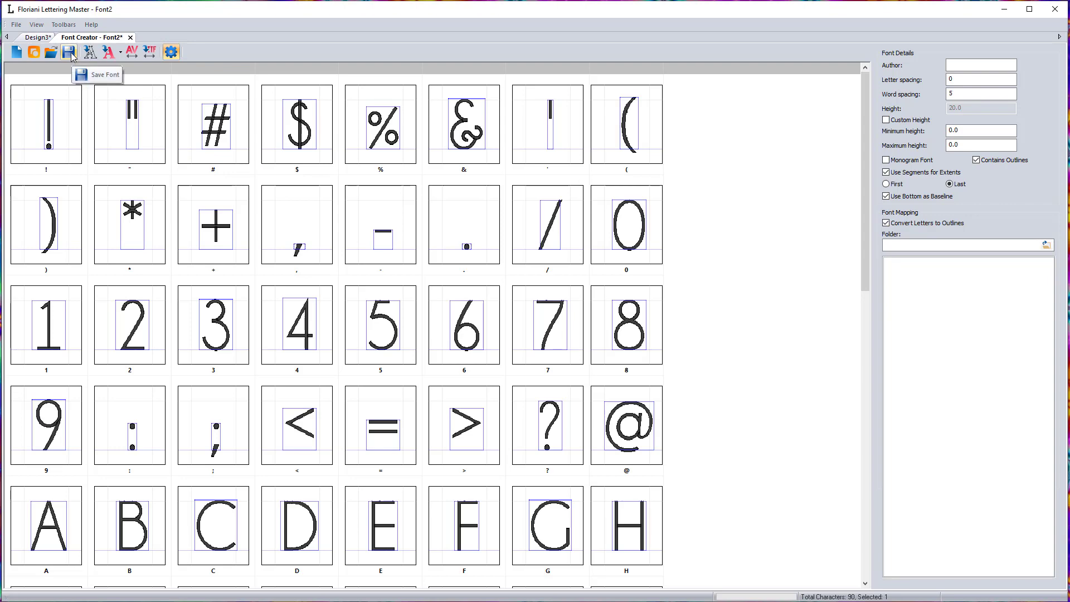
# Step: Save the font file as 'Champagne and Limosines'
pyautogui.click(68, 51)
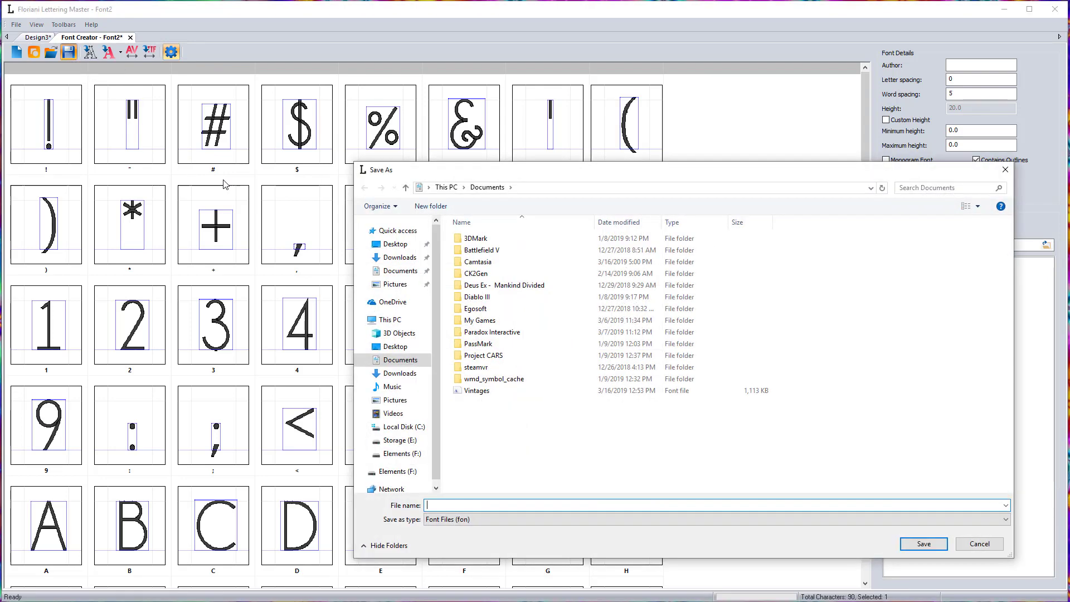
pyautogui.moveTo(476, 495)
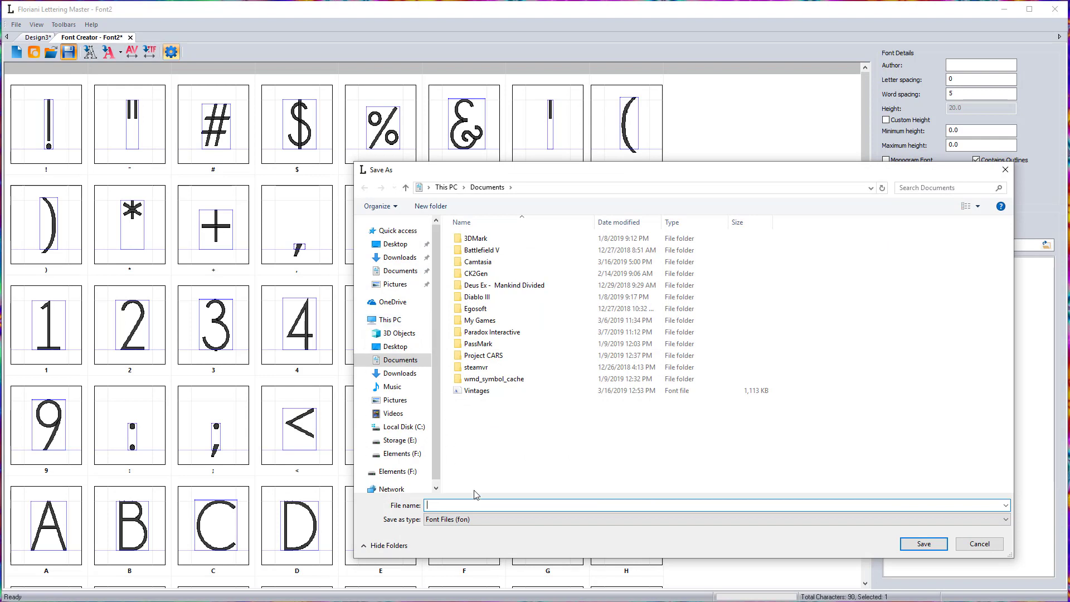
pyautogui.write('Champagne and Limos')
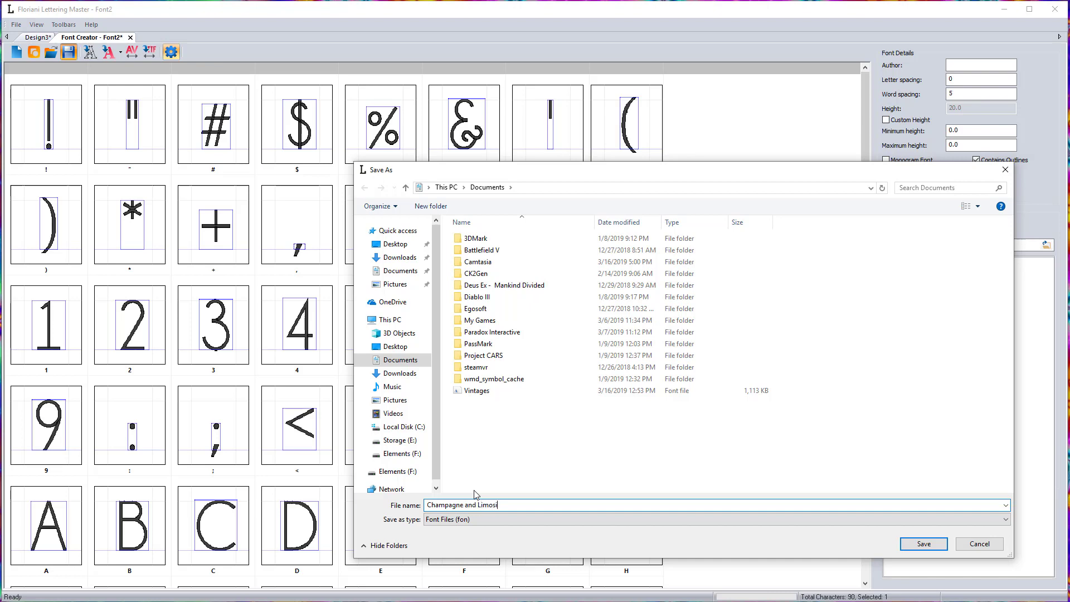
pyautogui.write('ines')
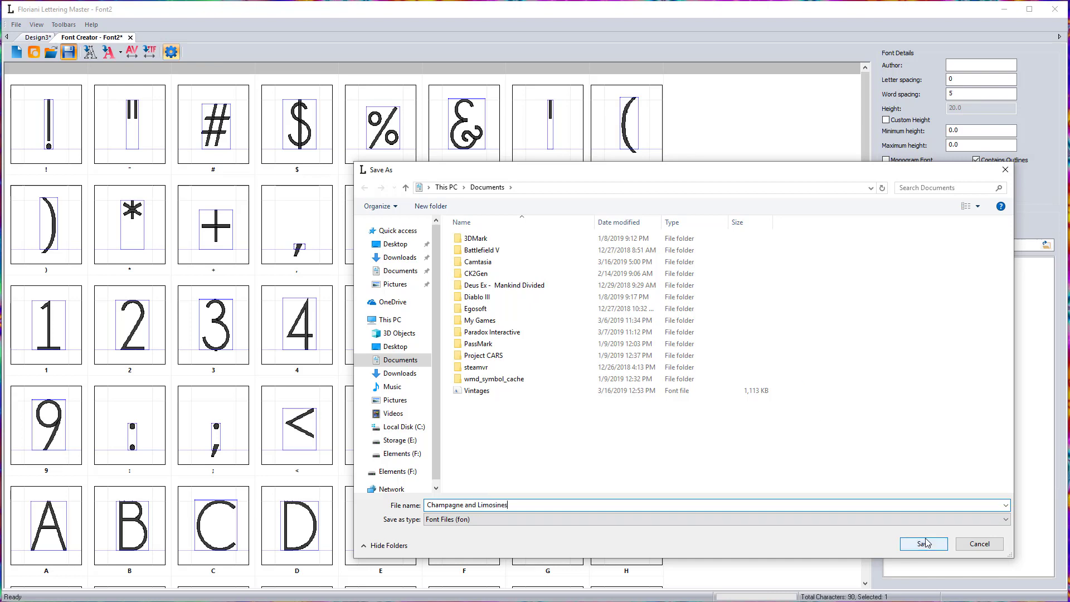
pyautogui.click(923, 544)
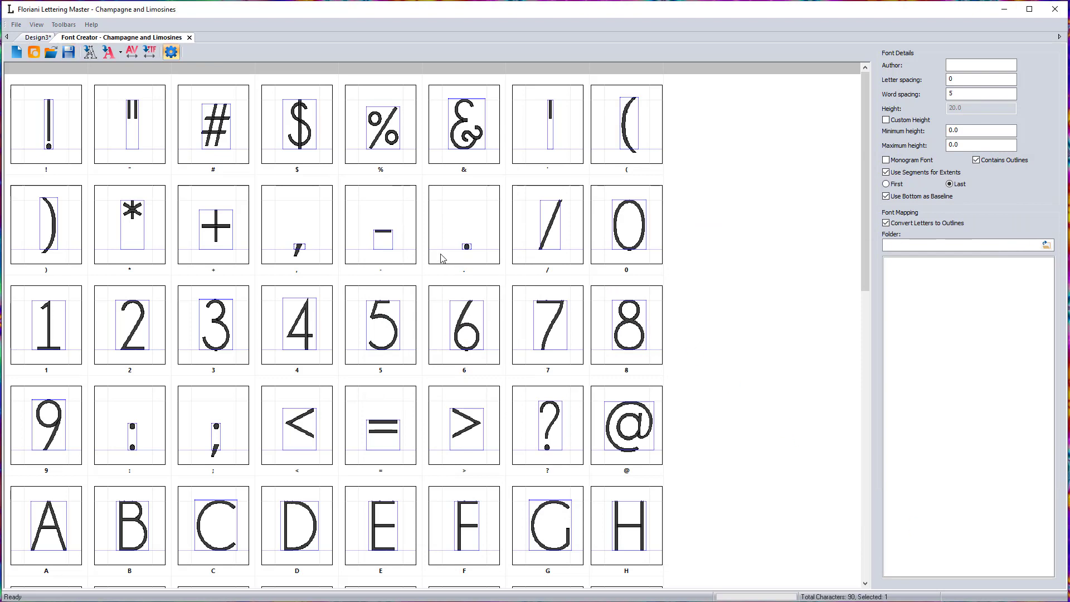
pyautogui.moveTo(190, 37)
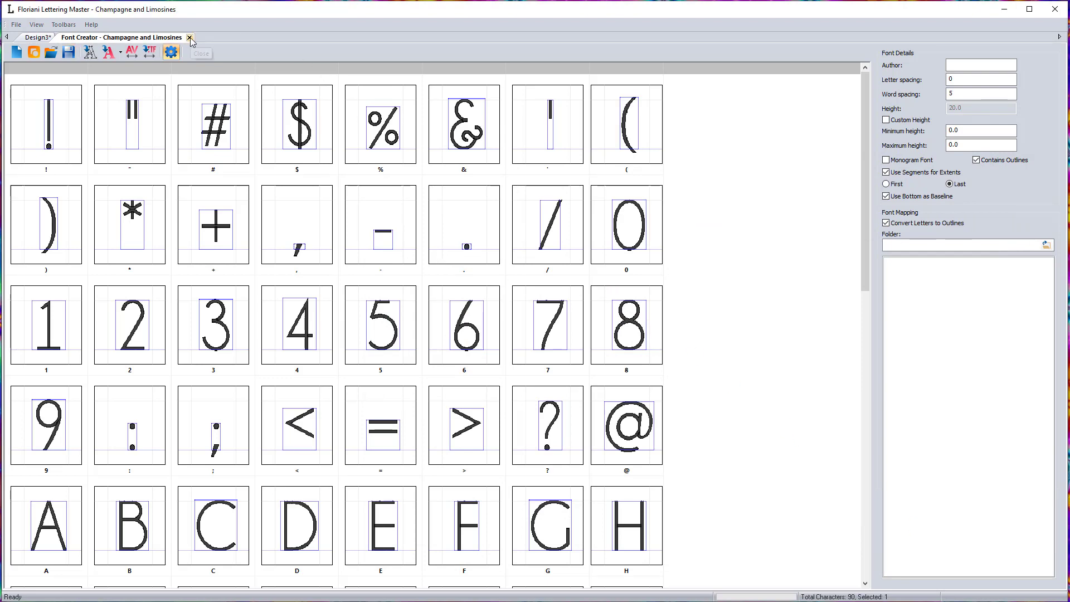
# Step: Close Font Creator, set the lettering font to Champagne and begin typing Meadow
pyautogui.click(189, 37)
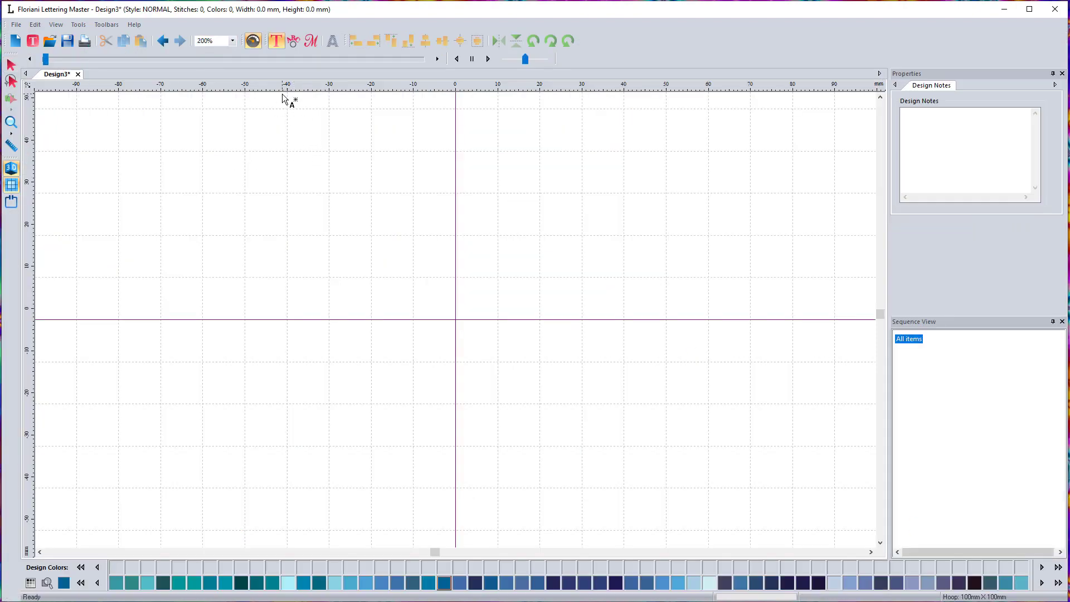
pyautogui.moveTo(299, 322)
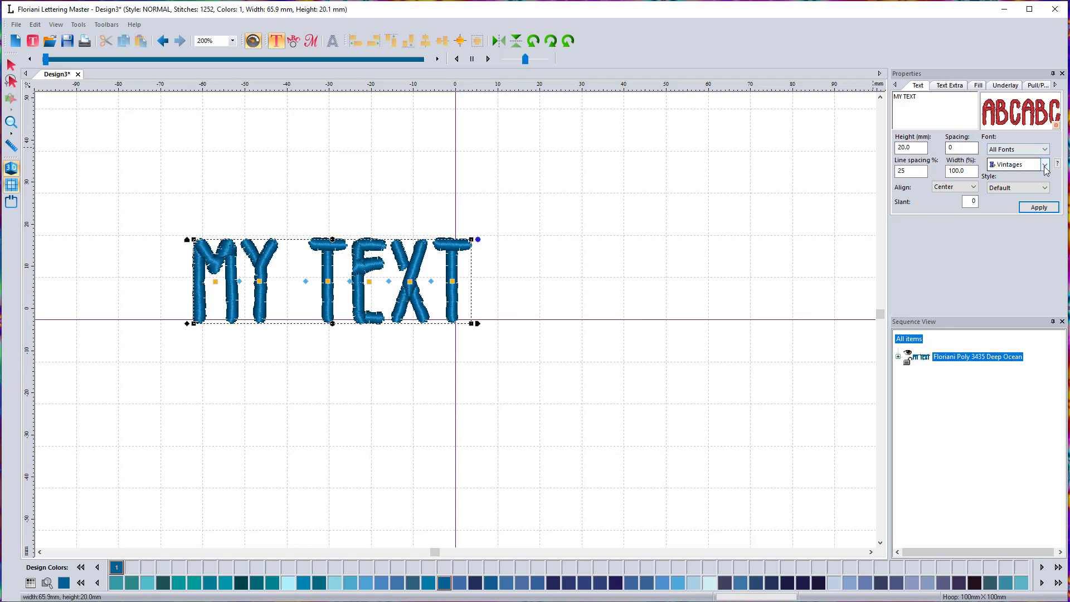
pyautogui.click(1045, 164)
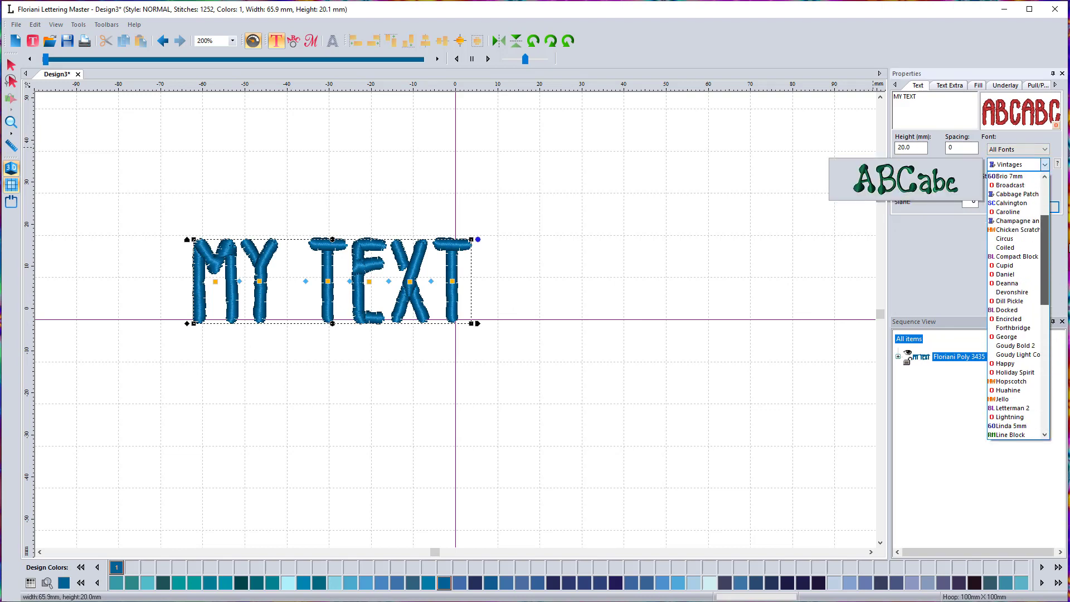
pyautogui.click(1015, 220)
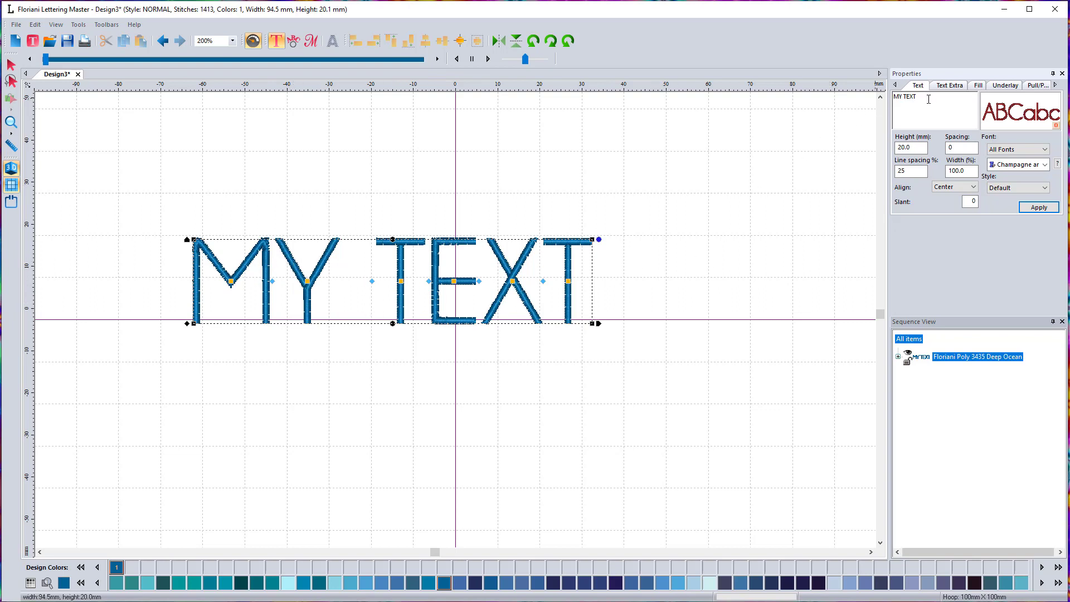
pyautogui.write('Meadow')
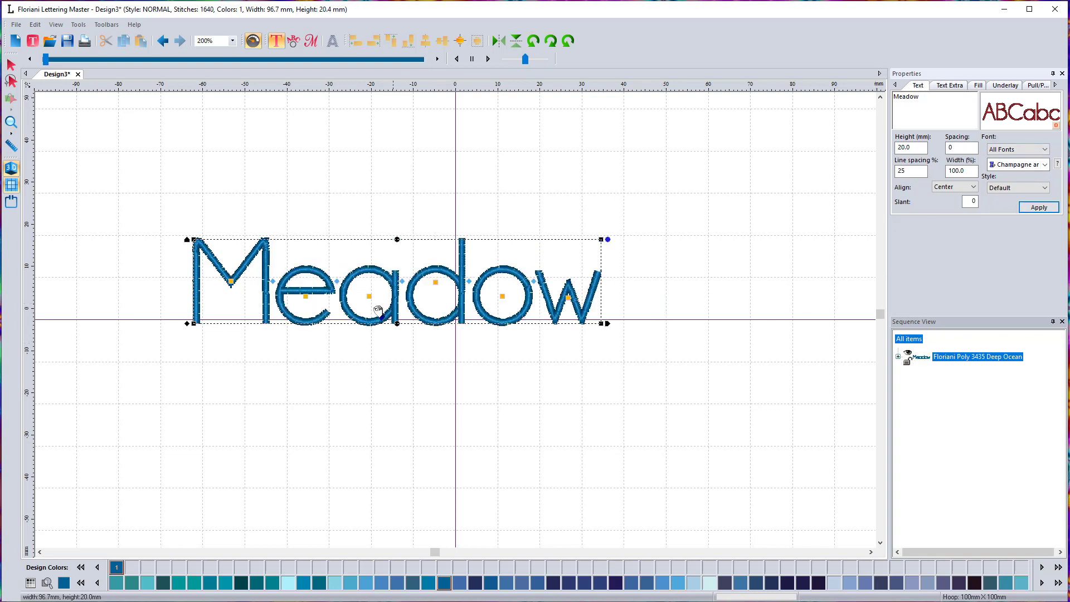
pyautogui.moveTo(407, 375)
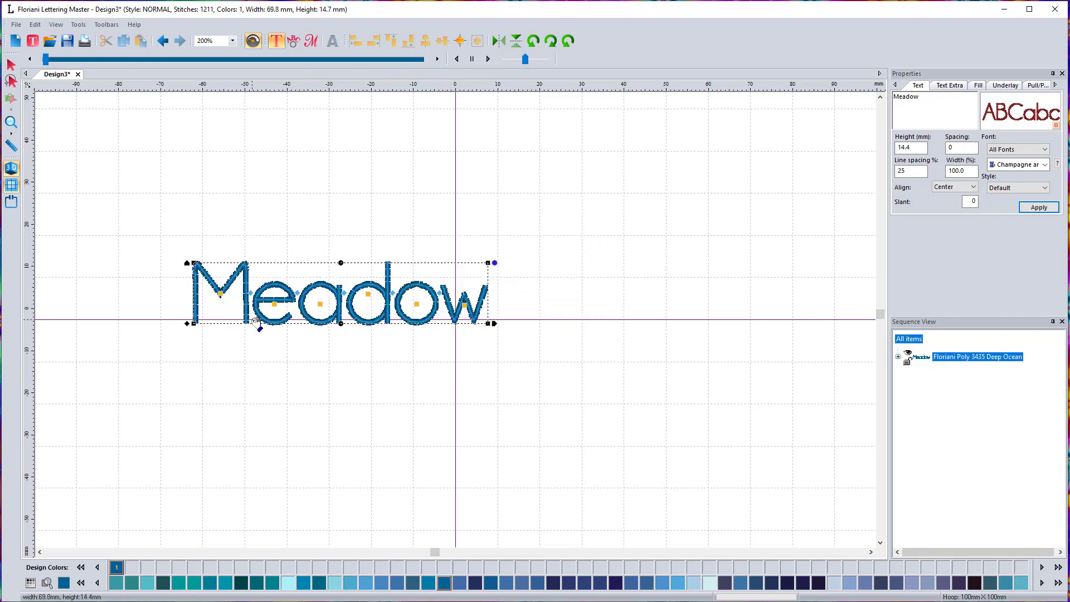
pyautogui.moveTo(454, 313)
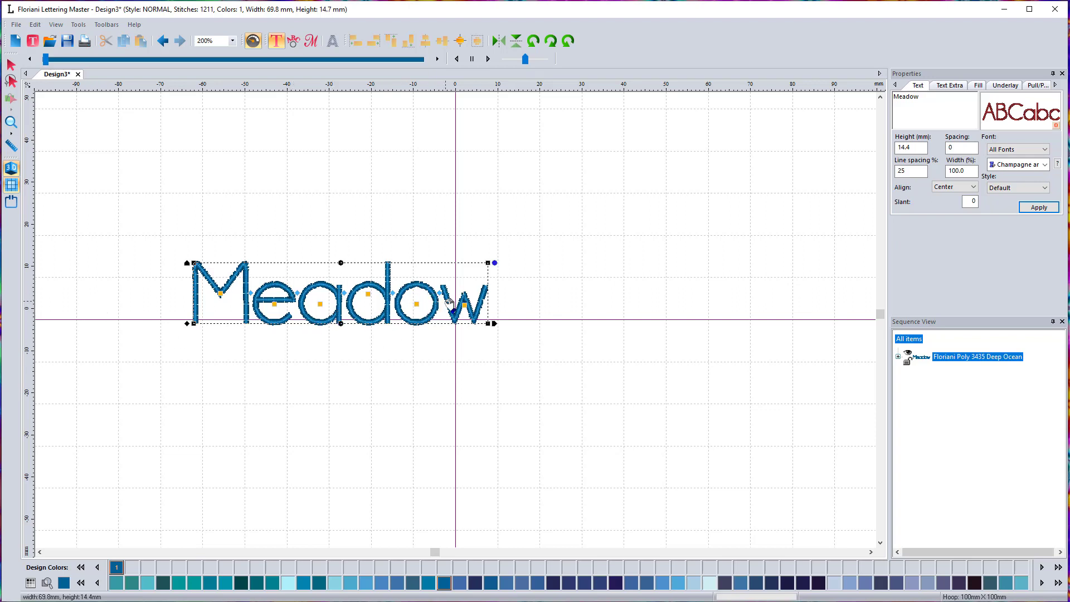
pyautogui.moveTo(495, 397)
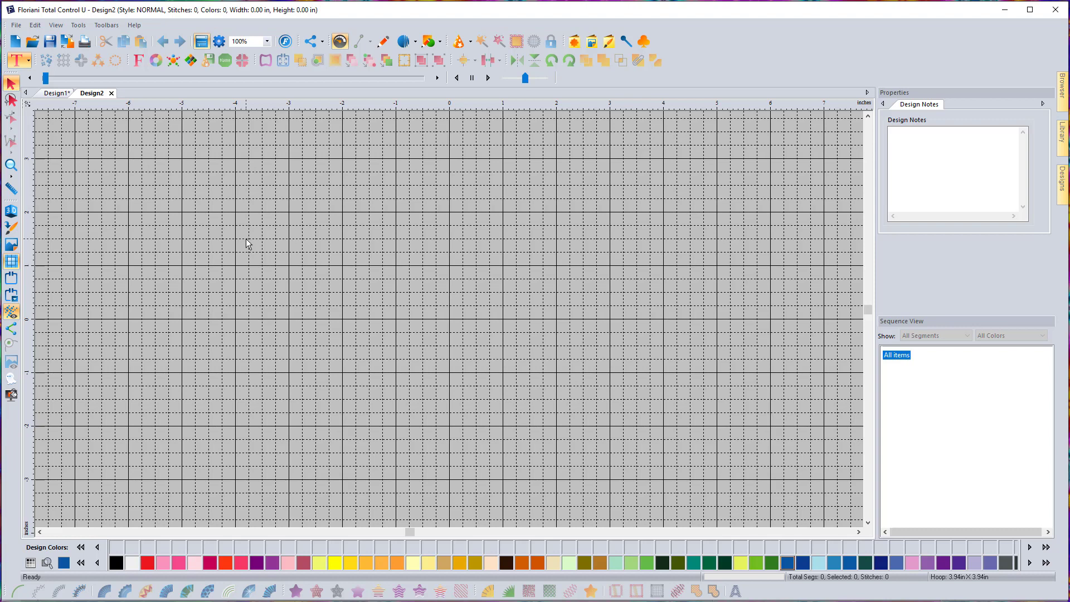
# Step: Start a new font from an installed TrueType font and advance to Select Characters
pyautogui.click(19, 61)
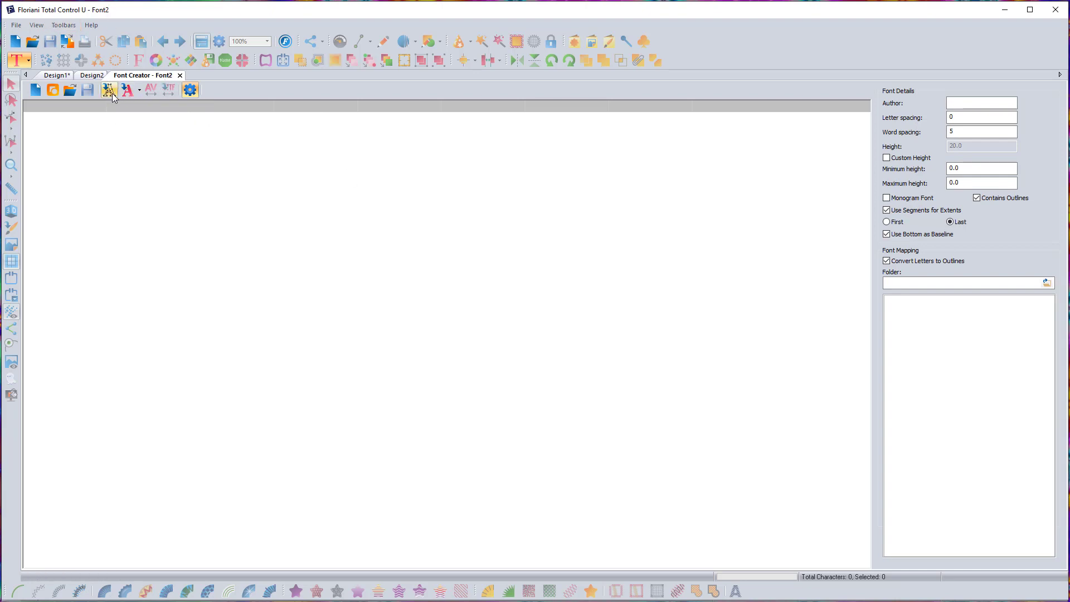
pyautogui.click(109, 89)
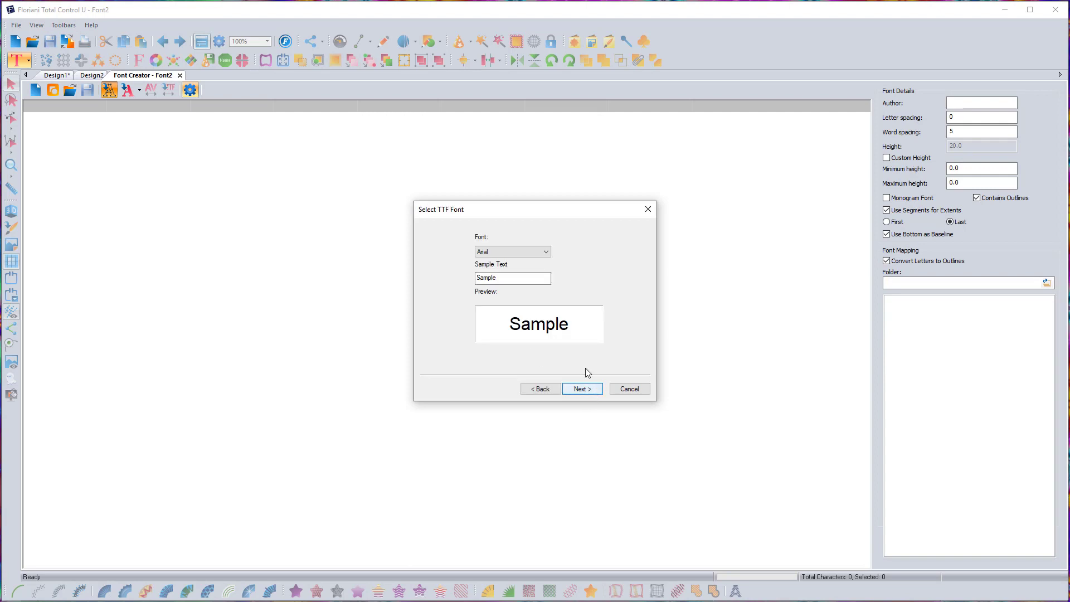
pyautogui.click(545, 251)
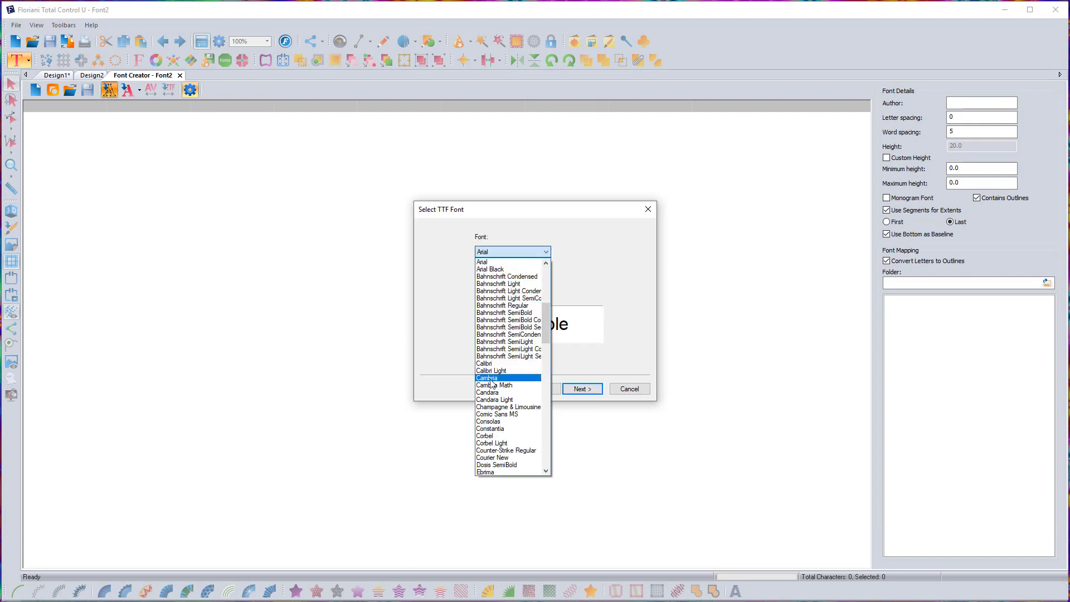
pyautogui.click(581, 389)
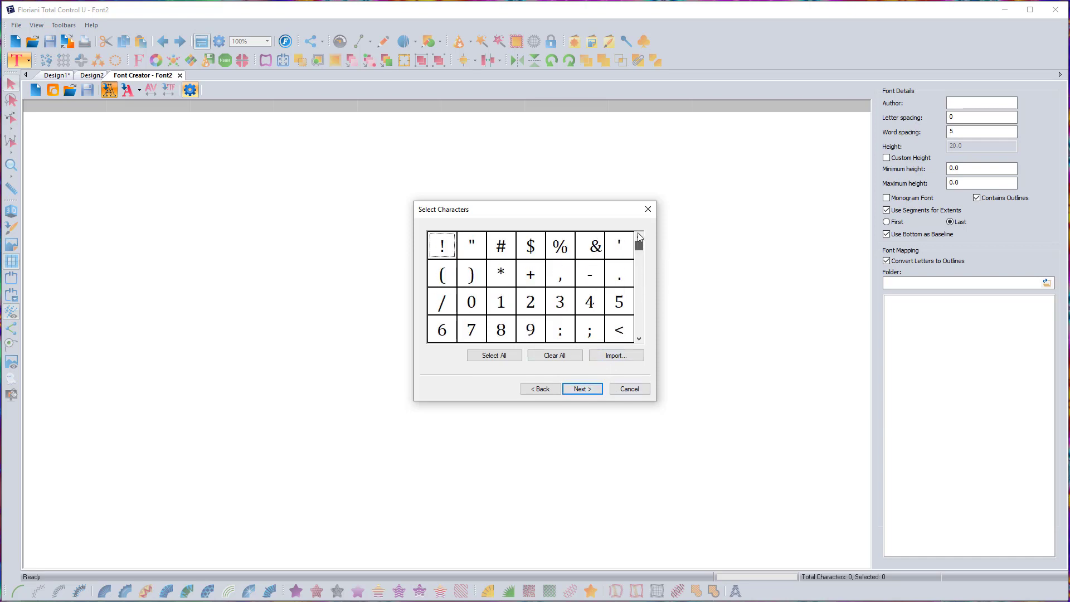
pyautogui.click(628, 388)
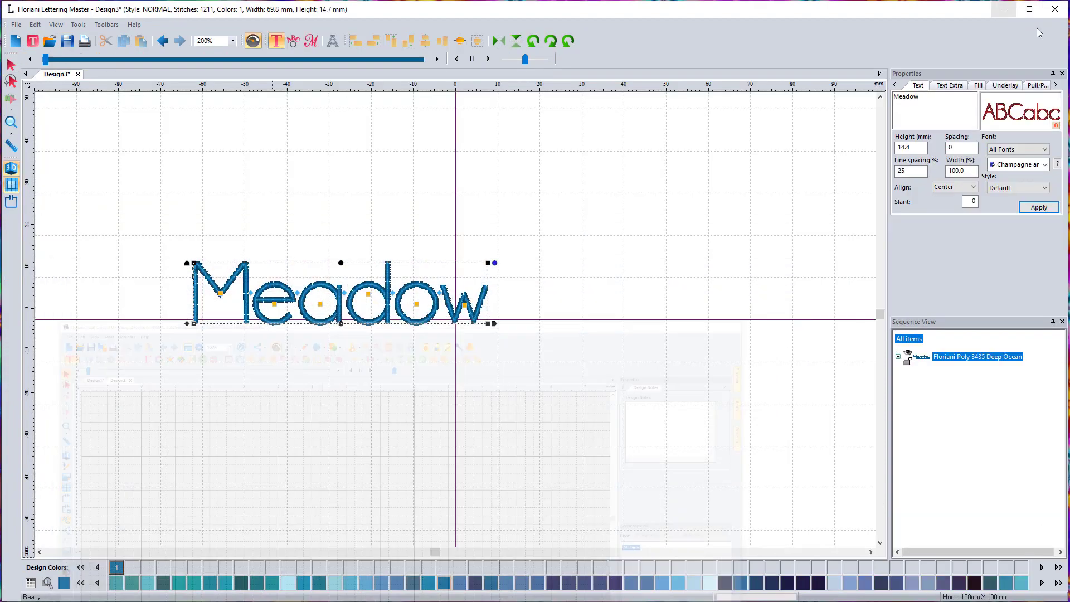
# Step: Export the selected fonts to a new FLM Fonts asset file, then close the Assets folder
pyautogui.click(78, 24)
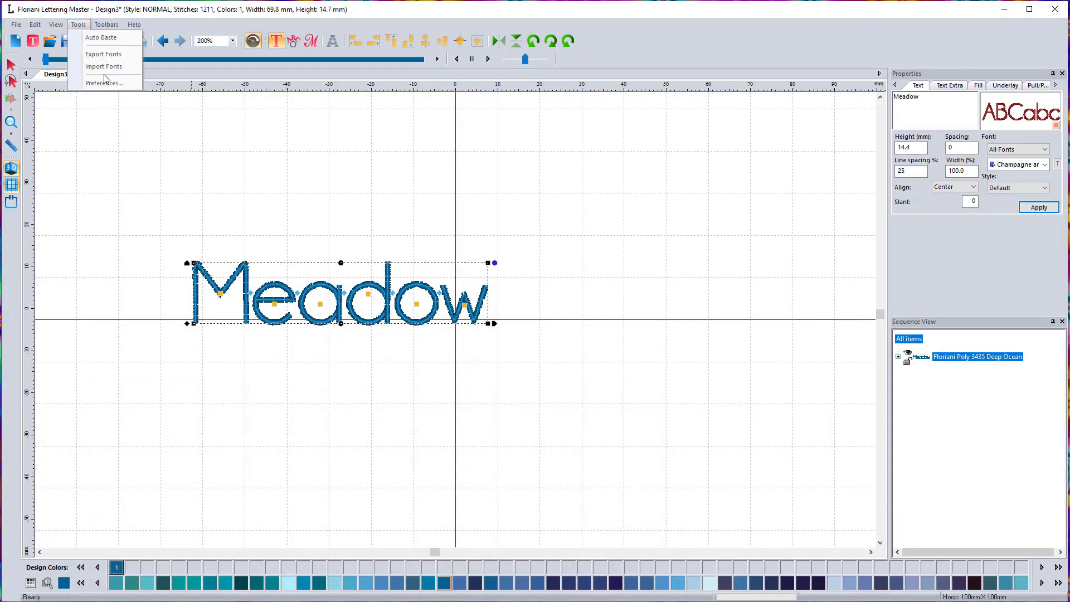
pyautogui.click(104, 54)
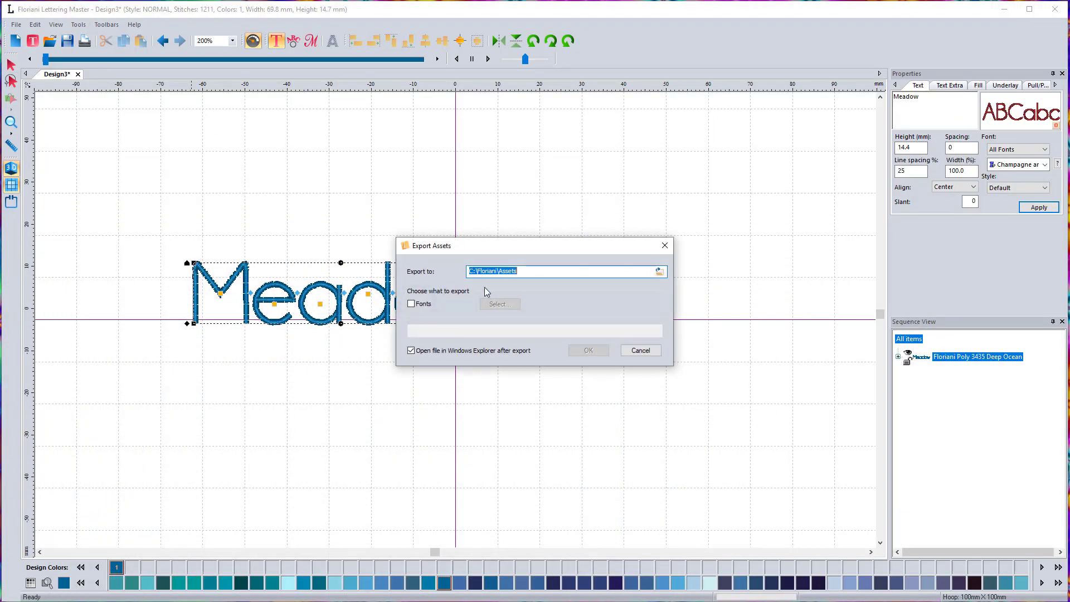
pyautogui.click(411, 304)
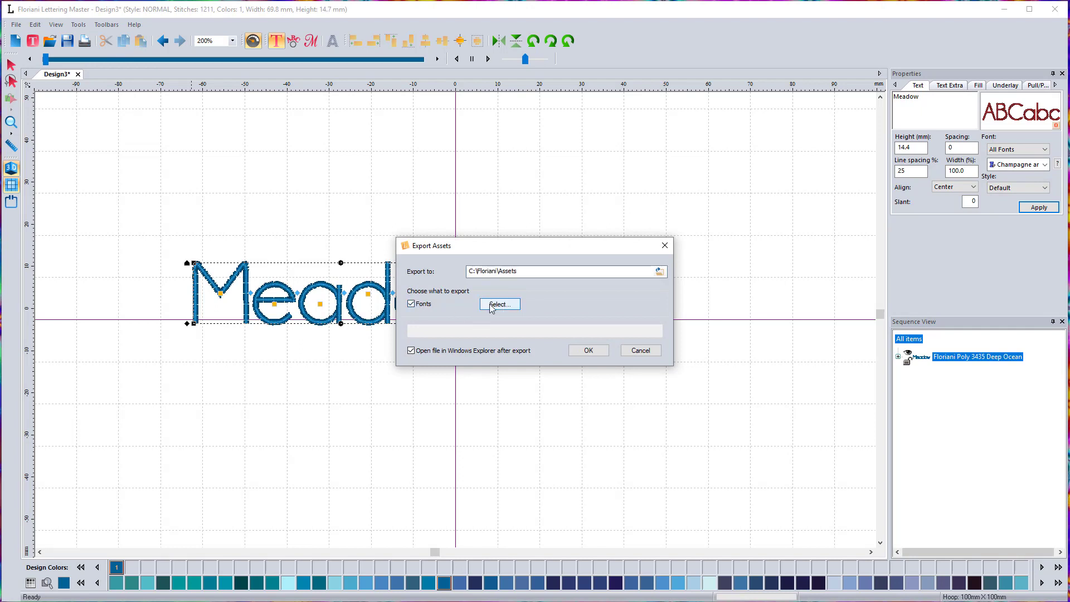
pyautogui.click(499, 304)
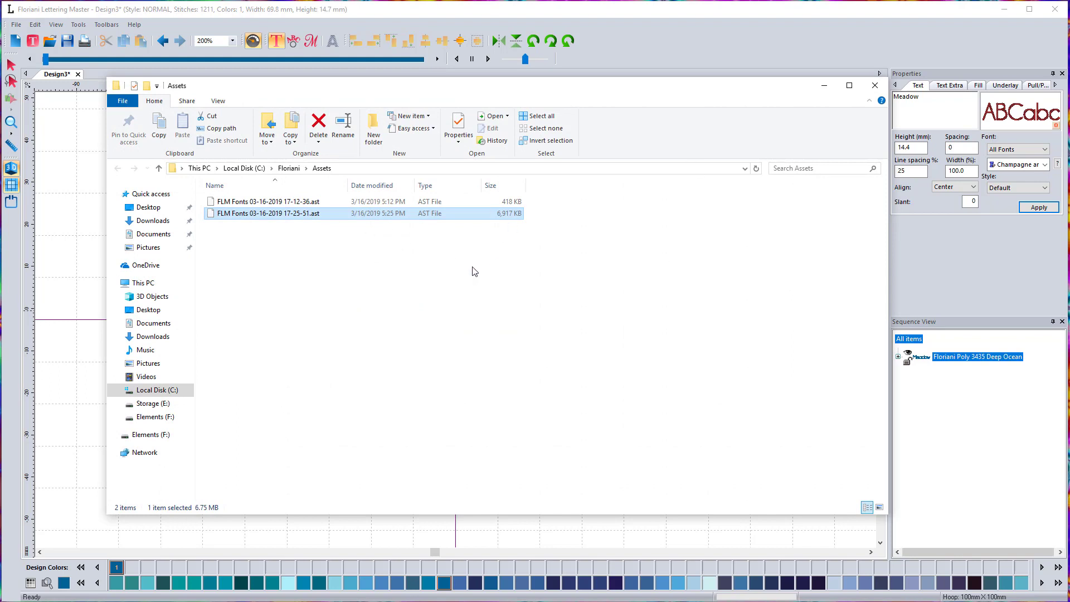
pyautogui.moveTo(824, 85)
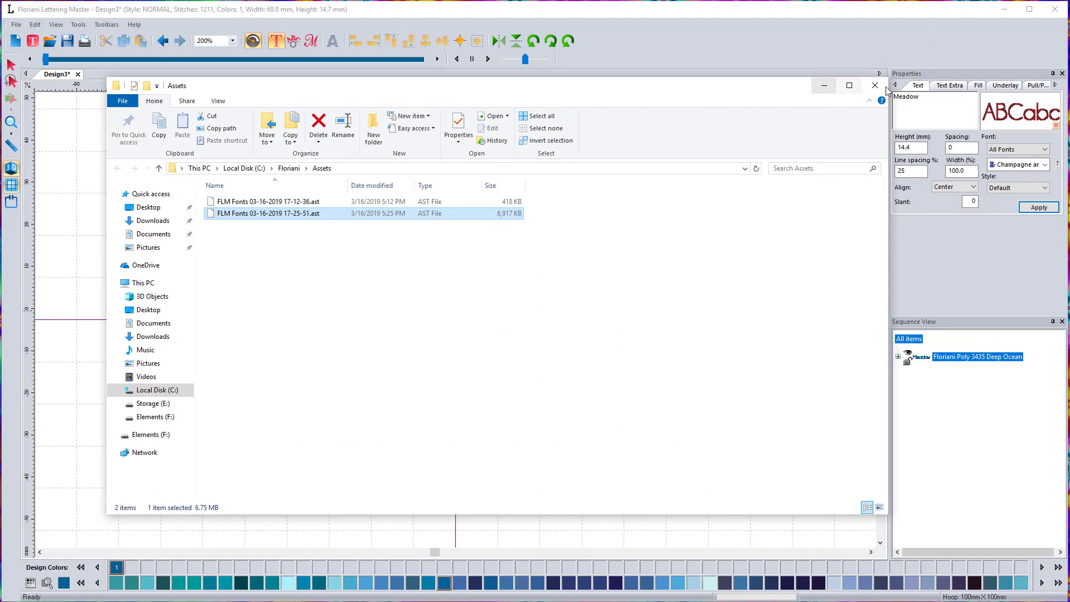
pyautogui.click(875, 86)
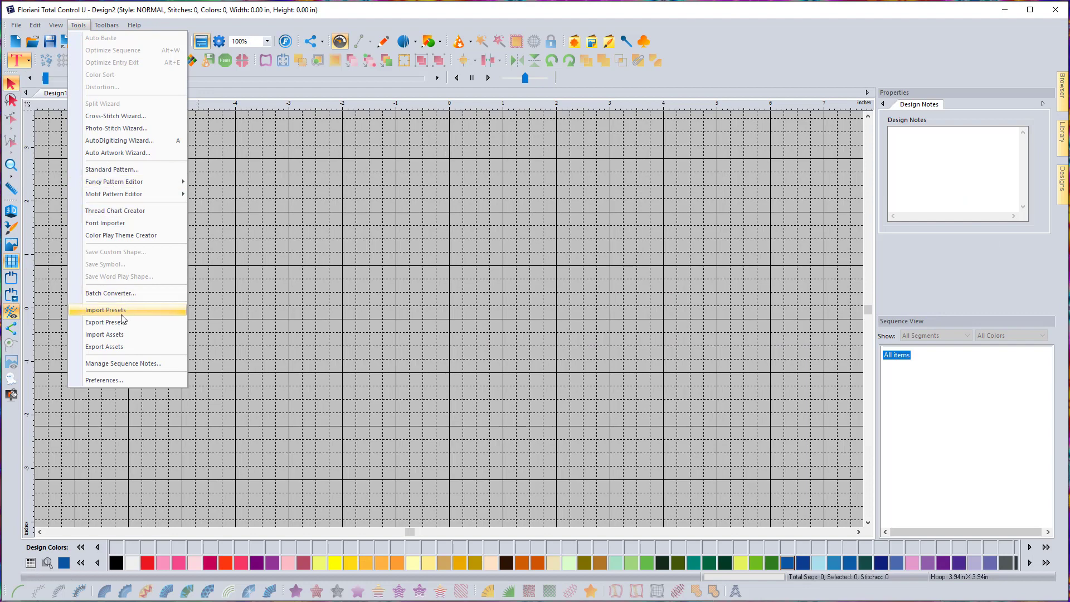
# Step: Import the newest FLM Fonts .ast asset file, then deselect the Champagne MY TEXT lettering
pyautogui.click(106, 335)
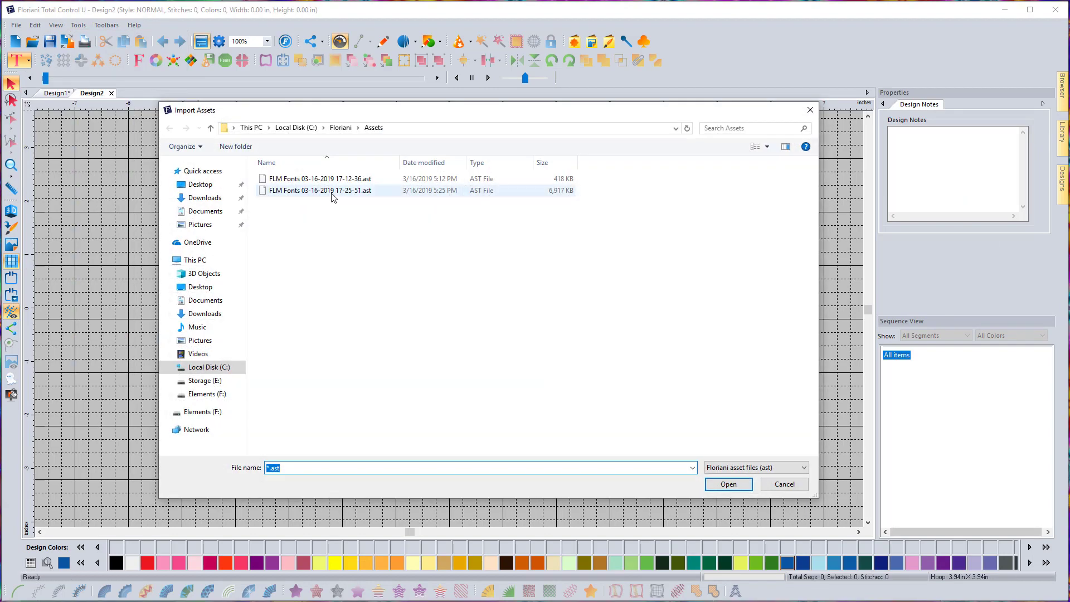
pyautogui.click(727, 484)
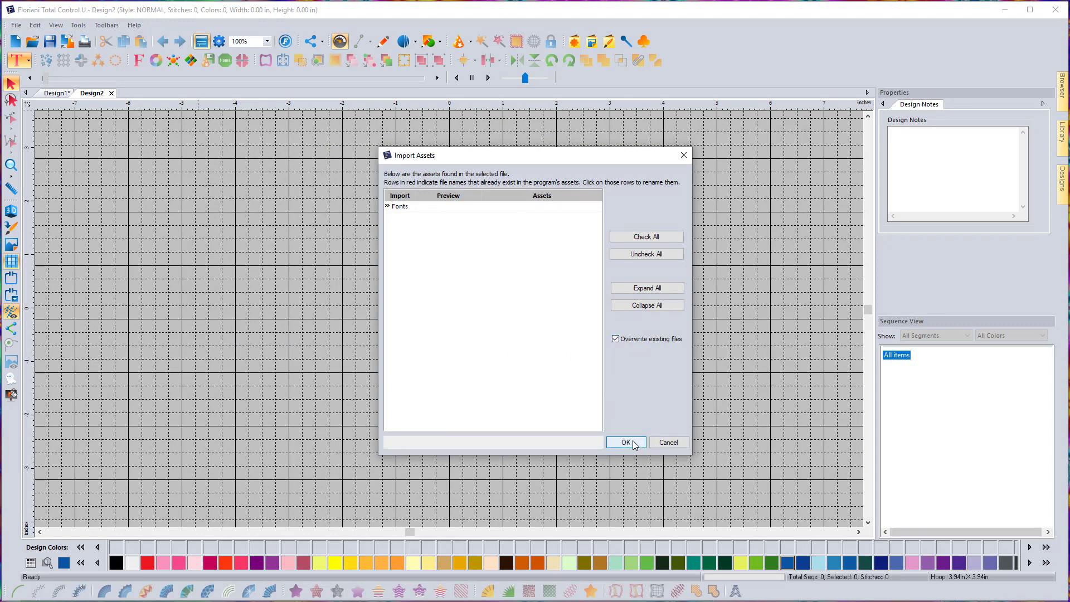
pyautogui.click(624, 442)
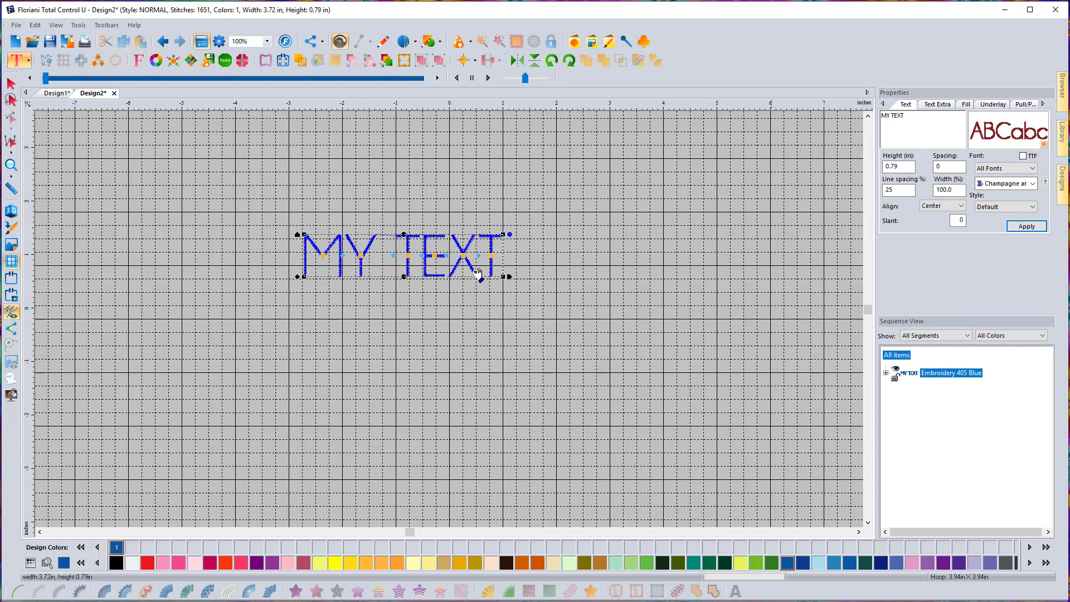
pyautogui.click(553, 325)
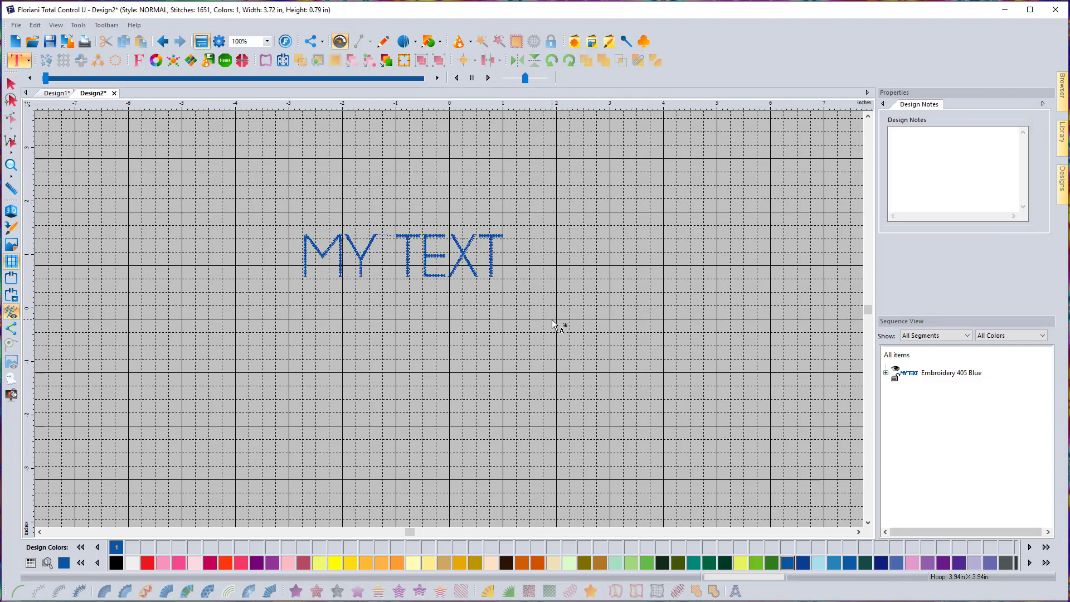